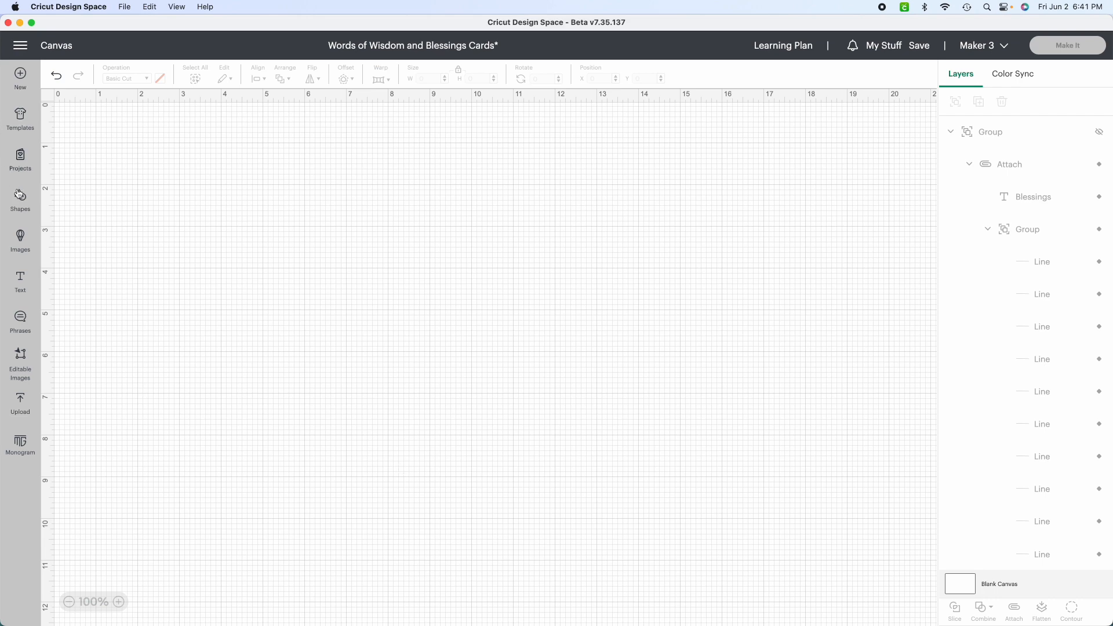
{"action": "mouse_move", "coordinate": [26, 179]}
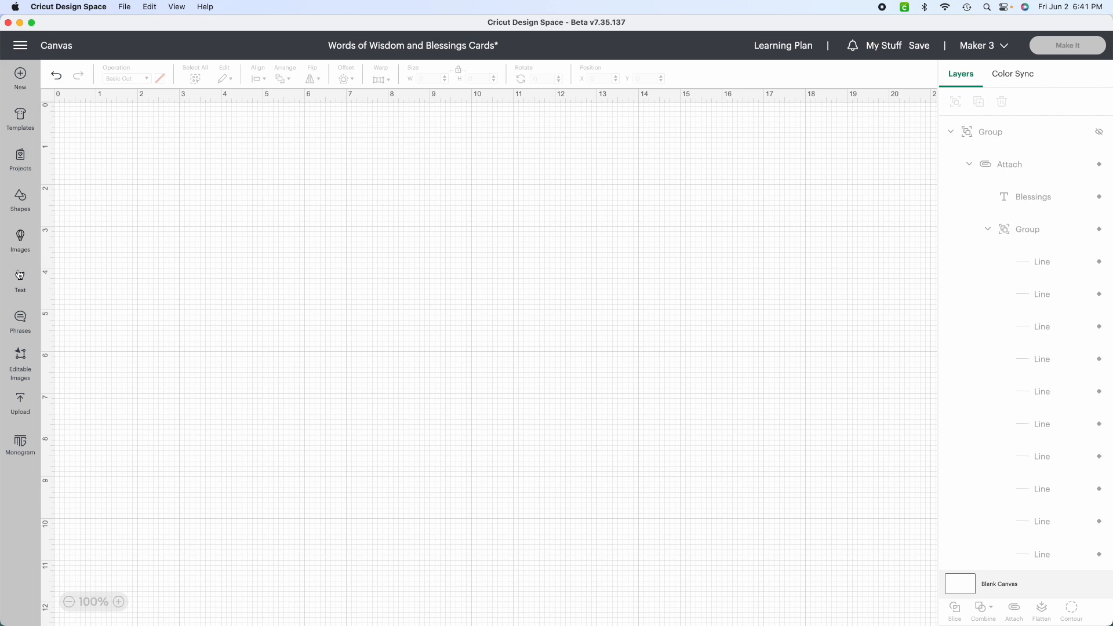
Step: Search images for 'onesies' and add the plain teal free onesie to the canvas
{"action": "left_click", "coordinate": [20, 239]}
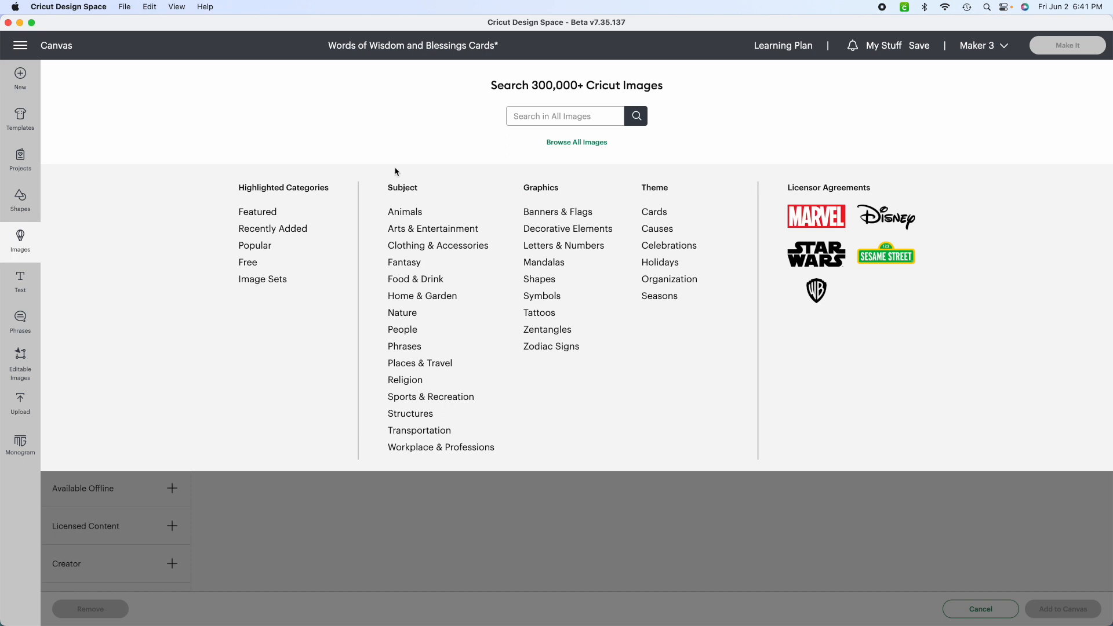
{"action": "left_click", "coordinate": [563, 115]}
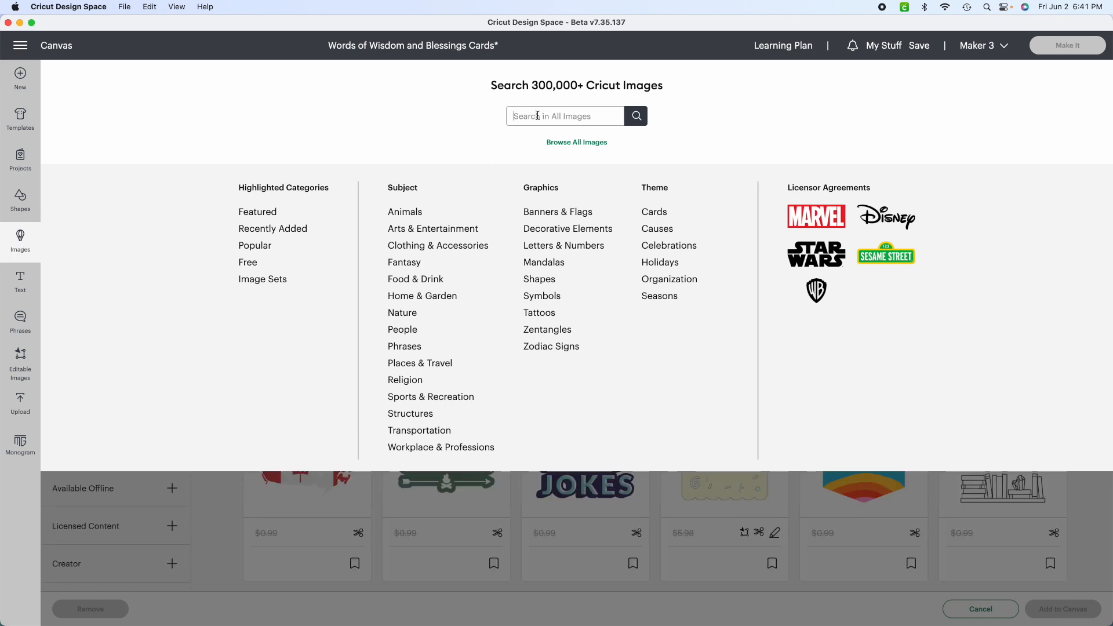
{"action": "type", "text": "onesies"}
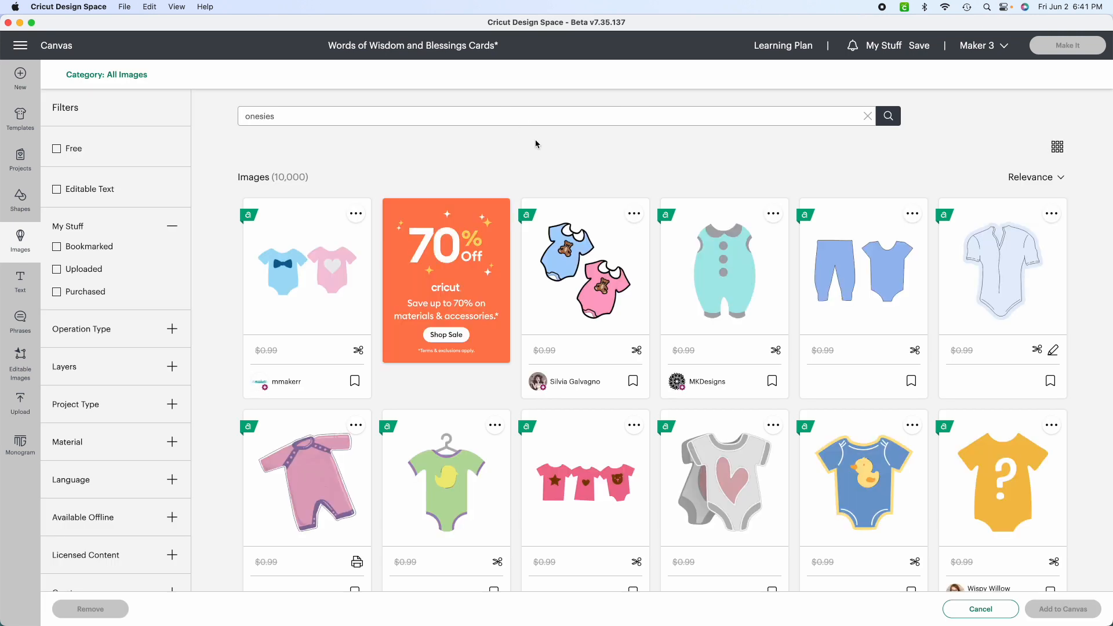
{"action": "scroll", "scroll_direction": "down", "scroll_amount": 3}
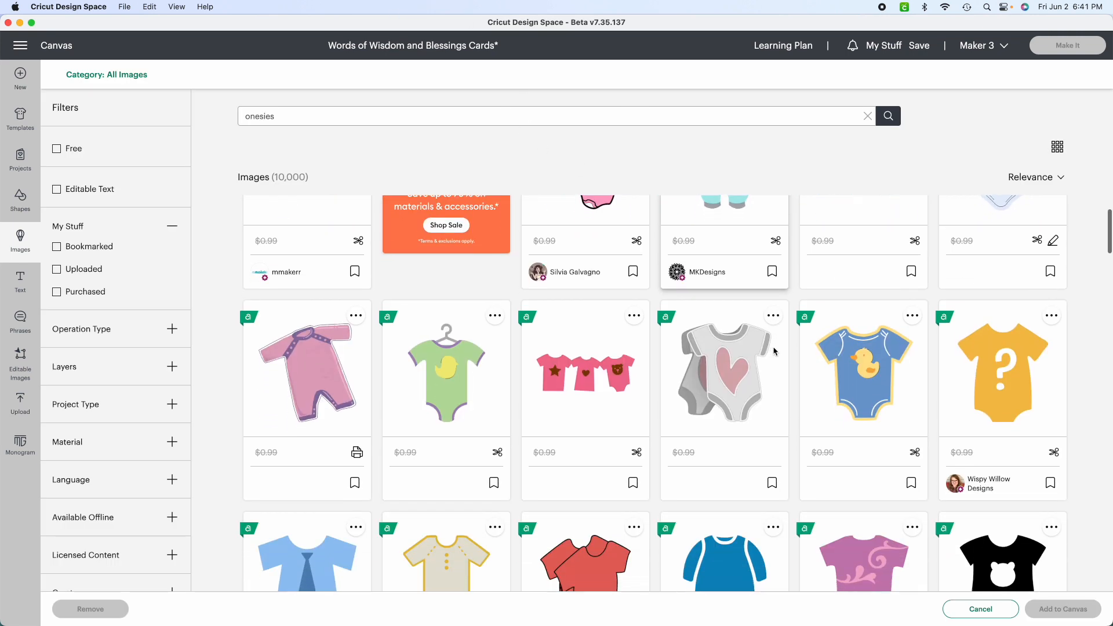
{"action": "scroll", "scroll_direction": "down", "scroll_amount": 3}
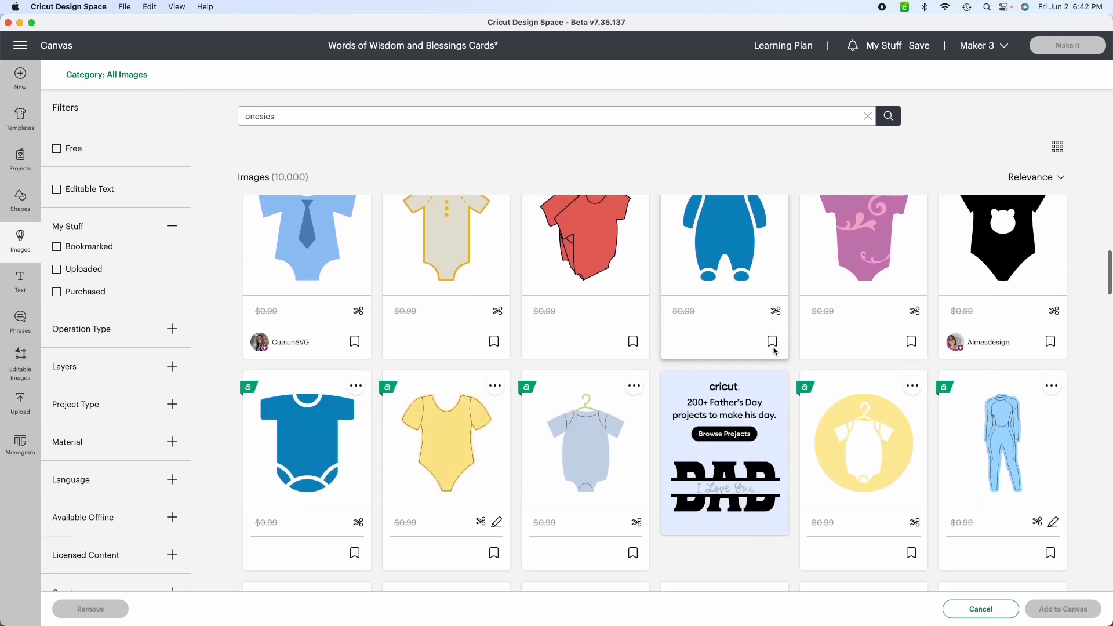
{"action": "scroll", "scroll_direction": "down", "scroll_amount": 3}
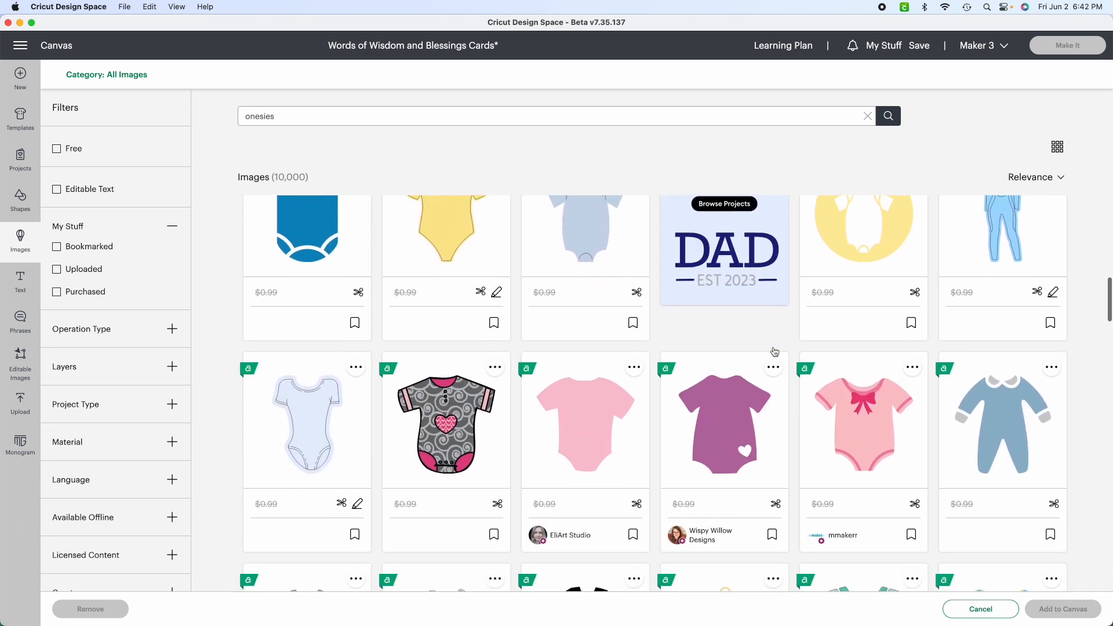
{"action": "scroll", "scroll_direction": "down", "scroll_amount": 3}
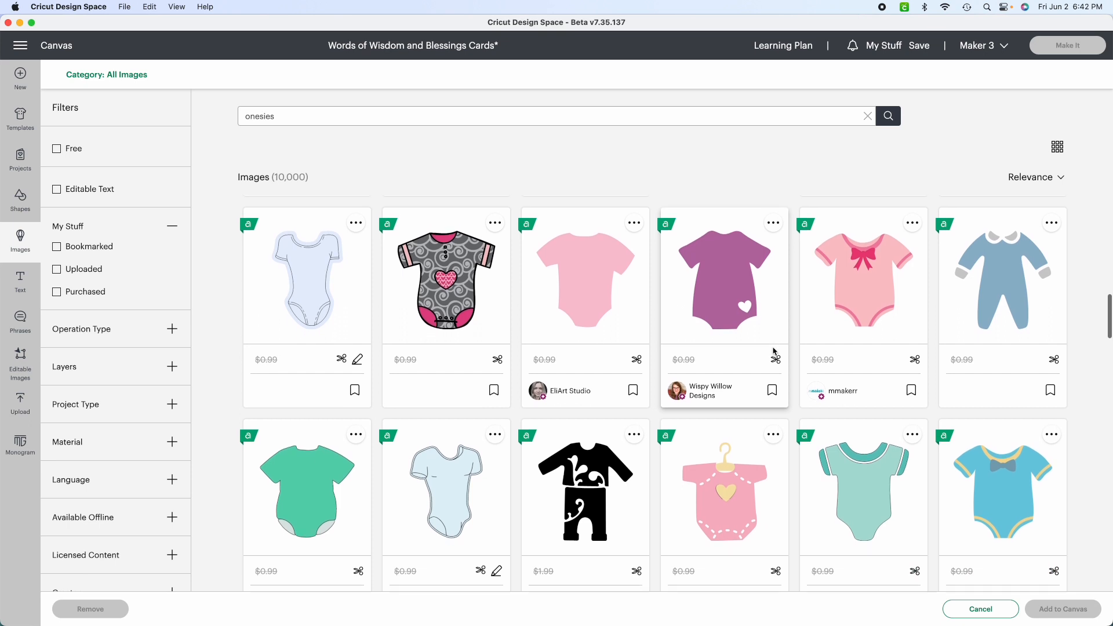
{"action": "scroll", "scroll_direction": "down", "scroll_amount": 3}
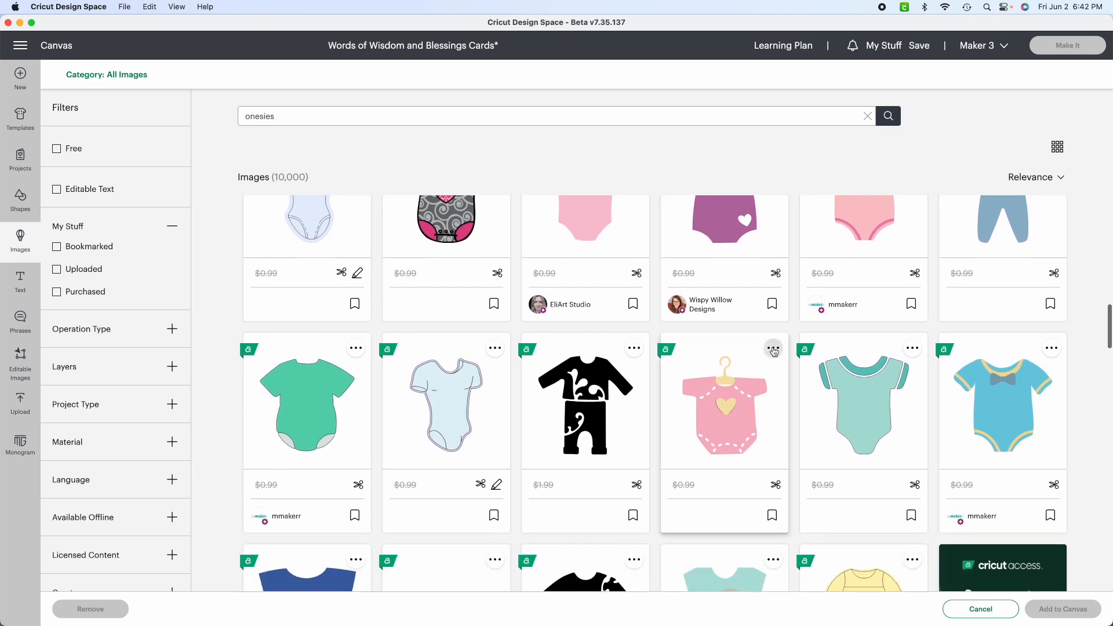
{"action": "scroll", "scroll_direction": "down", "scroll_amount": 3}
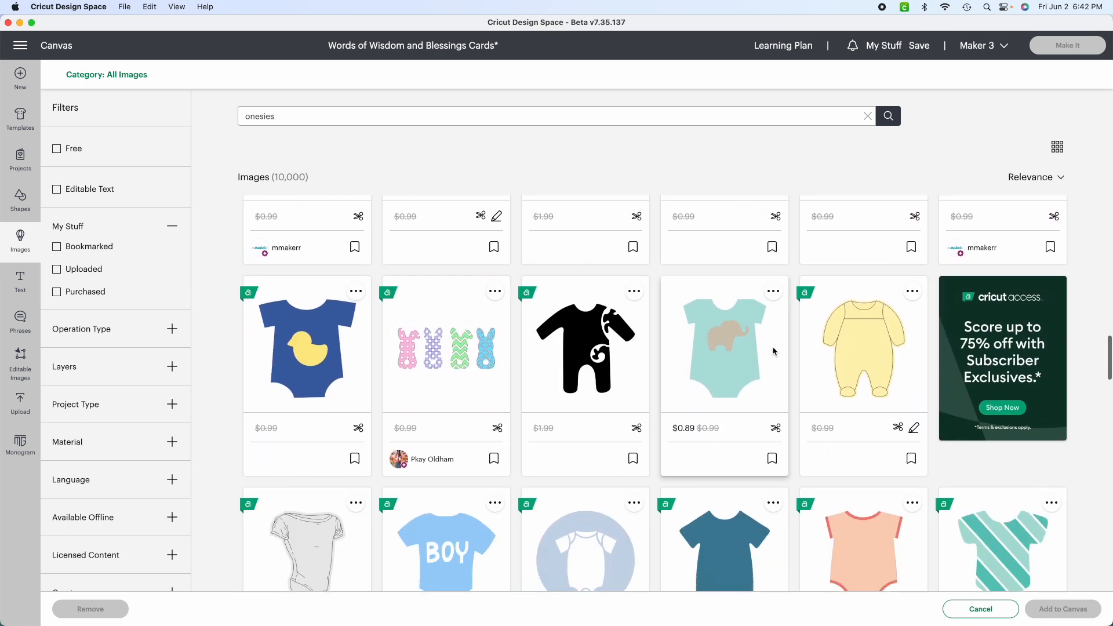
{"action": "scroll", "scroll_direction": "down", "scroll_amount": 3}
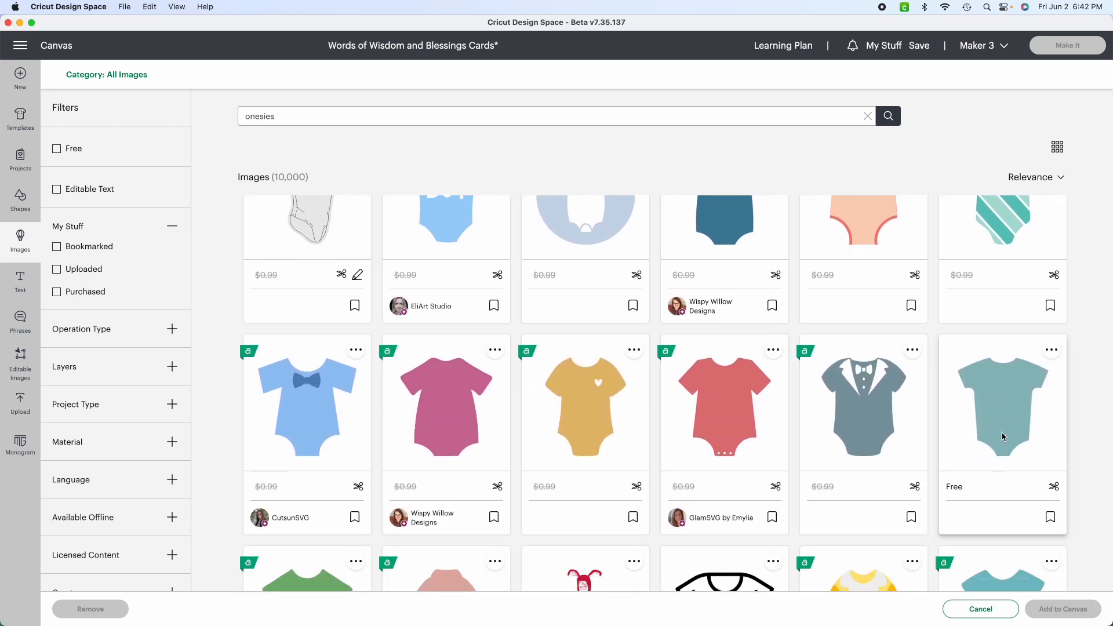
{"action": "mouse_move", "coordinate": [1063, 484]}
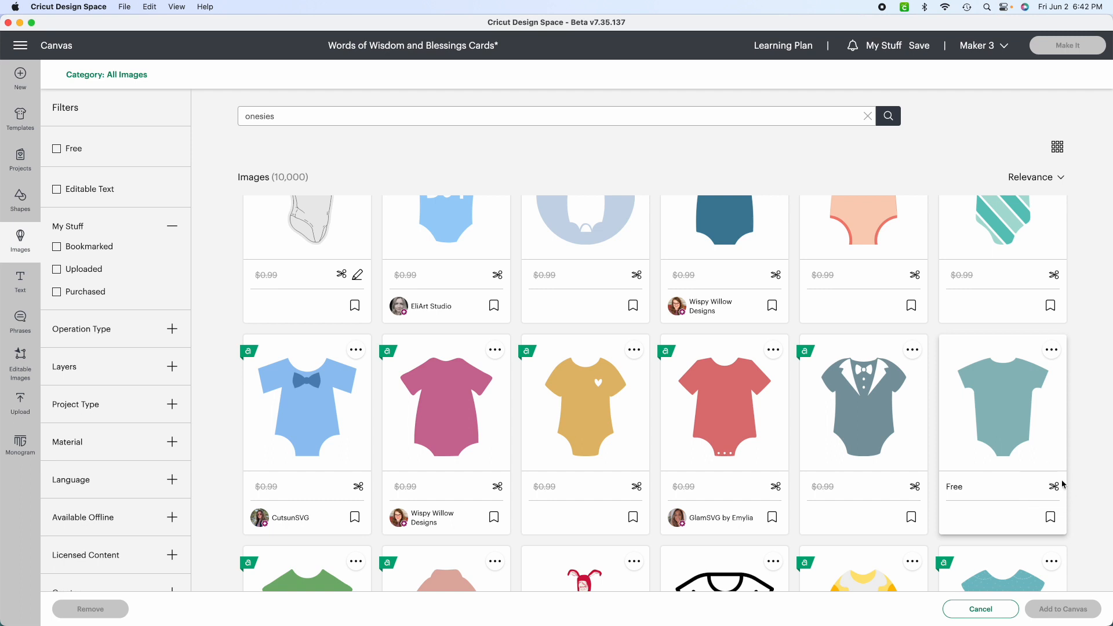
{"action": "left_click", "coordinate": [1001, 402]}
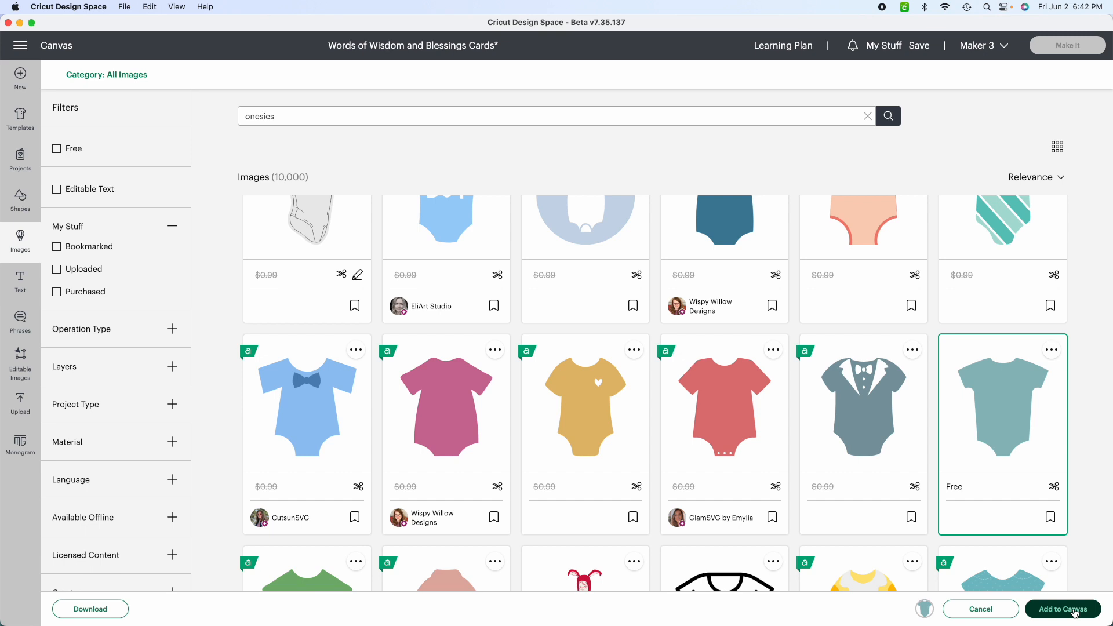
{"action": "left_click", "coordinate": [1061, 609]}
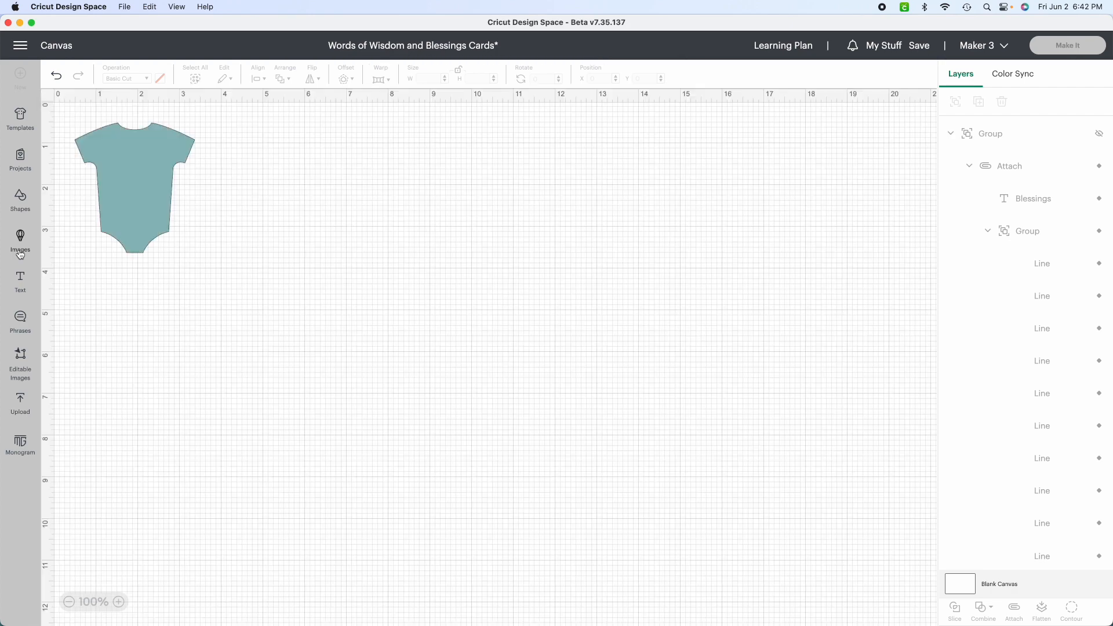
Step: Search images for 'baby bottle' and add the plain blue Baby Bottle to the canvas
{"action": "left_click", "coordinate": [134, 186]}
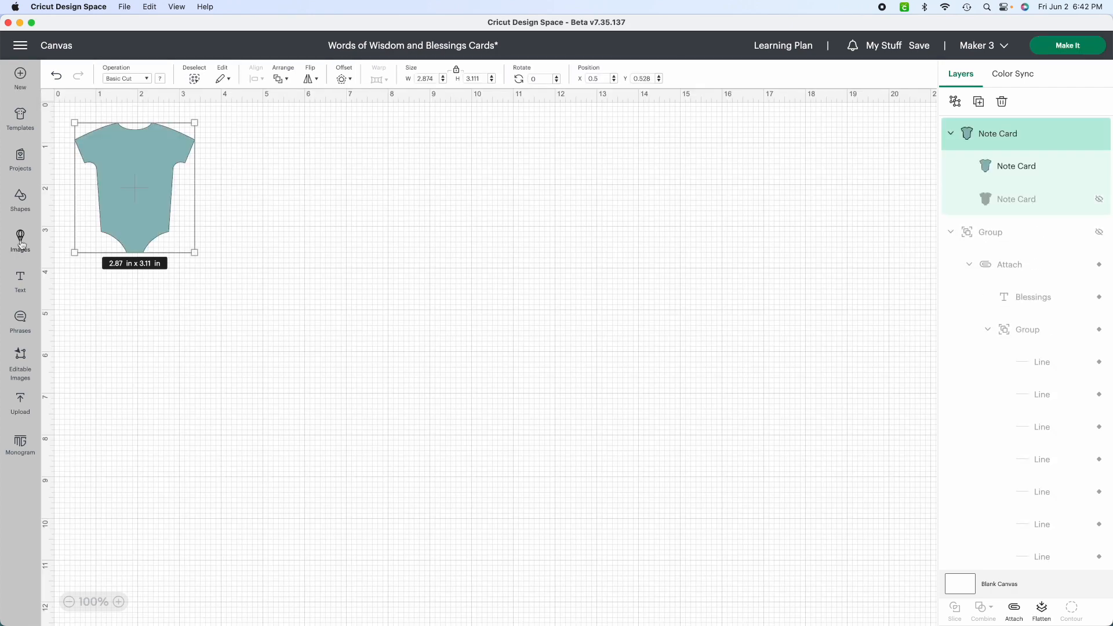
{"action": "left_click", "coordinate": [20, 240]}
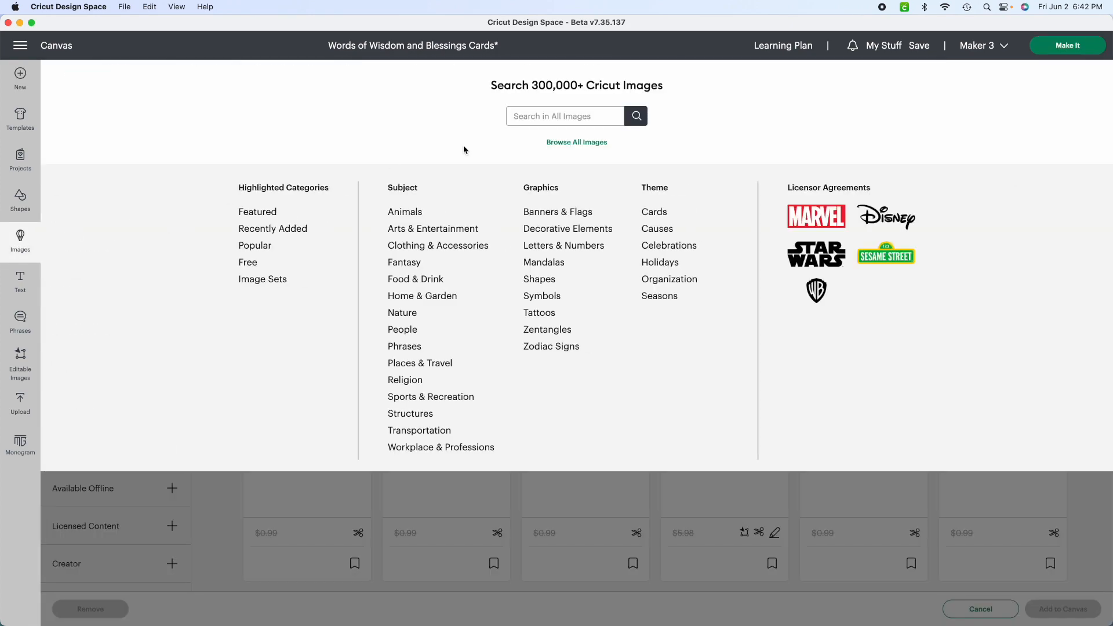
{"action": "type", "text": "b"}
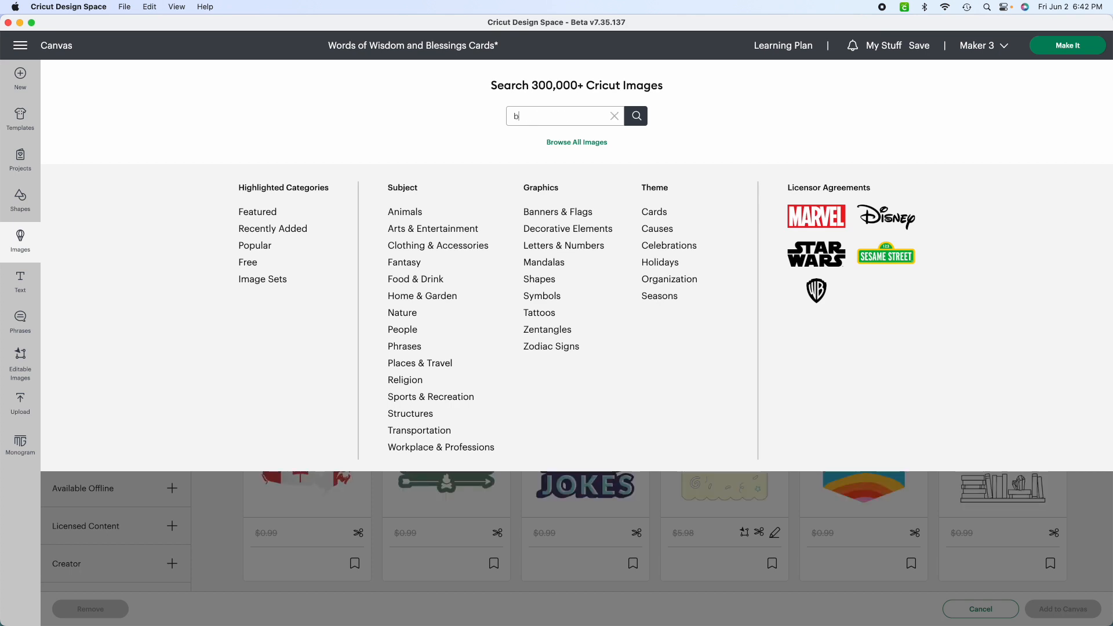
{"action": "type", "text": "aby bottle"}
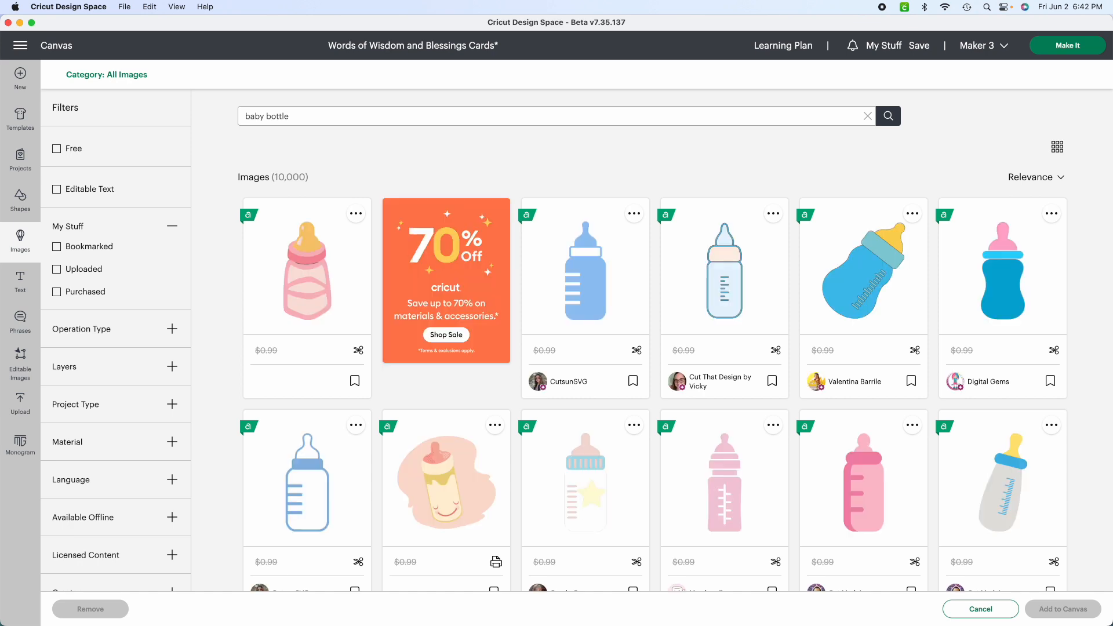
{"action": "mouse_move", "coordinate": [737, 273]}
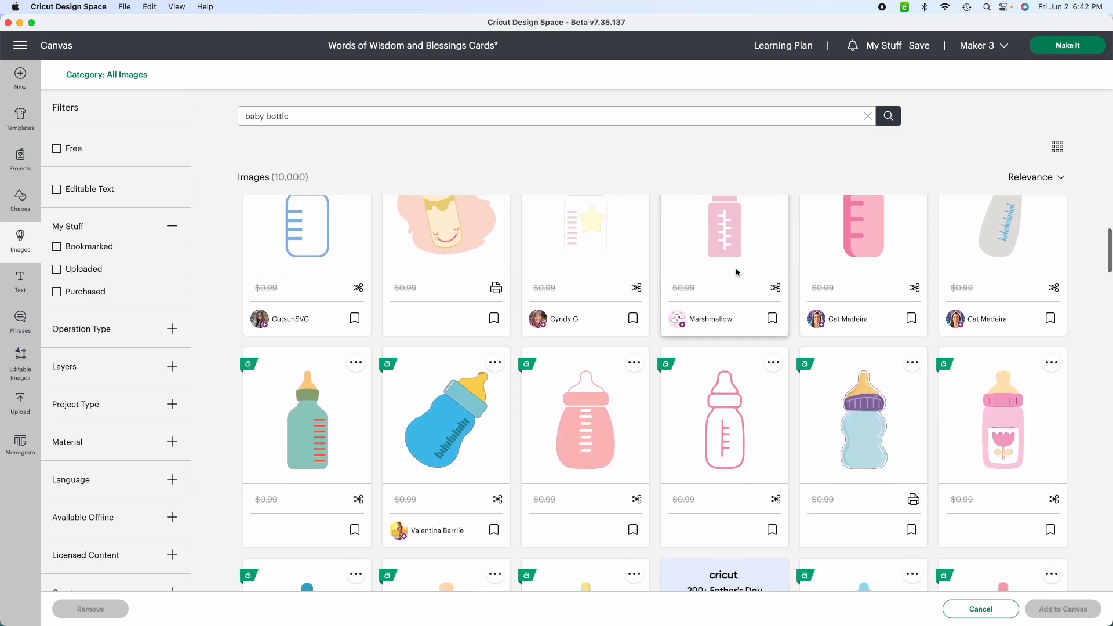
{"action": "scroll", "scroll_direction": "down", "scroll_amount": 3}
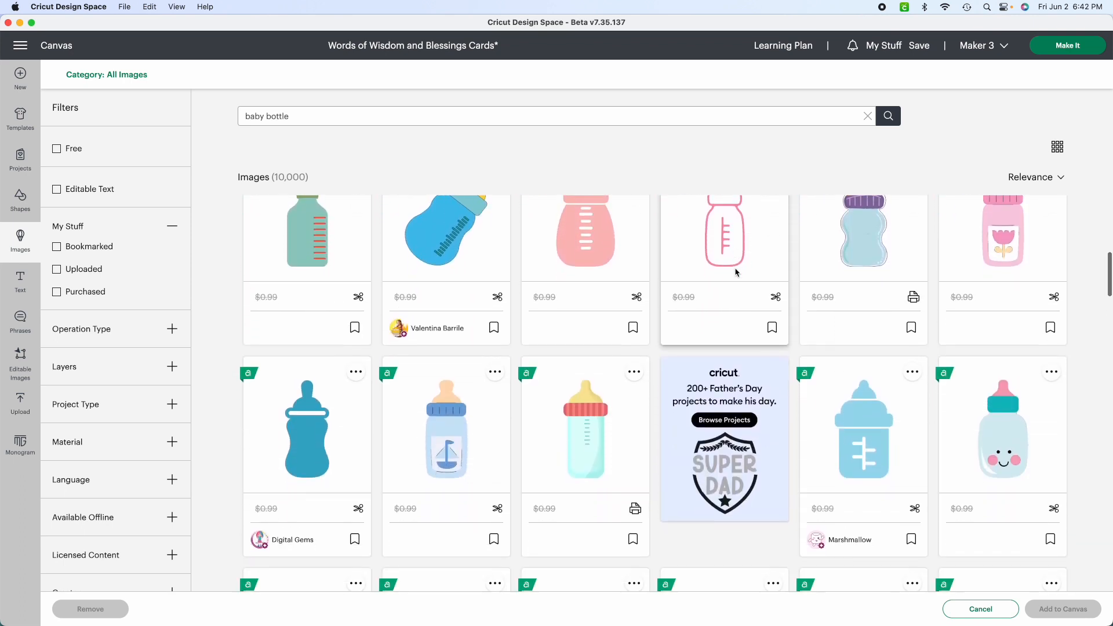
{"action": "scroll", "scroll_direction": "down", "scroll_amount": 3}
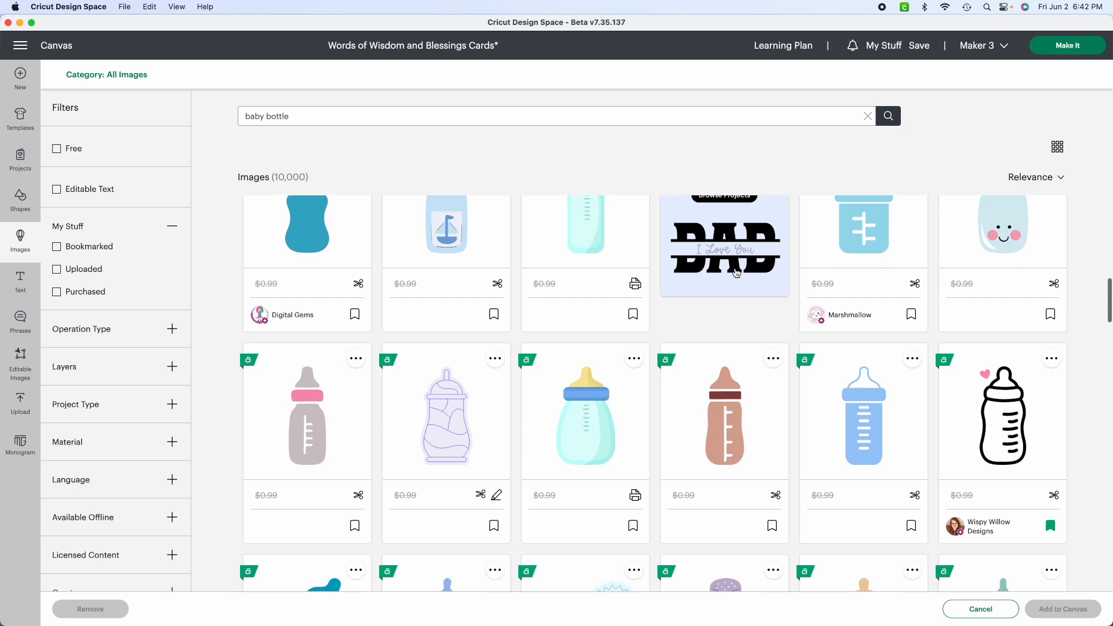
{"action": "scroll", "scroll_direction": "down", "scroll_amount": 3}
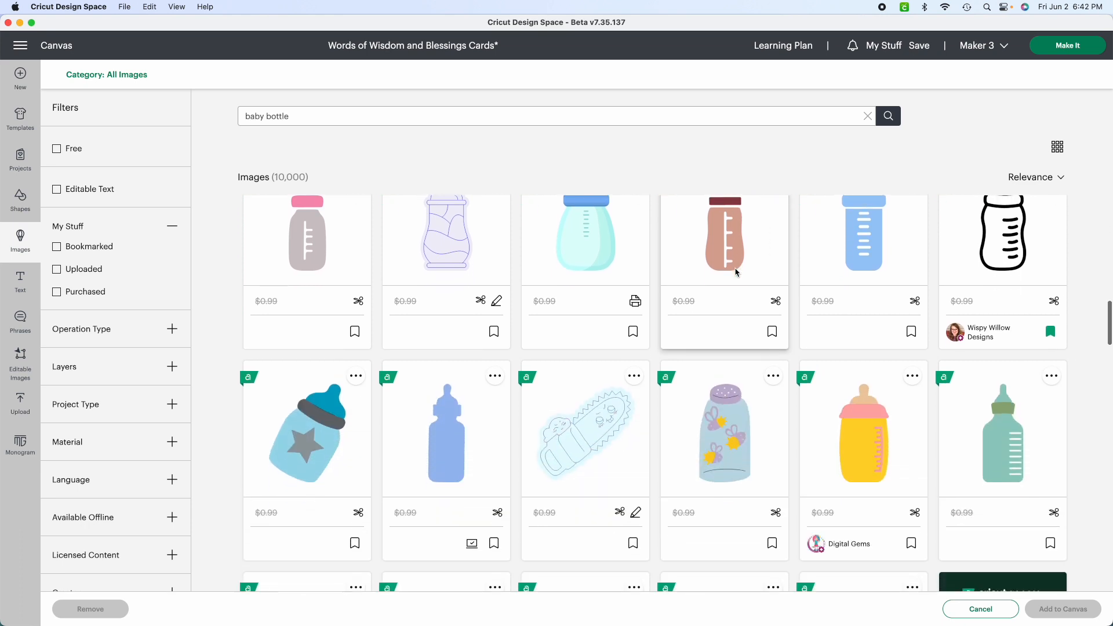
{"action": "scroll", "scroll_direction": "down", "scroll_amount": 3}
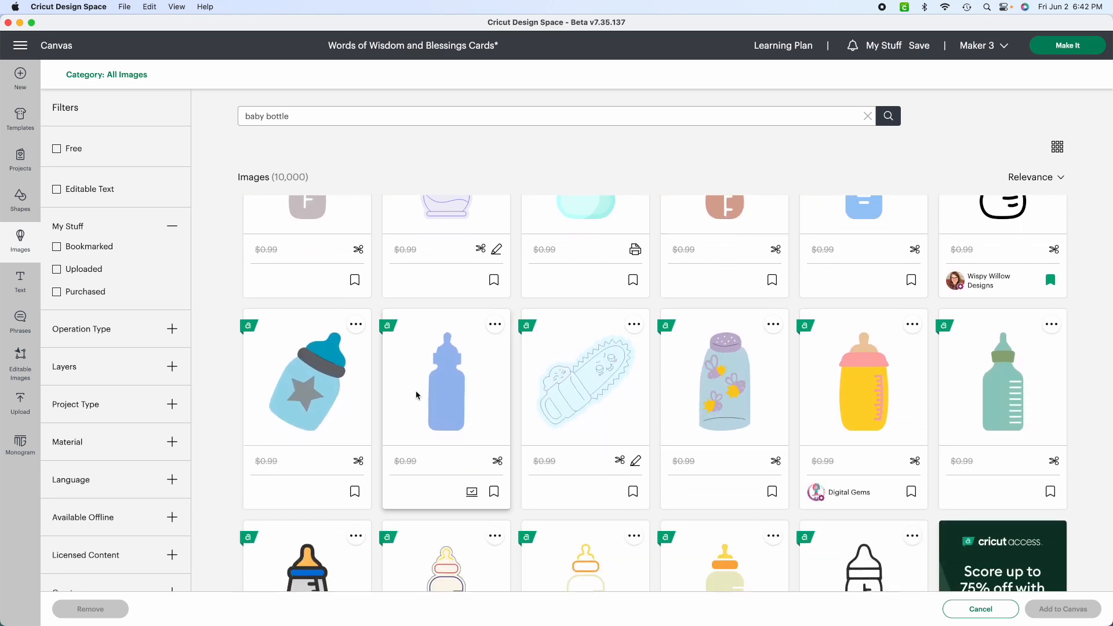
{"action": "mouse_move", "coordinate": [446, 383]}
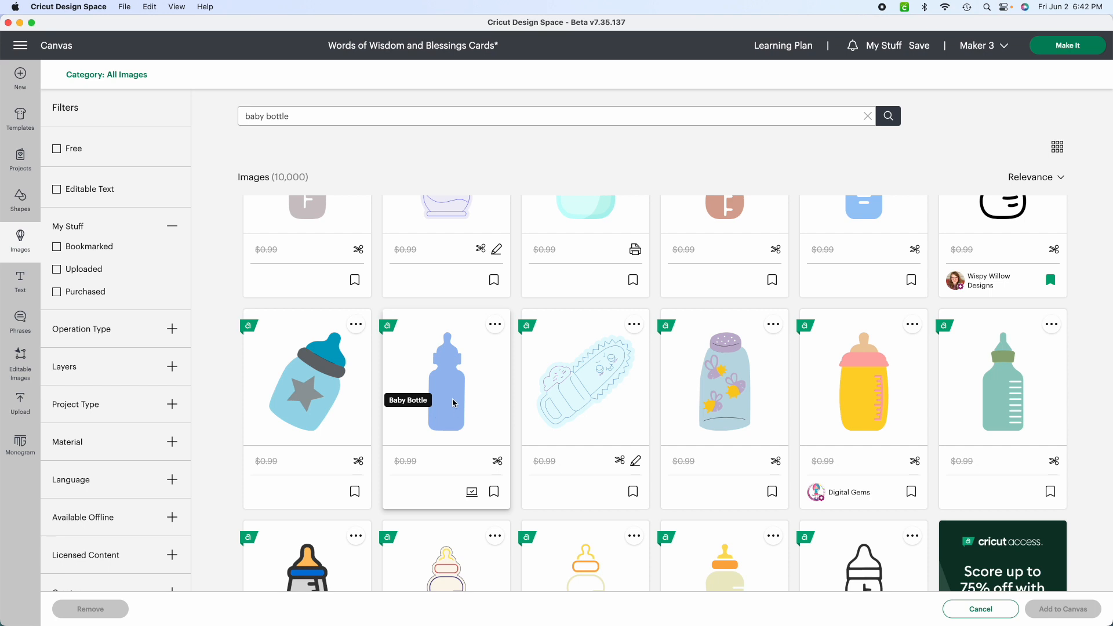
{"action": "left_click", "coordinate": [445, 380]}
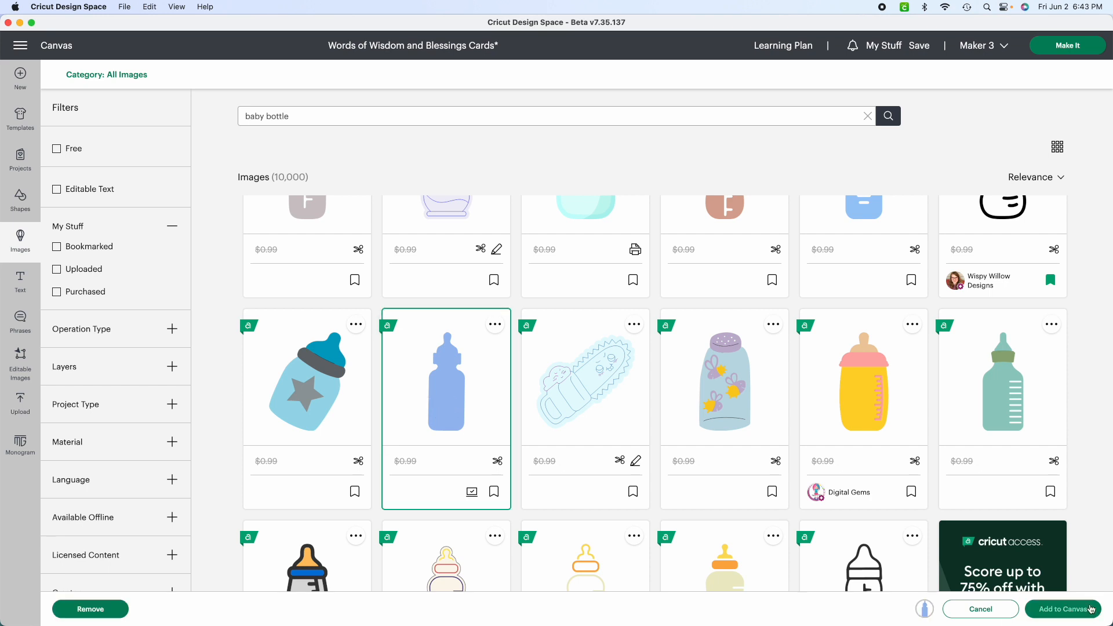
{"action": "left_click", "coordinate": [1063, 609]}
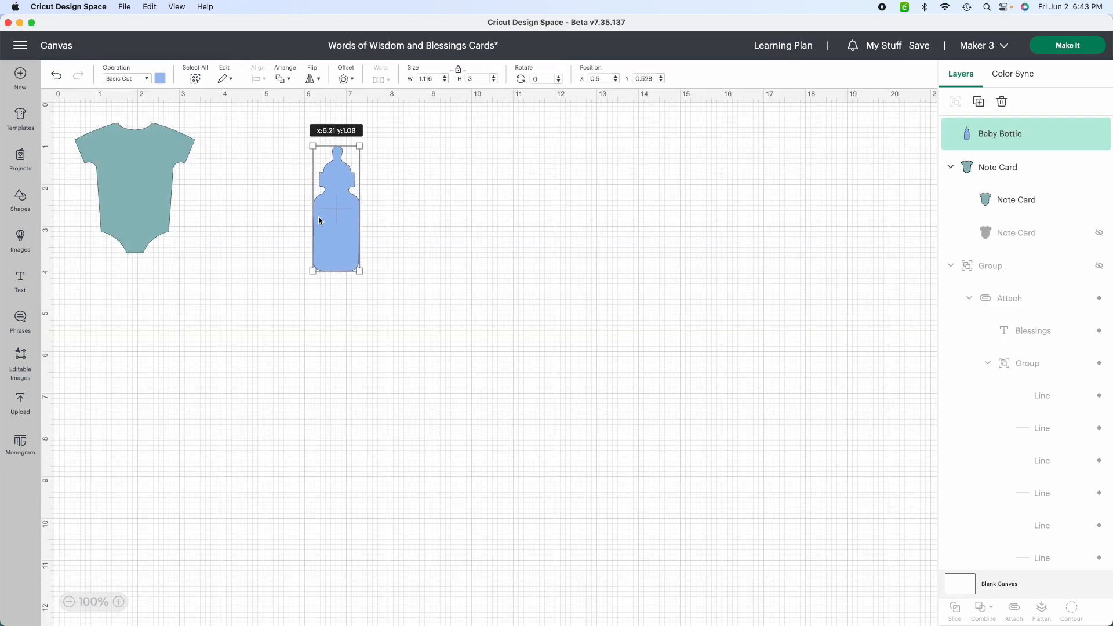
Step: Nudge the bottle up-left, then add the bookmarked Line image from a 'lines' search
{"action": "left_click_drag", "start_coordinate": [336, 205], "coordinate": [318, 195]}
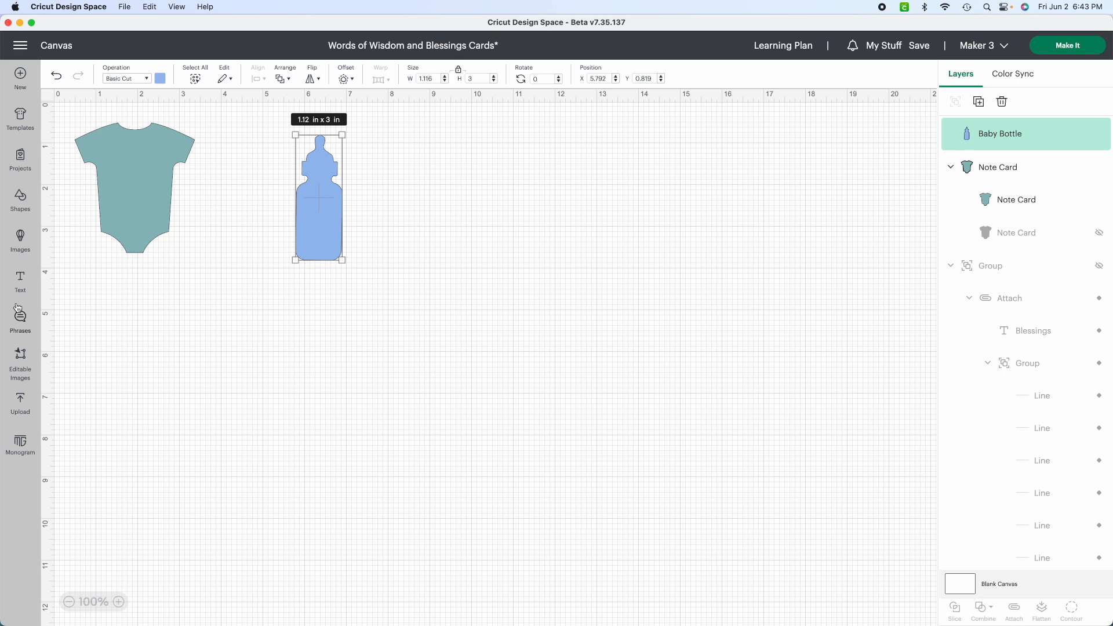
{"action": "mouse_move", "coordinate": [18, 314]}
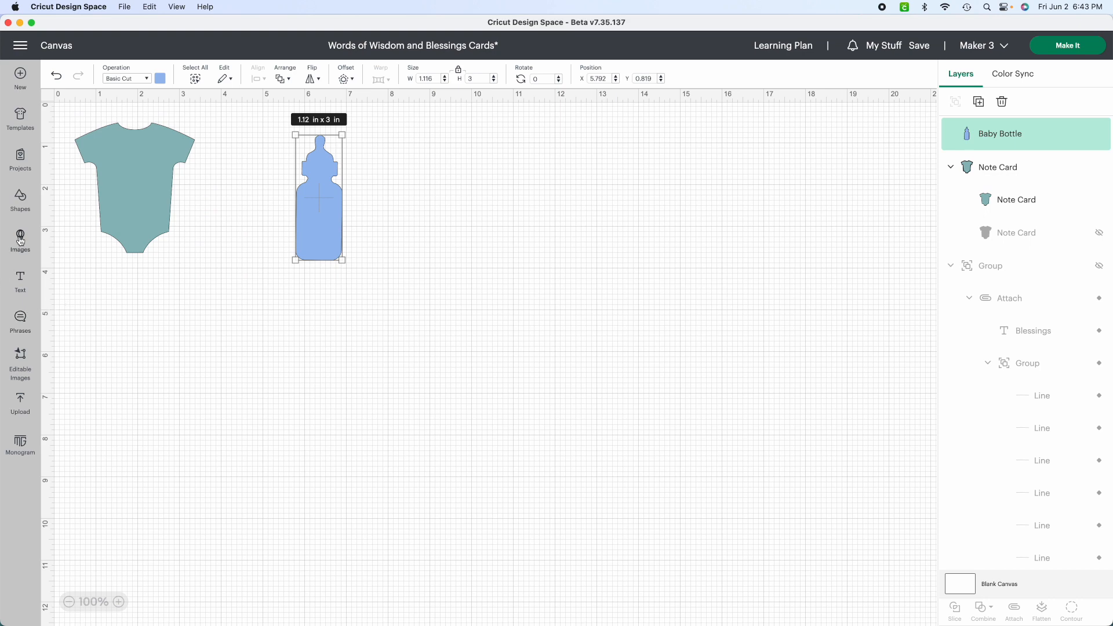
{"action": "left_click", "coordinate": [20, 240]}
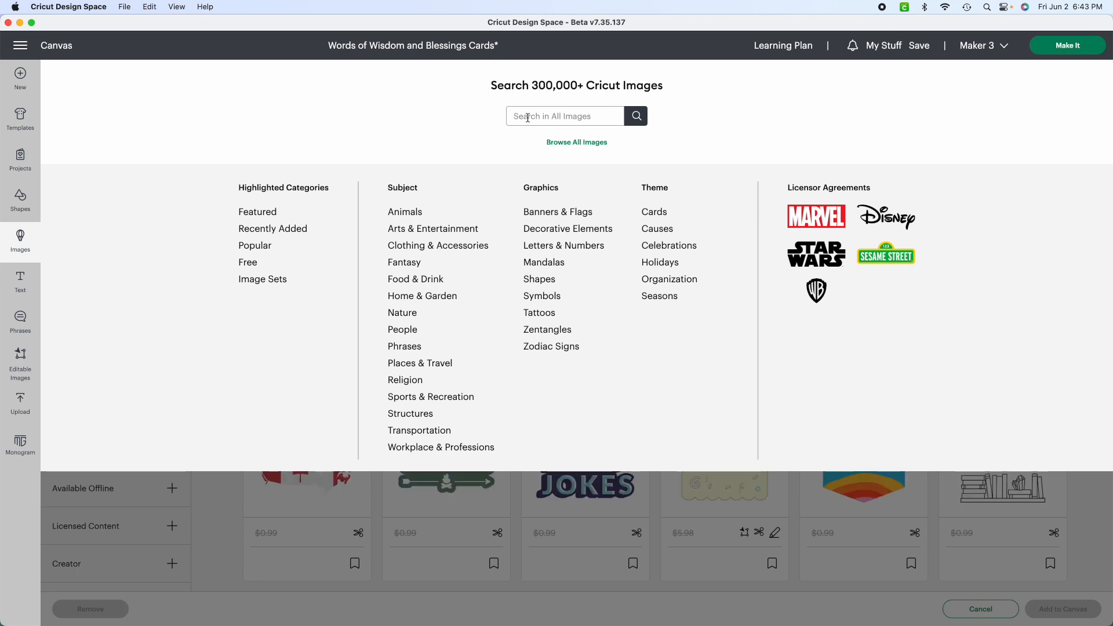
{"action": "type", "text": "lines"}
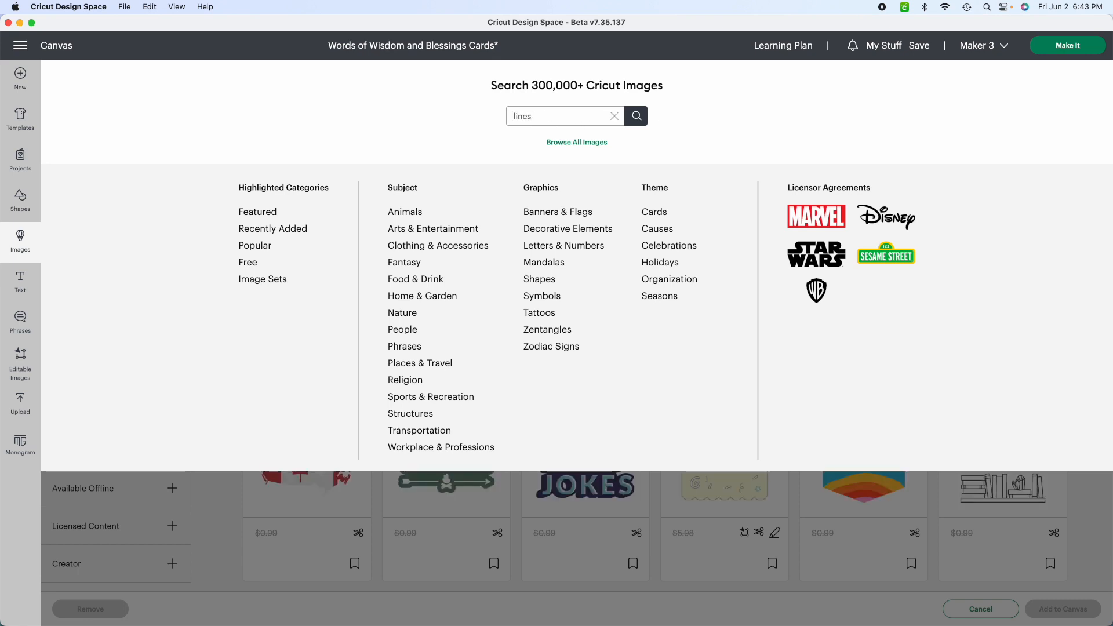
{"action": "left_click", "coordinate": [635, 116]}
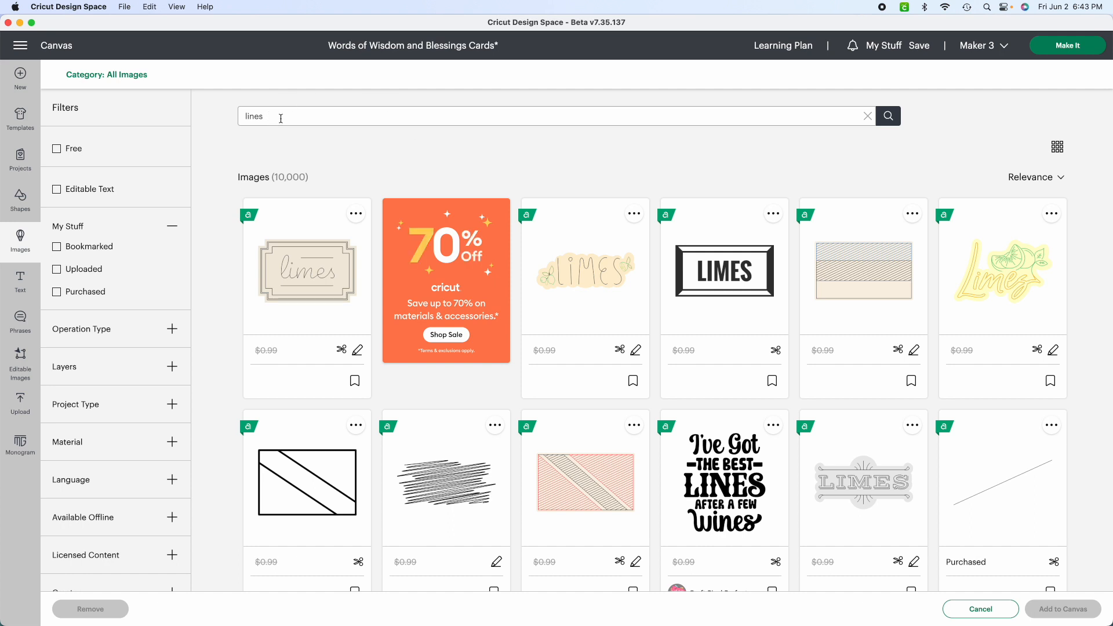
{"action": "scroll", "scroll_direction": "down", "scroll_amount": 3}
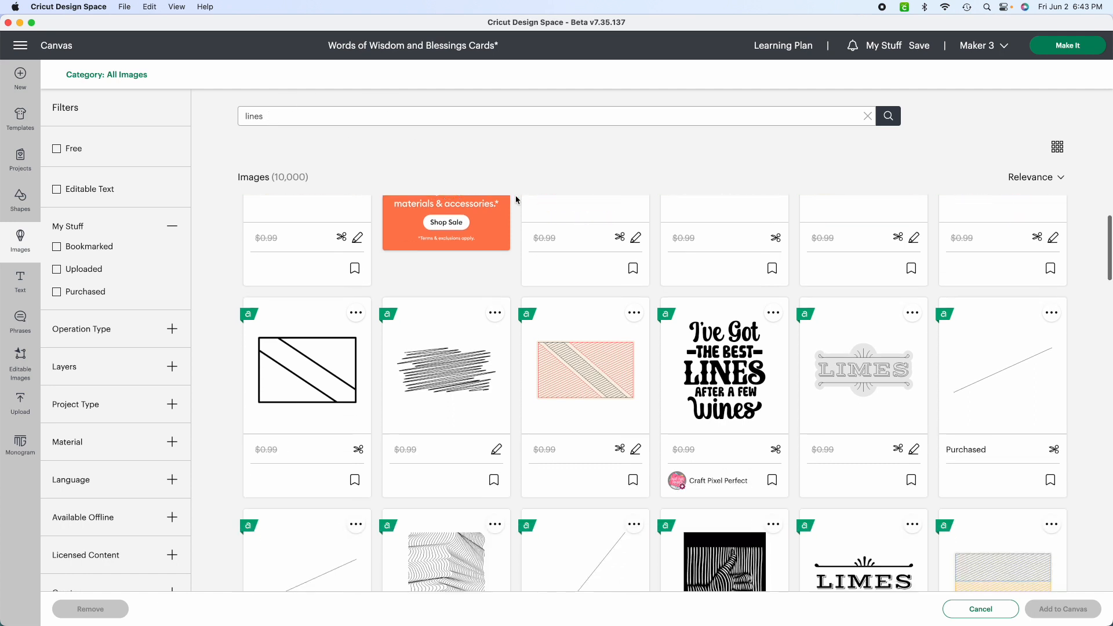
{"action": "scroll", "scroll_direction": "down", "scroll_amount": 3}
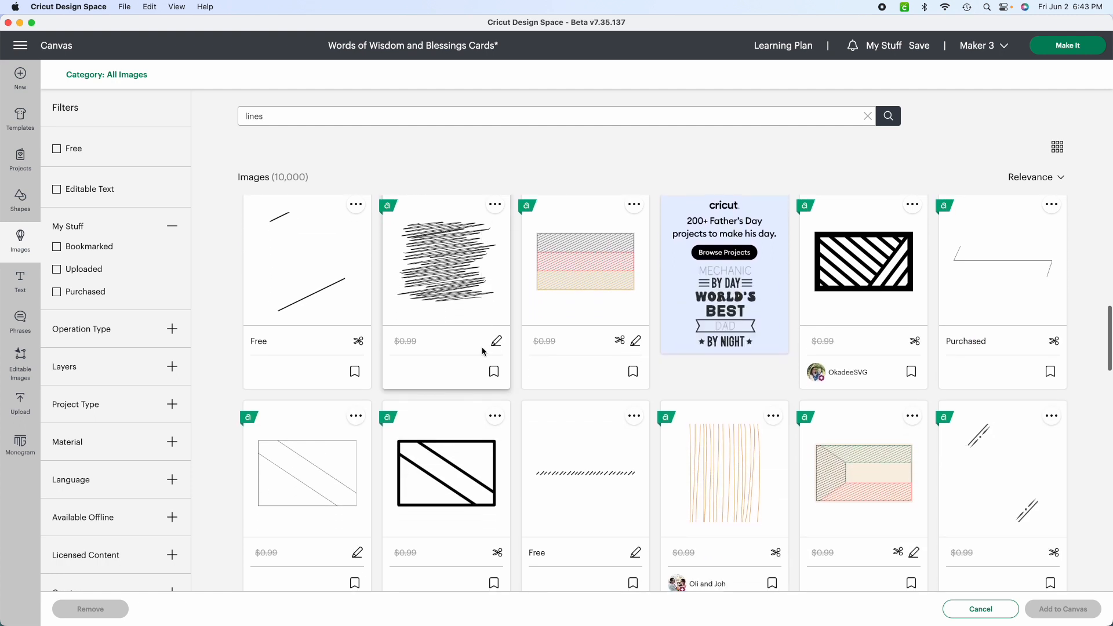
{"action": "scroll", "scroll_direction": "down", "scroll_amount": 3}
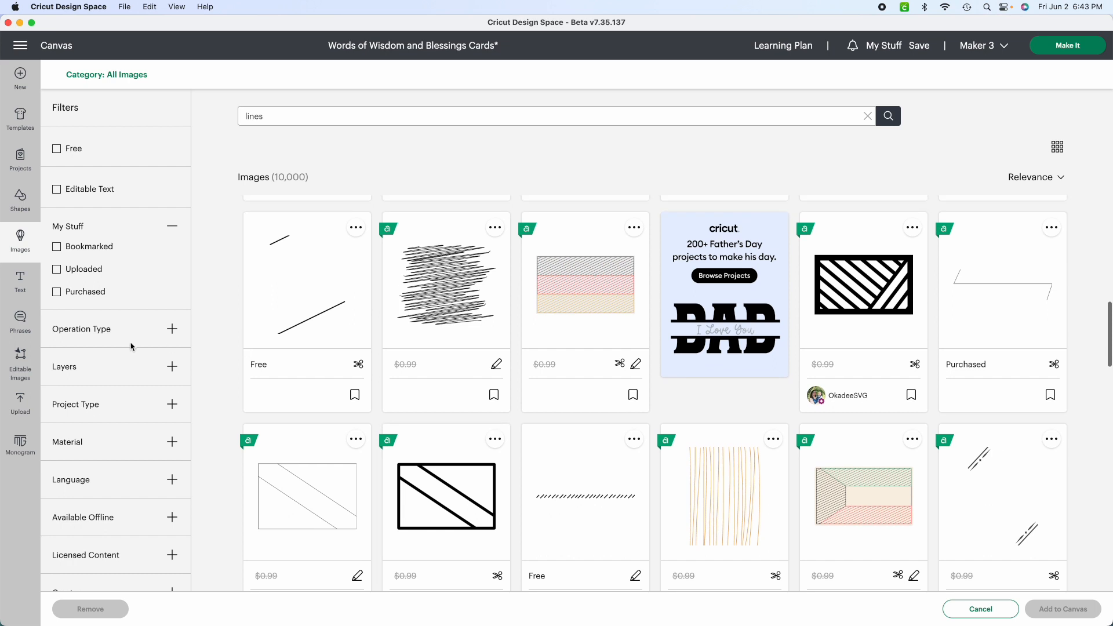
{"action": "left_click", "coordinate": [56, 246]}
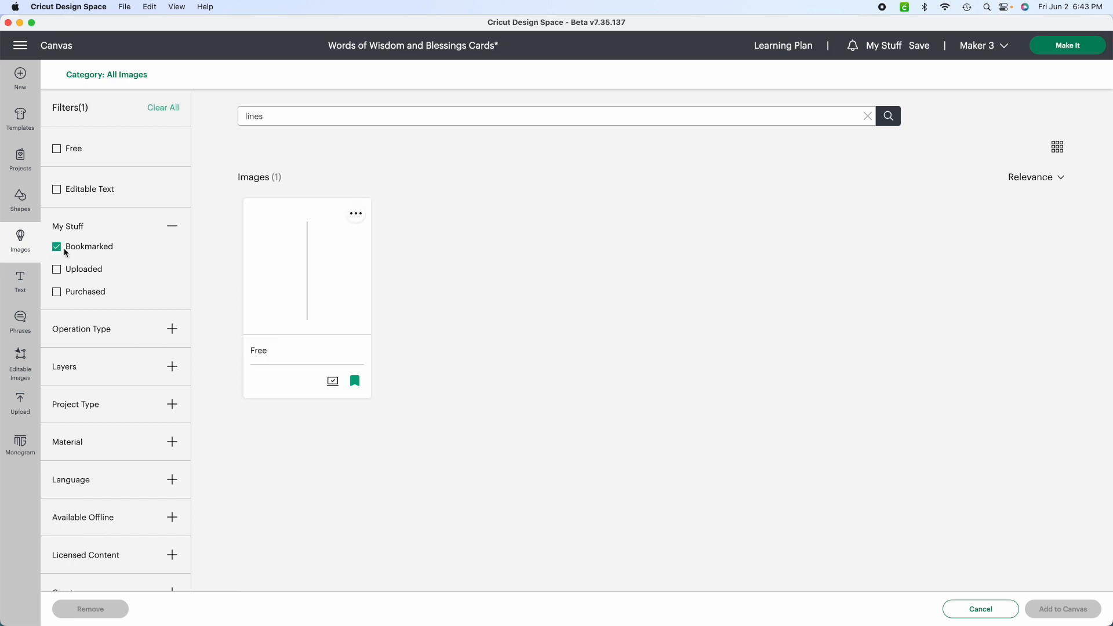
{"action": "mouse_move", "coordinate": [348, 327]}
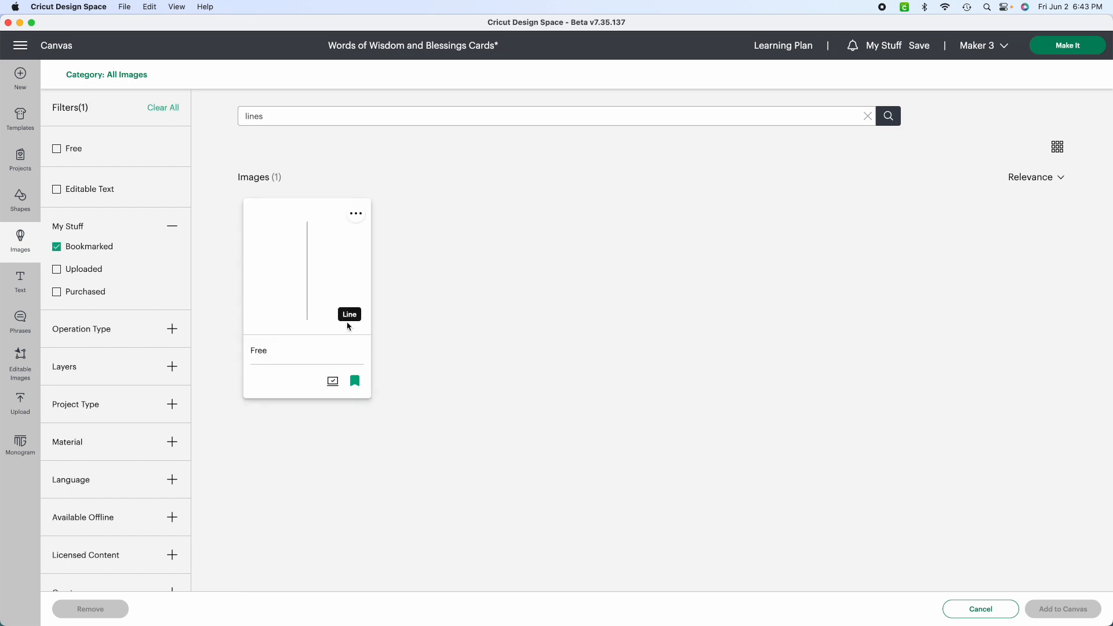
{"action": "left_click", "coordinate": [307, 266]}
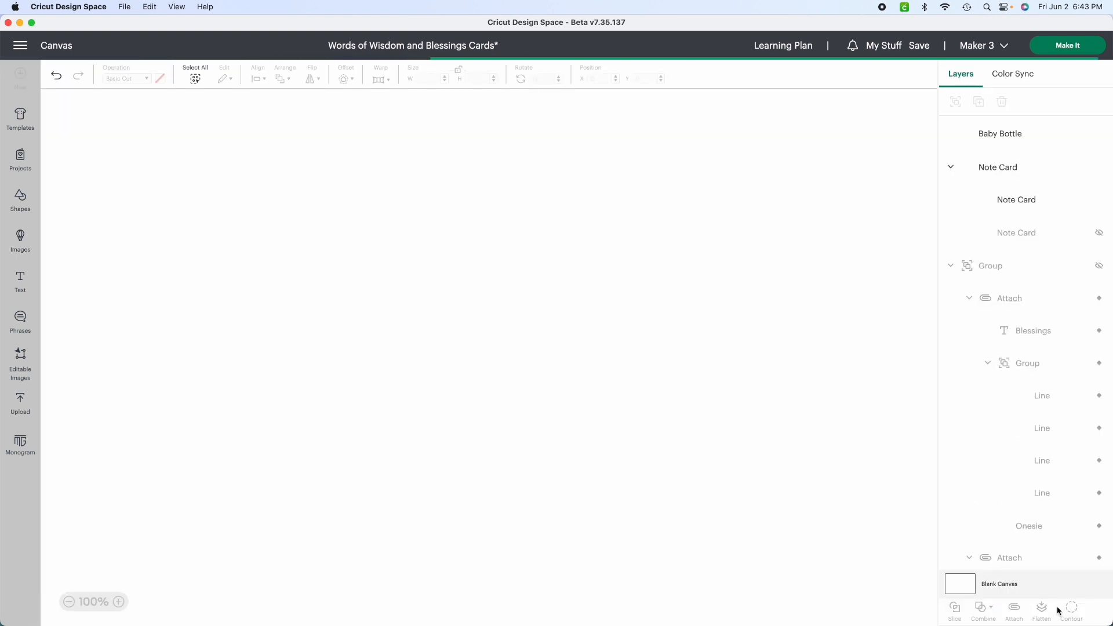
{"action": "scroll", "scroll_direction": "down", "scroll_amount": 3}
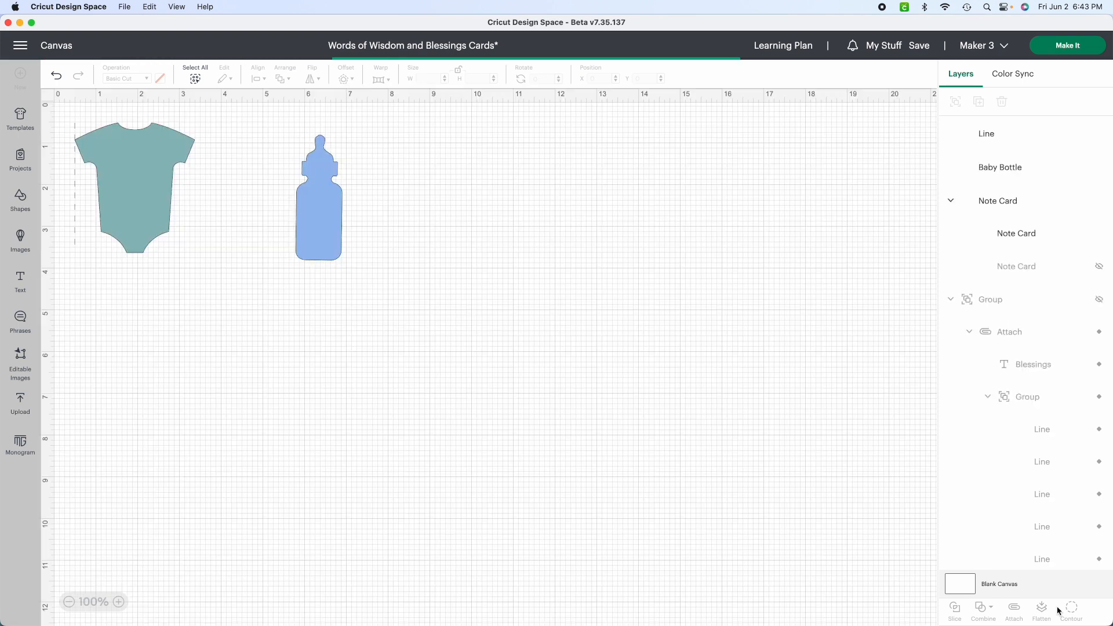
Step: Resize the baby bottle toward 2.5 by 3.5 inches using typed sizes and handles
{"action": "left_click", "coordinate": [986, 133]}
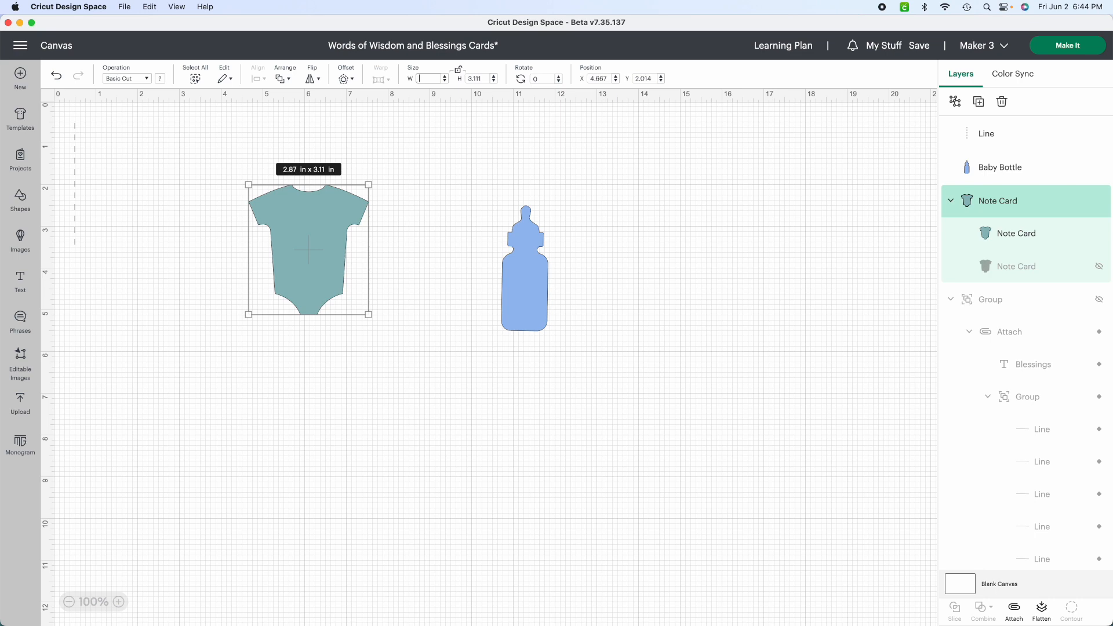
{"action": "type", "text": "3.5"}
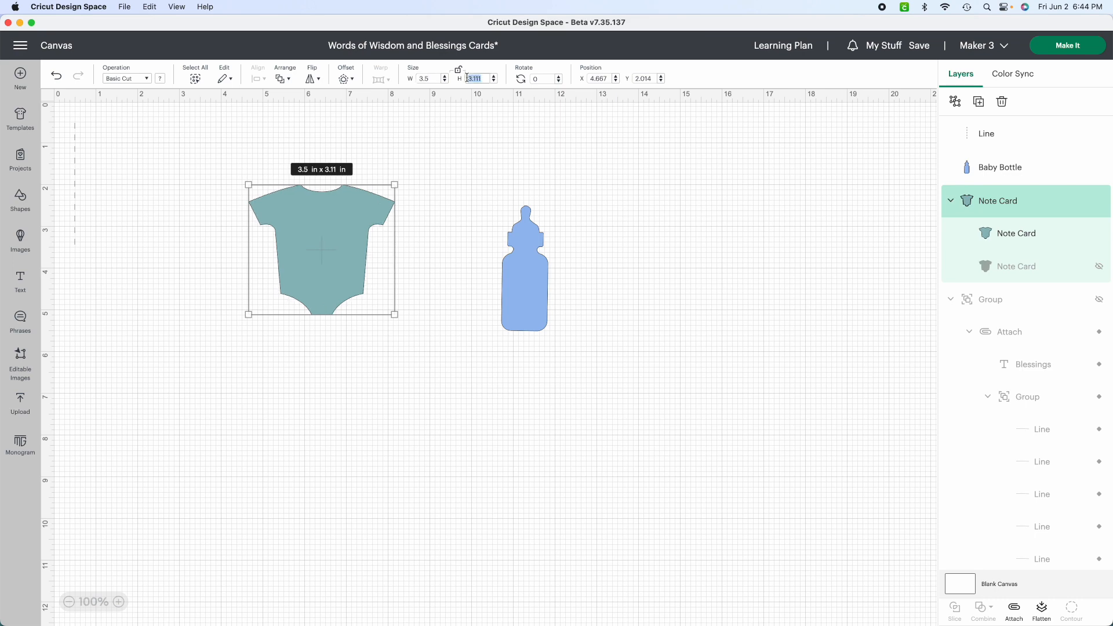
{"action": "type", "text": "2.5"}
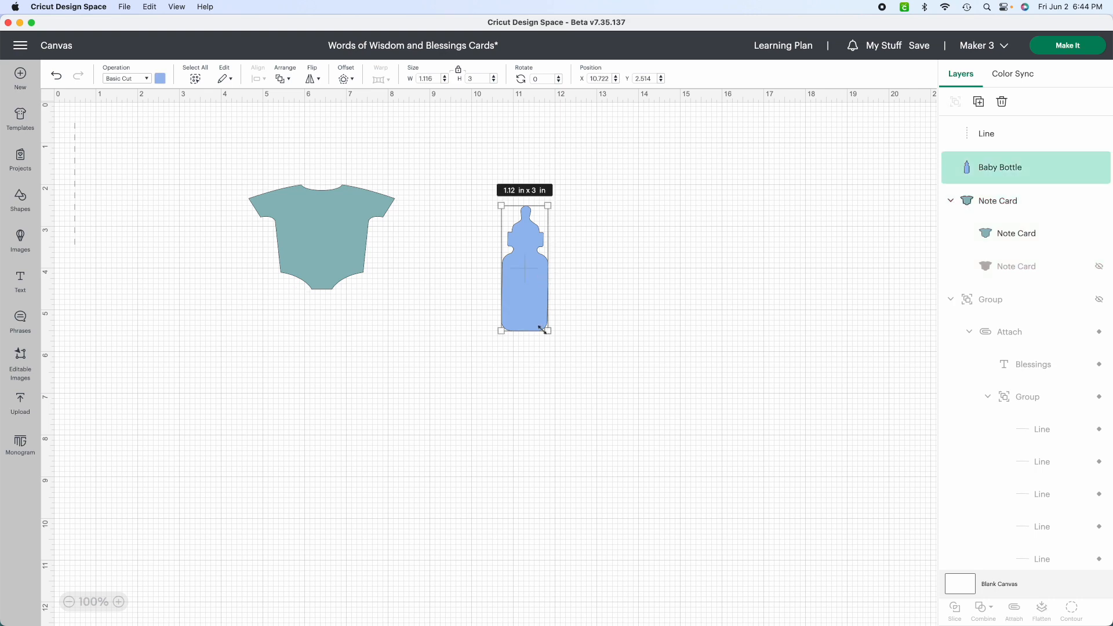
{"action": "left_click_drag", "start_coordinate": [551, 328], "coordinate": [555, 344]}
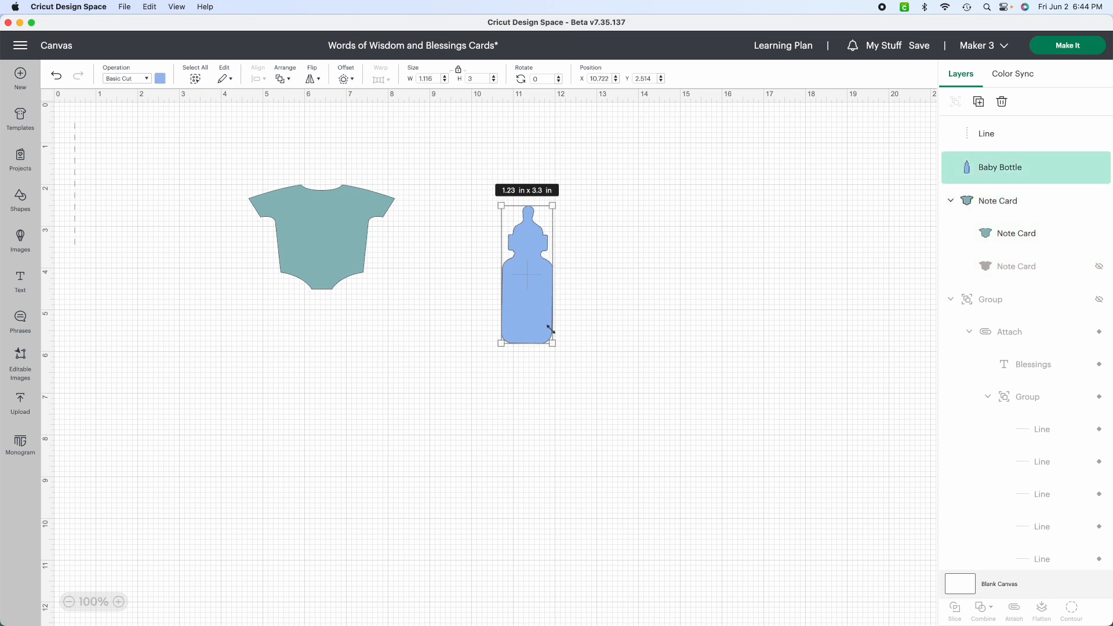
{"action": "left_click_drag", "start_coordinate": [551, 342], "coordinate": [550, 360]}
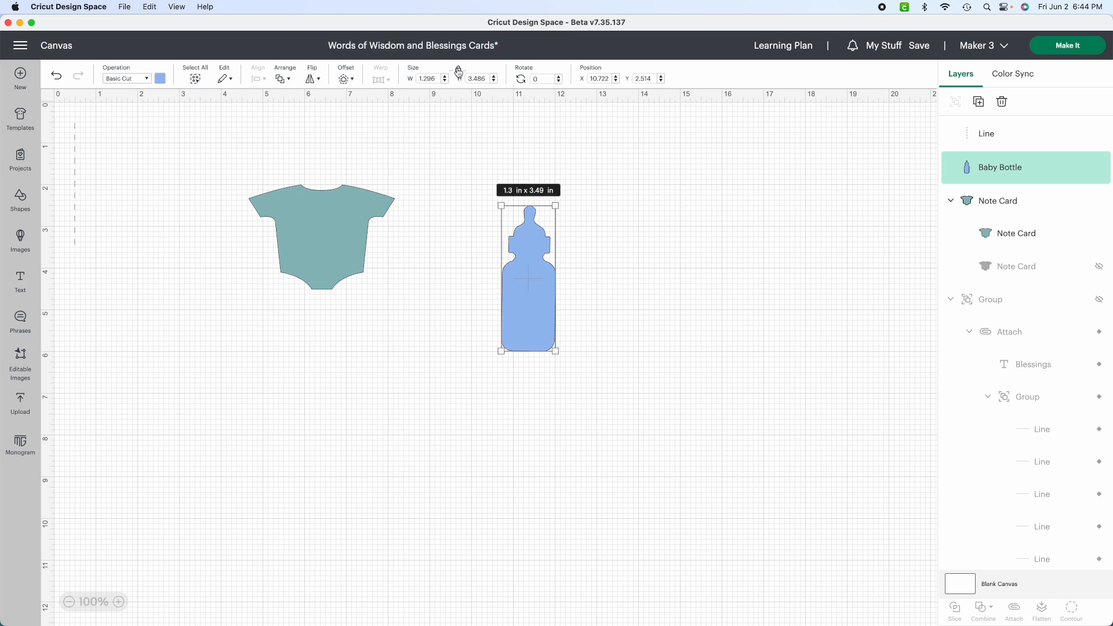
{"action": "left_click_drag", "start_coordinate": [557, 349], "coordinate": [560, 348]}
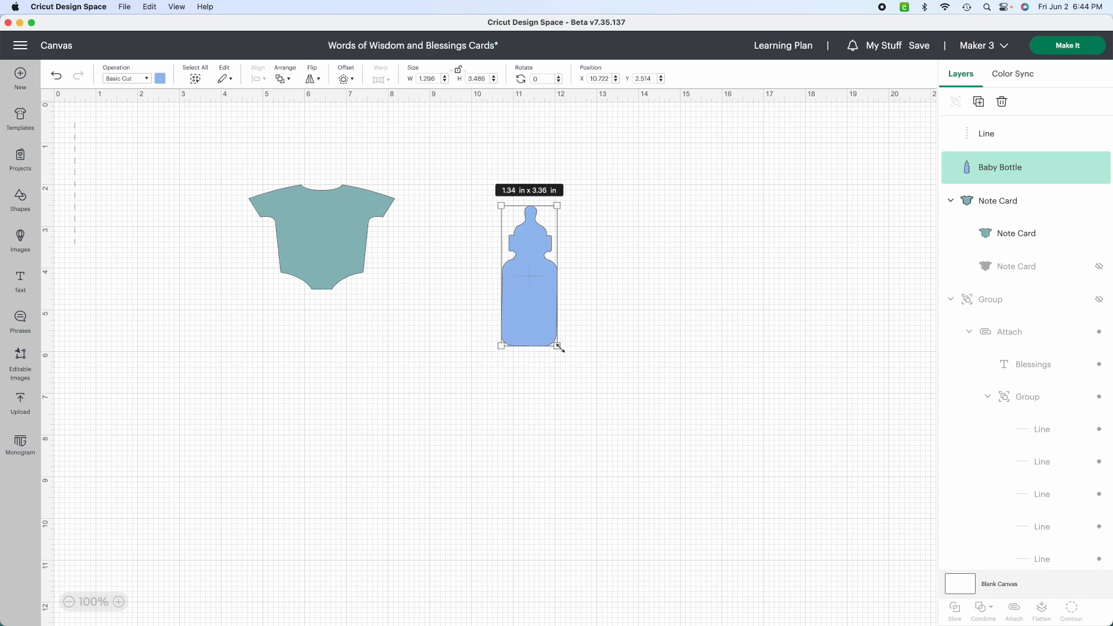
{"action": "left_click_drag", "start_coordinate": [561, 348], "coordinate": [570, 343]}
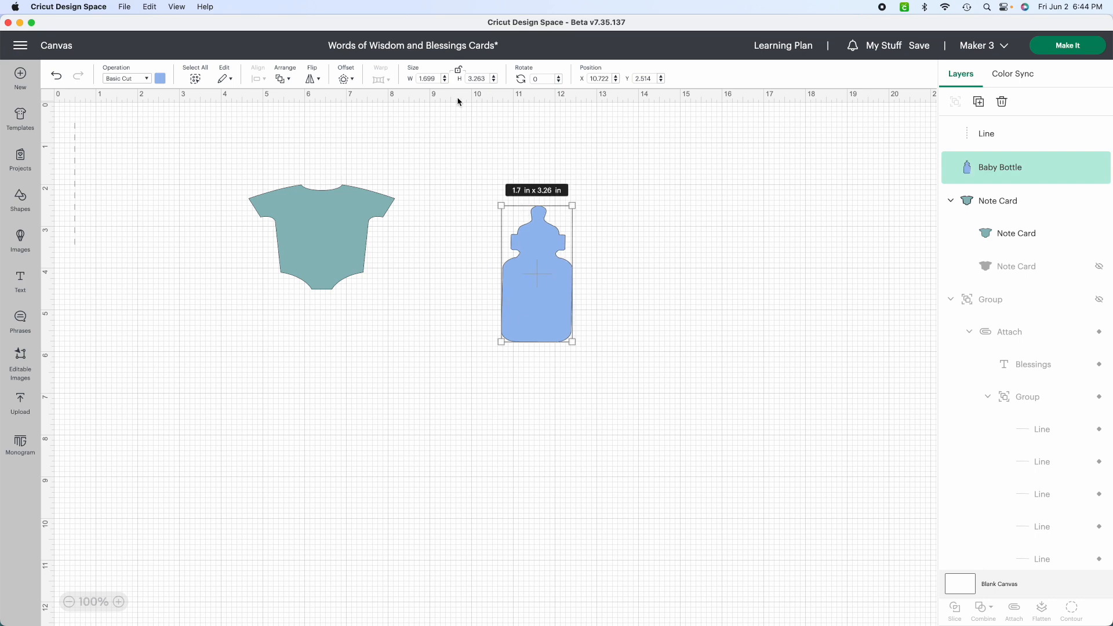
{"action": "left_click", "coordinate": [427, 78]}
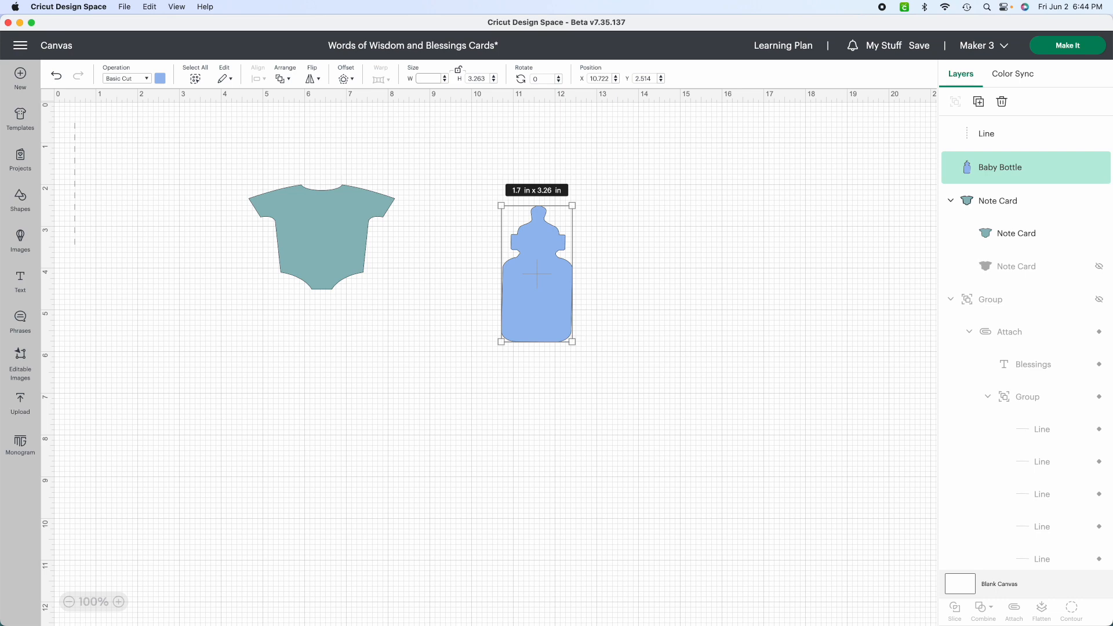
{"action": "type", "text": "3.5"}
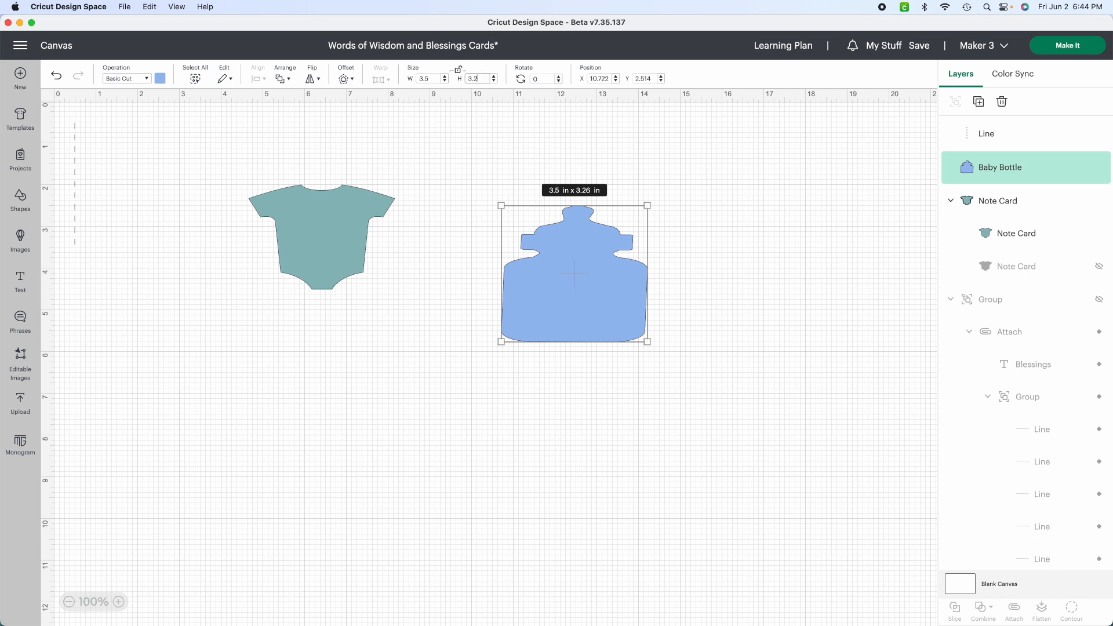
{"action": "type", "text": "2"}
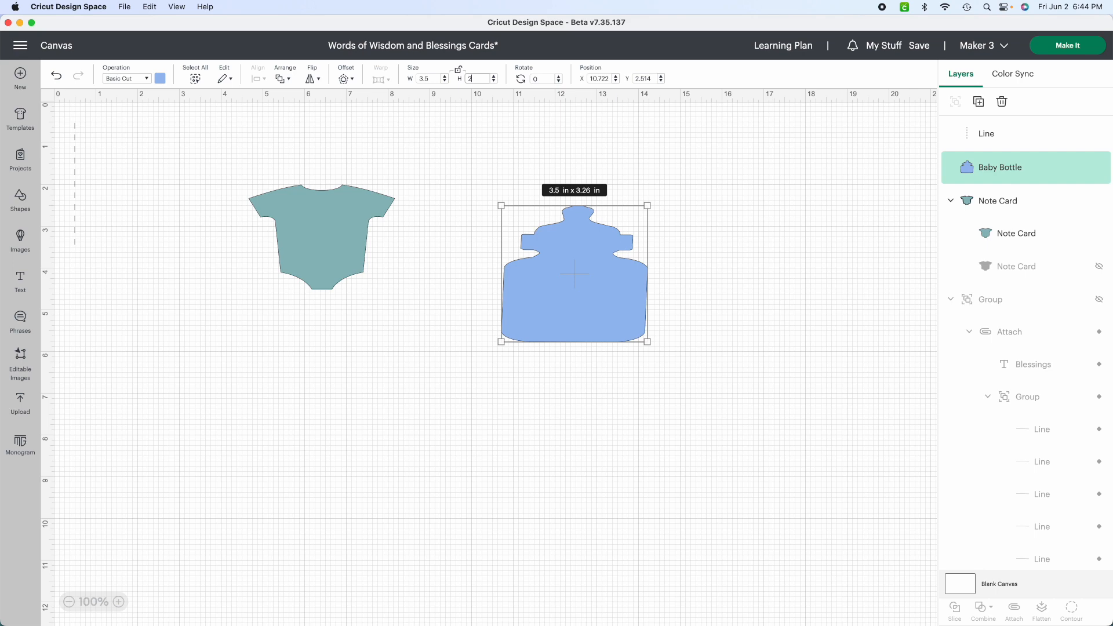
{"action": "type", "text": "2.5"}
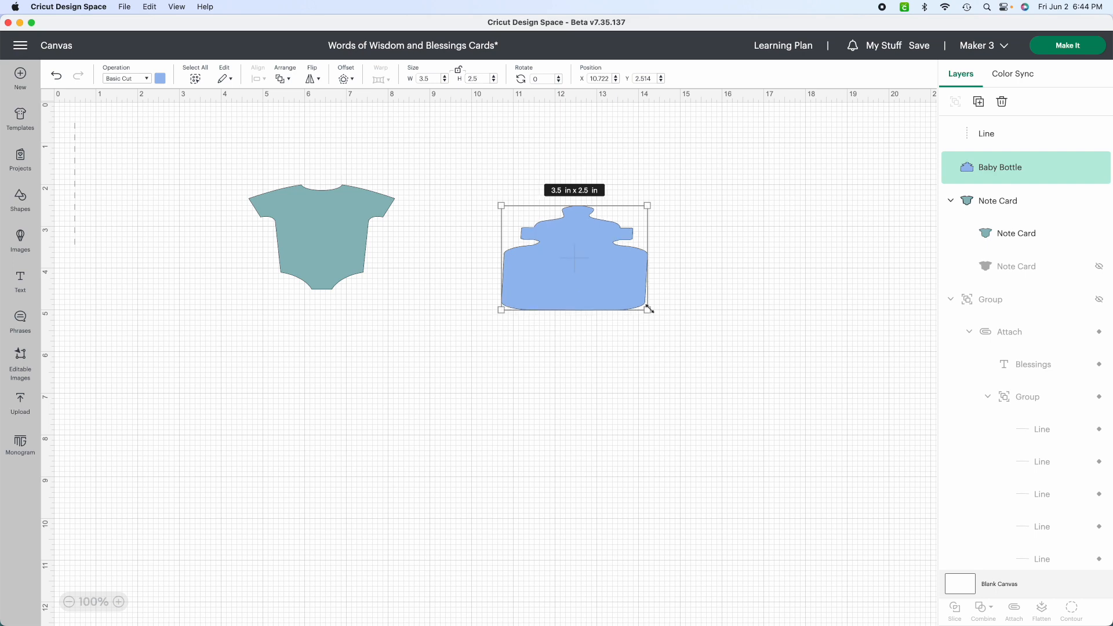
{"action": "left_click_drag", "start_coordinate": [648, 310], "coordinate": [632, 347]}
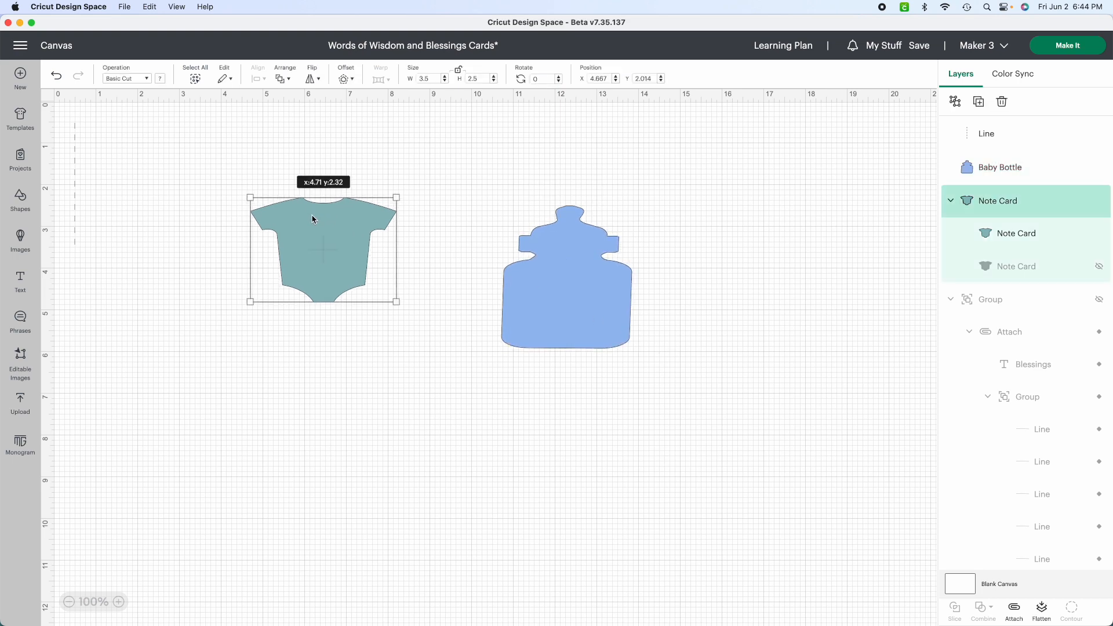
Step: Enlarge the onesie, raise the bottle and narrow it to 2.5 inches wide
{"action": "left_click_drag", "start_coordinate": [398, 303], "coordinate": [415, 344]}
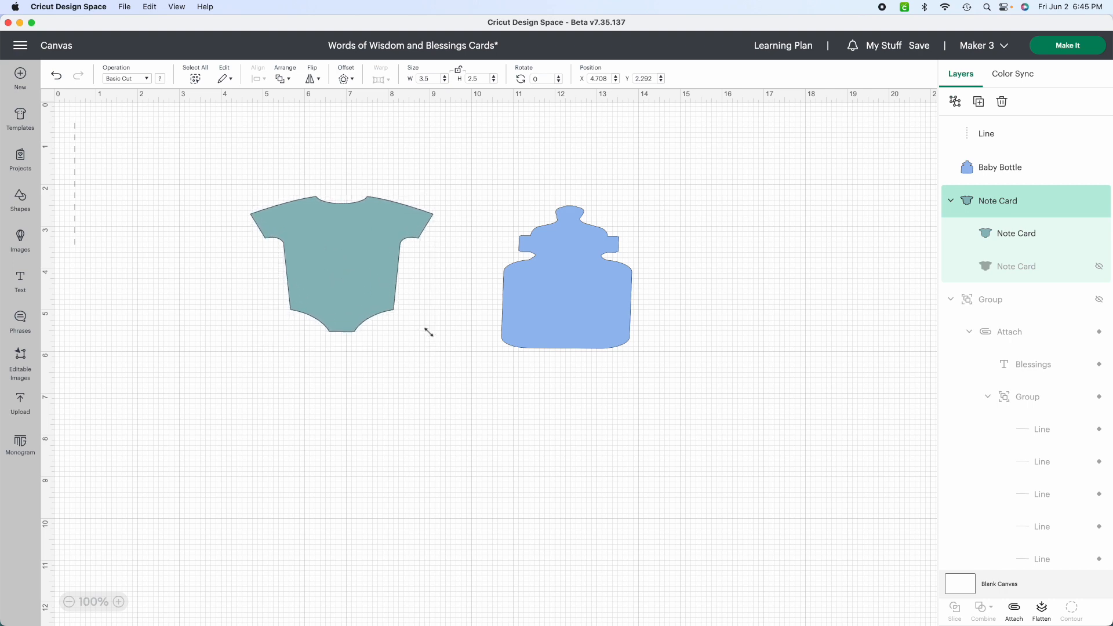
{"action": "left_click", "coordinate": [566, 277]}
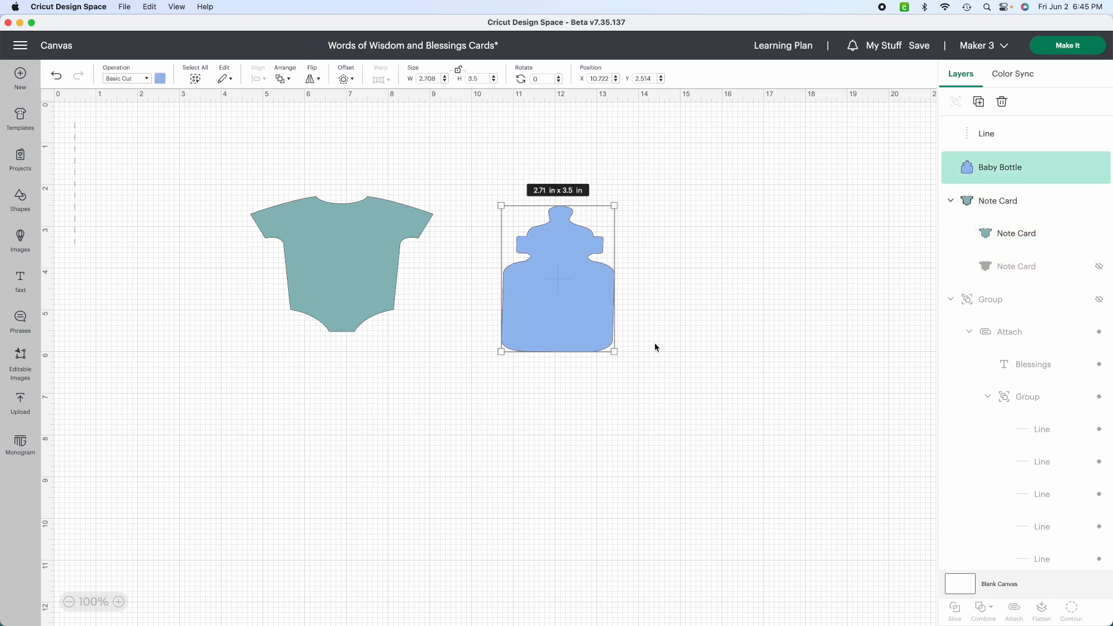
{"action": "left_click_drag", "start_coordinate": [557, 279], "coordinate": [550, 259]}
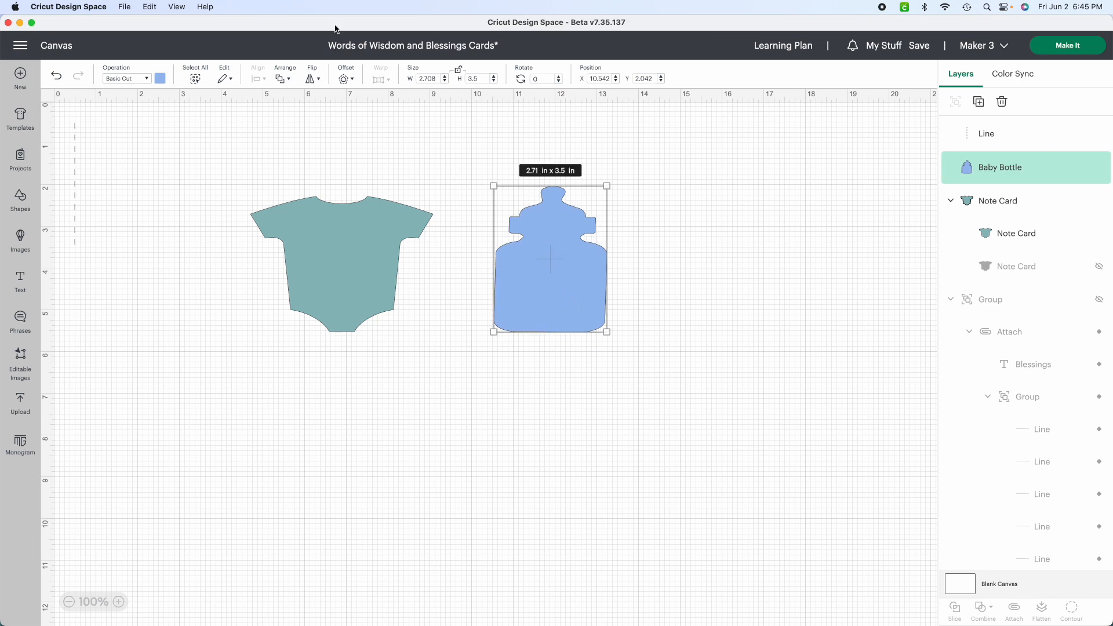
{"action": "left_click", "coordinate": [445, 82]}
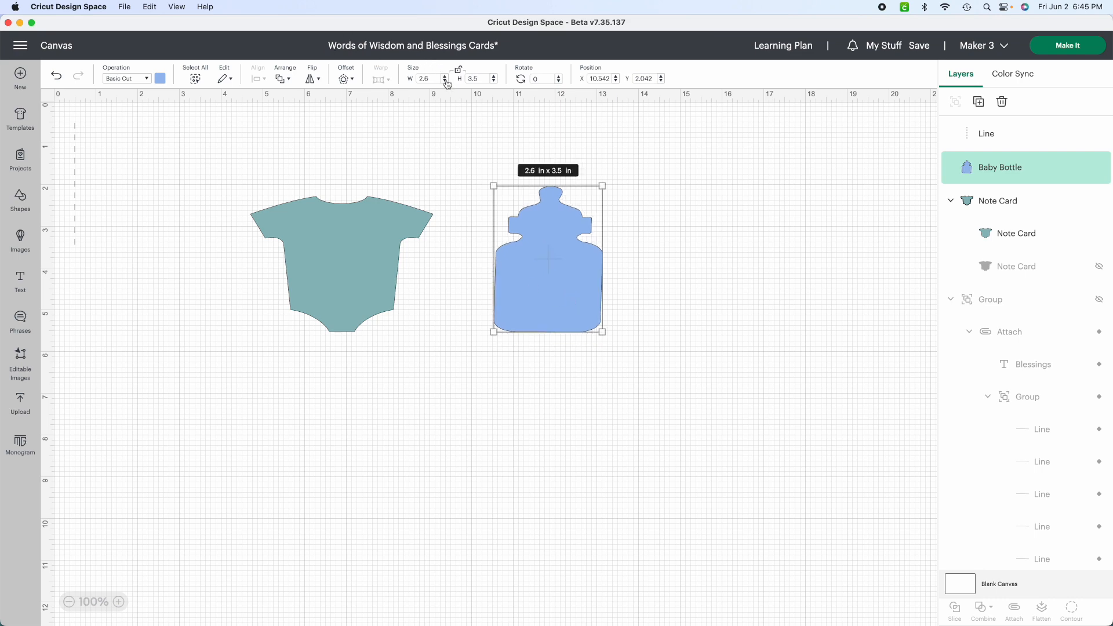
{"action": "left_click", "coordinate": [445, 82]}
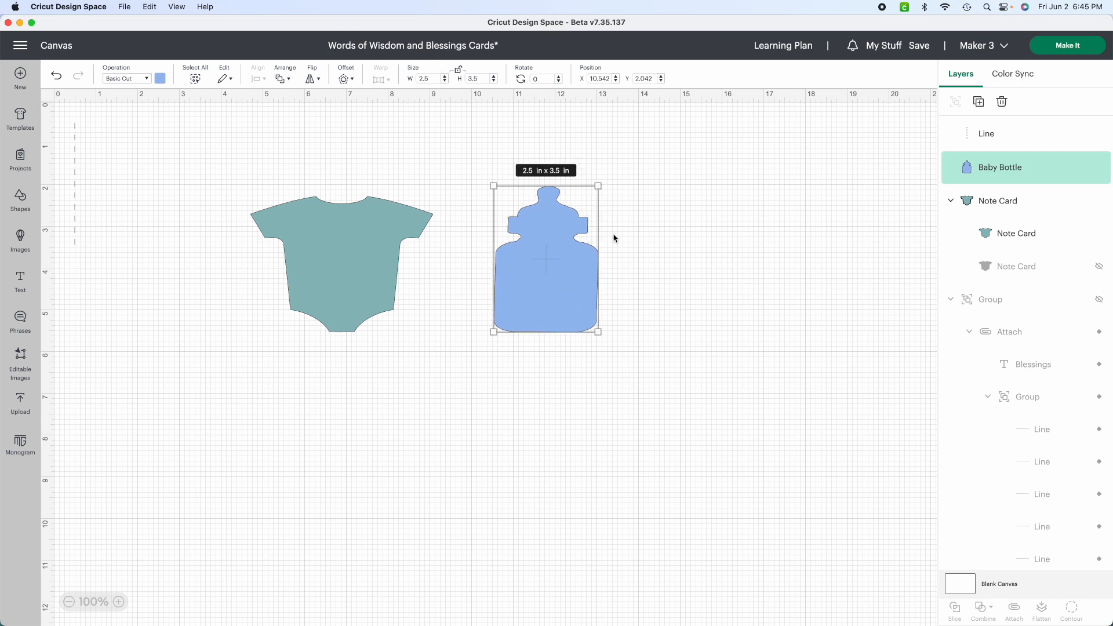
{"action": "mouse_move", "coordinate": [612, 211]}
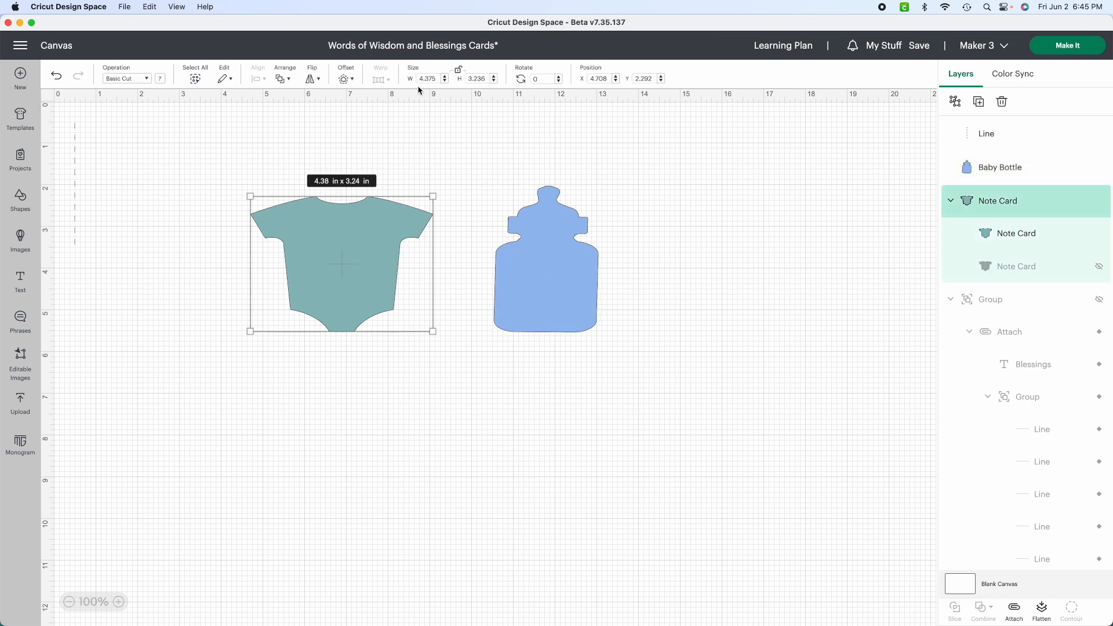
Step: Reshape the onesie card to about 3.35 by 2.97 inches
{"action": "left_click", "coordinate": [445, 81]}
{"action": "type", "text": "3.1"}
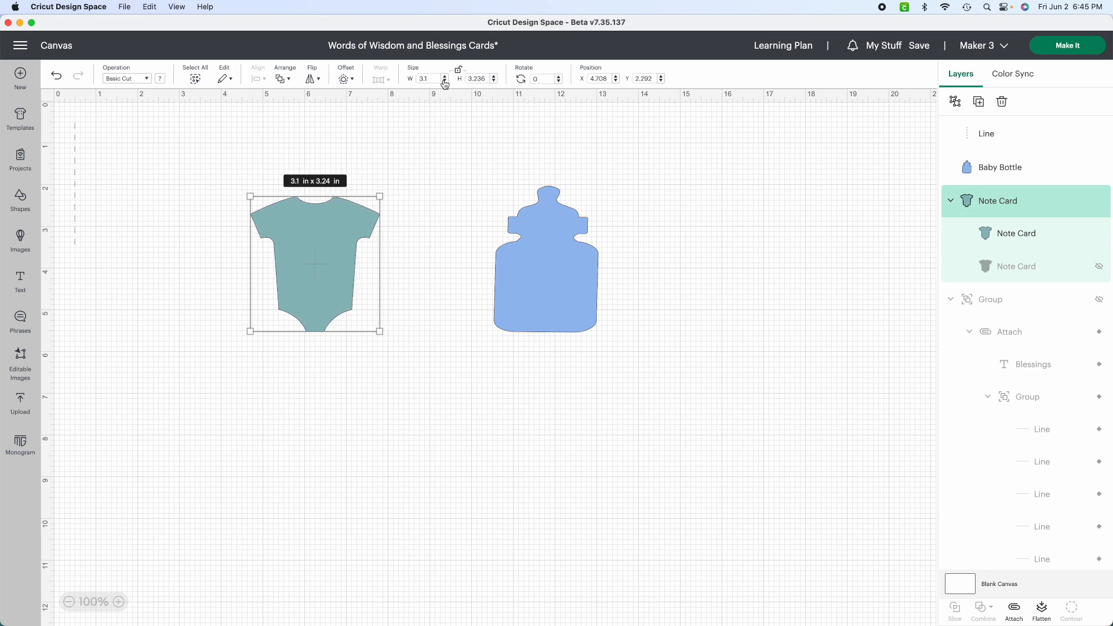
{"action": "left_click", "coordinate": [445, 81]}
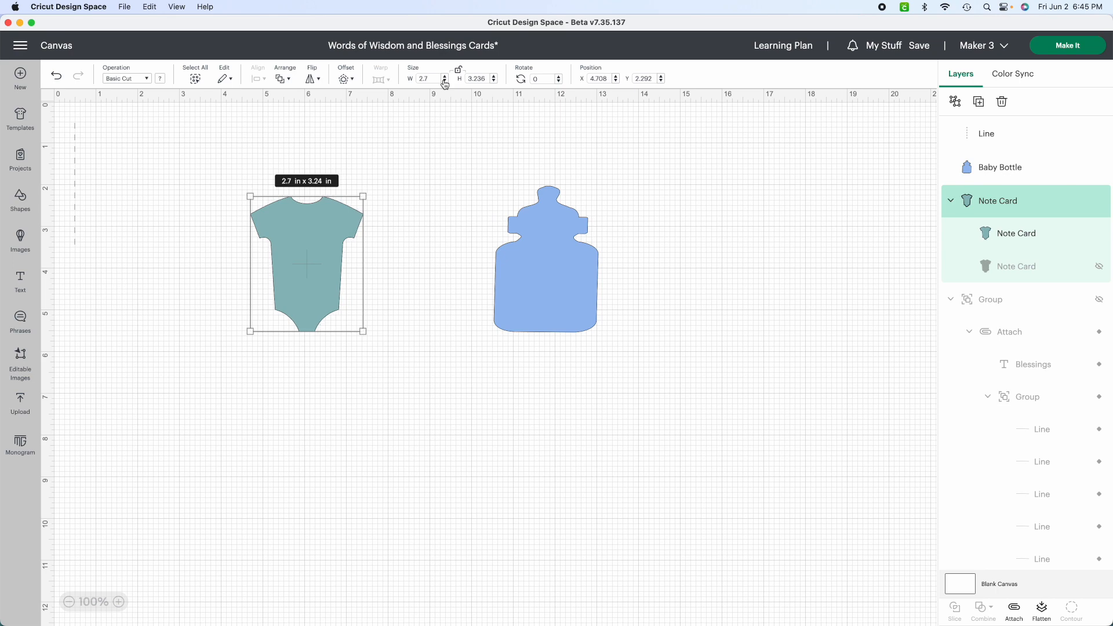
{"action": "left_click", "coordinate": [445, 81]}
{"action": "type", "text": "3.5"}
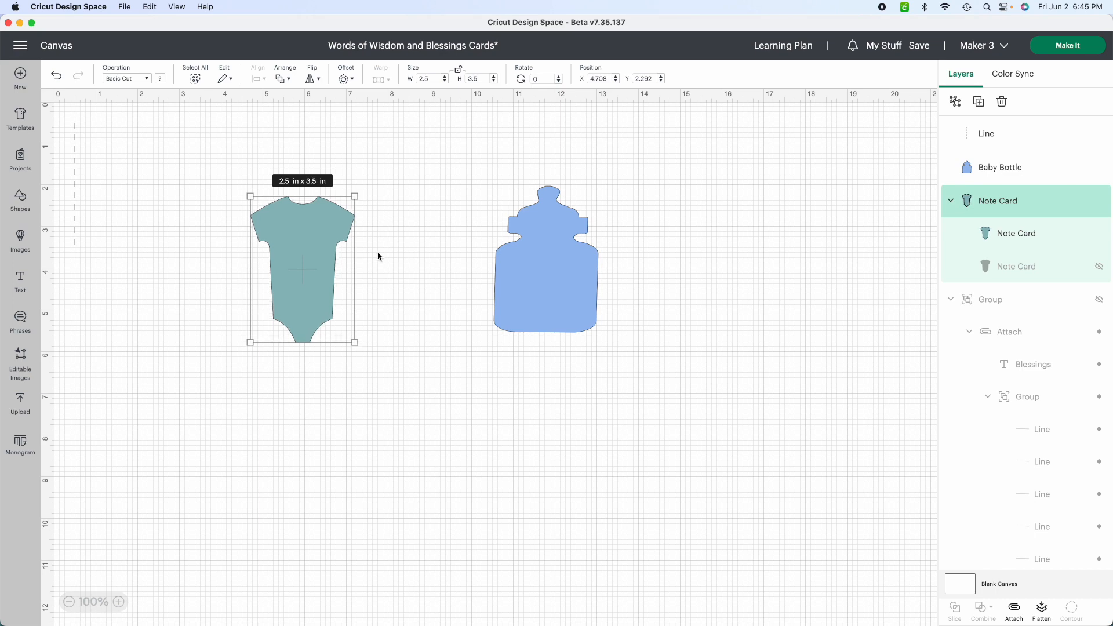
{"action": "left_click_drag", "start_coordinate": [357, 342], "coordinate": [370, 341]}
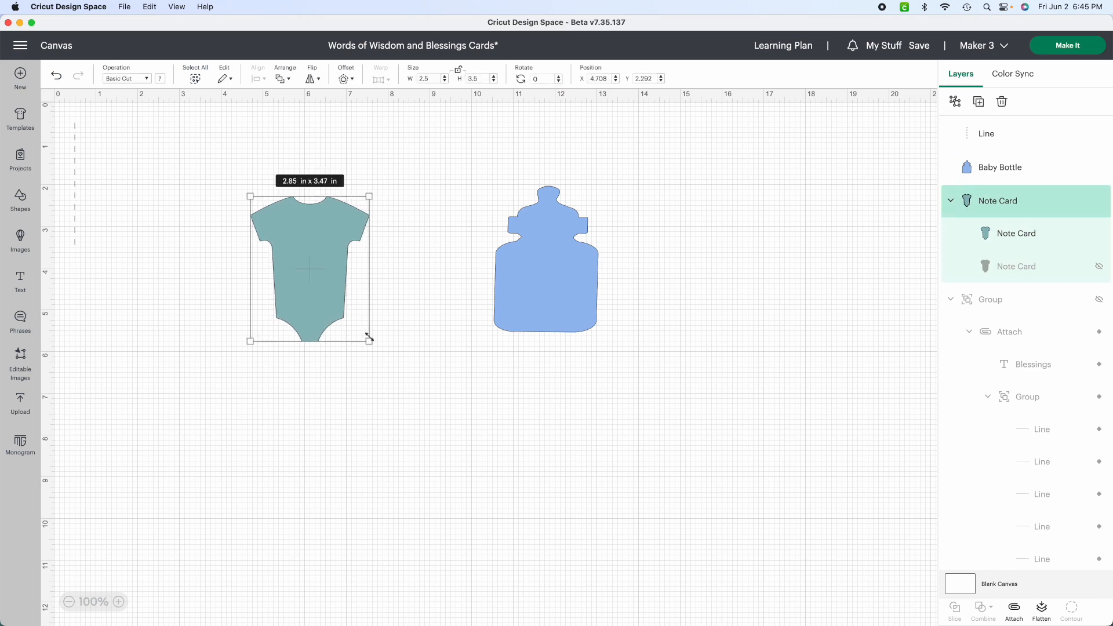
{"action": "left_click_drag", "start_coordinate": [369, 339], "coordinate": [389, 319]}
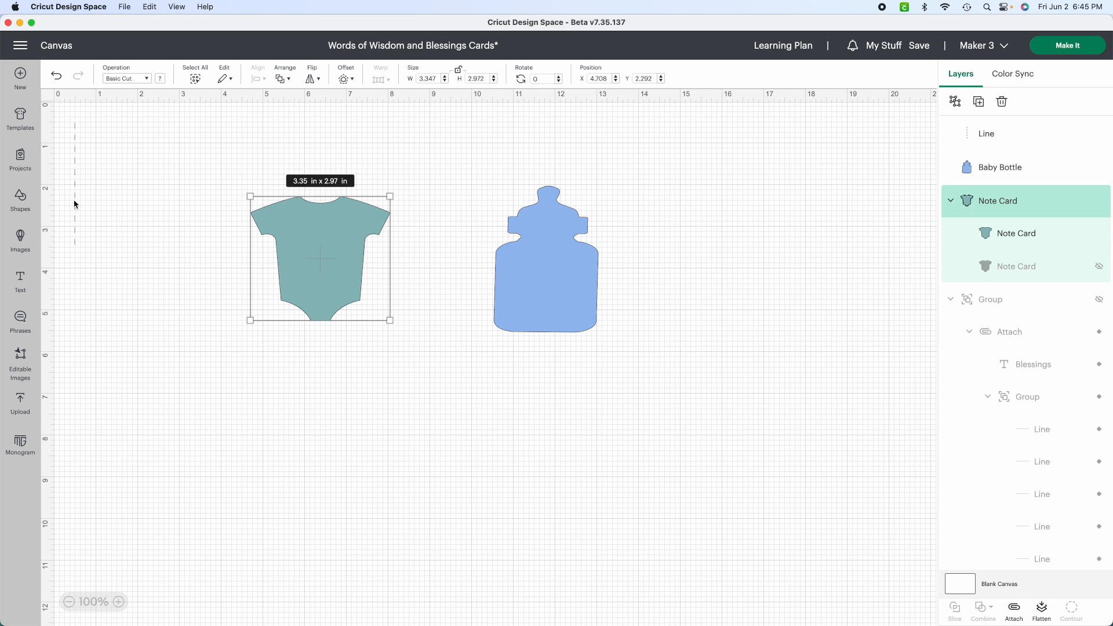
Step: Rotate the 2-inch score line horizontal and place it across the onesie's chest
{"action": "left_click", "coordinate": [986, 133]}
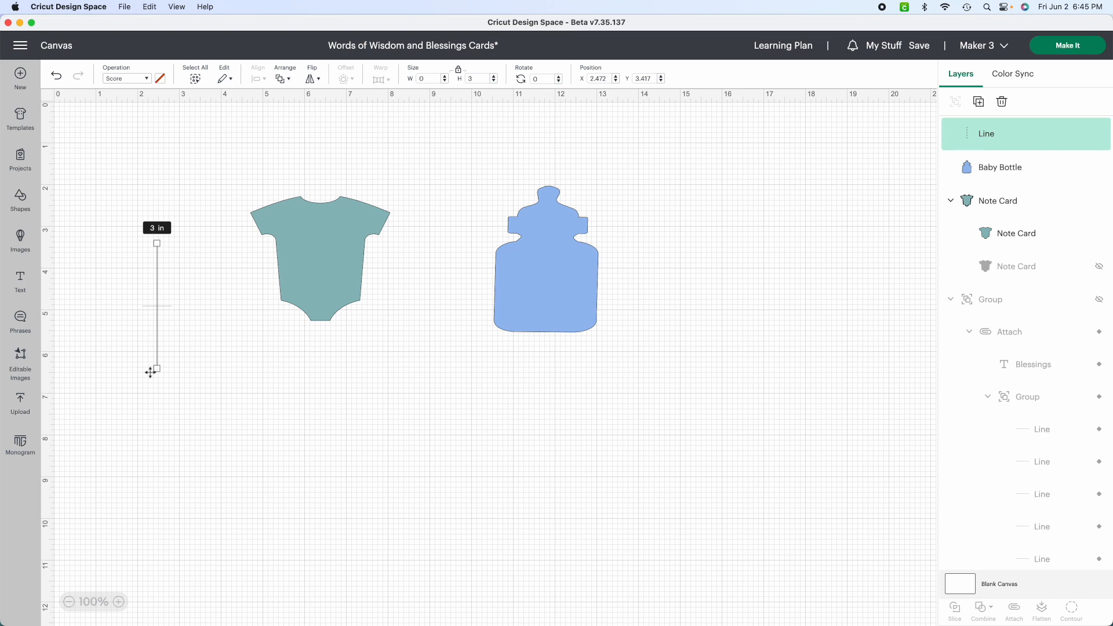
{"action": "left_click_drag", "start_coordinate": [155, 370], "coordinate": [197, 301]}
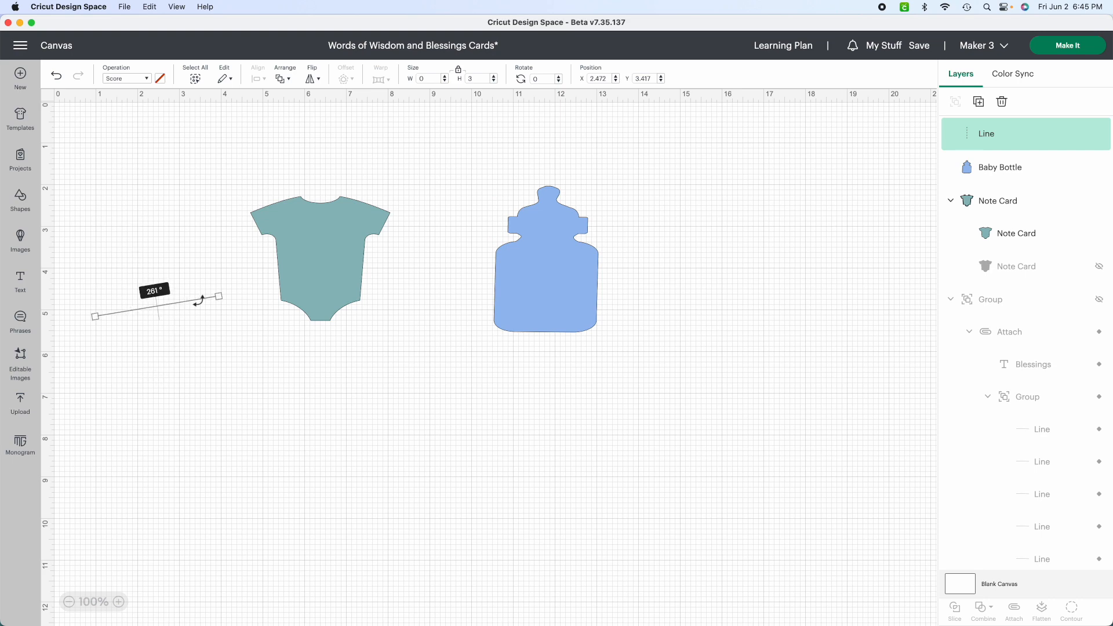
{"action": "left_click_drag", "start_coordinate": [221, 295], "coordinate": [222, 303]}
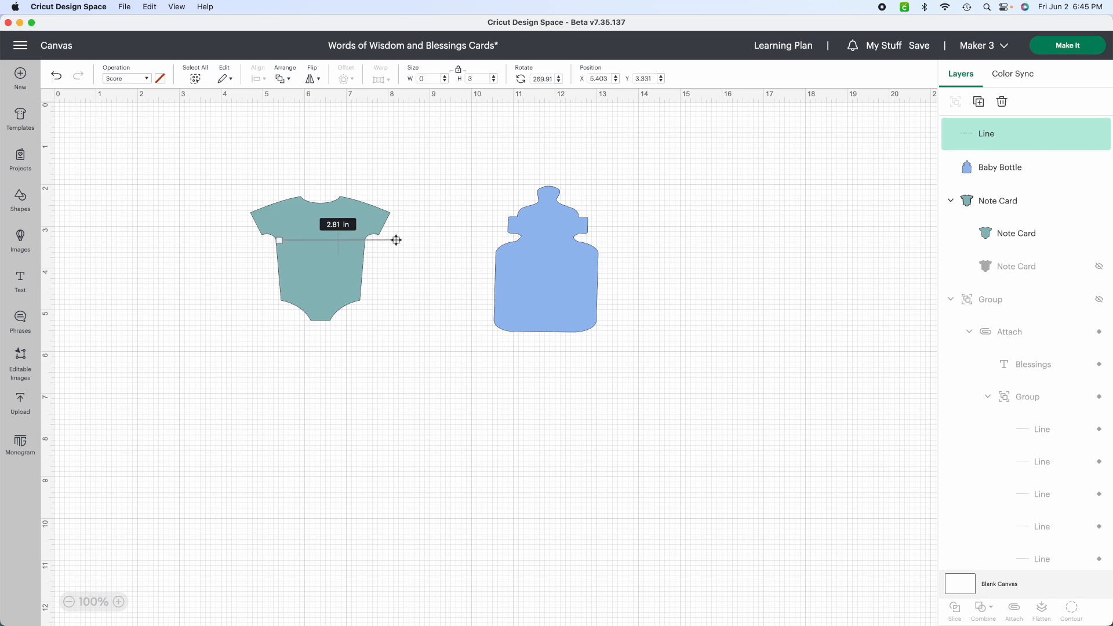
{"action": "left_click_drag", "start_coordinate": [395, 240], "coordinate": [363, 240]}
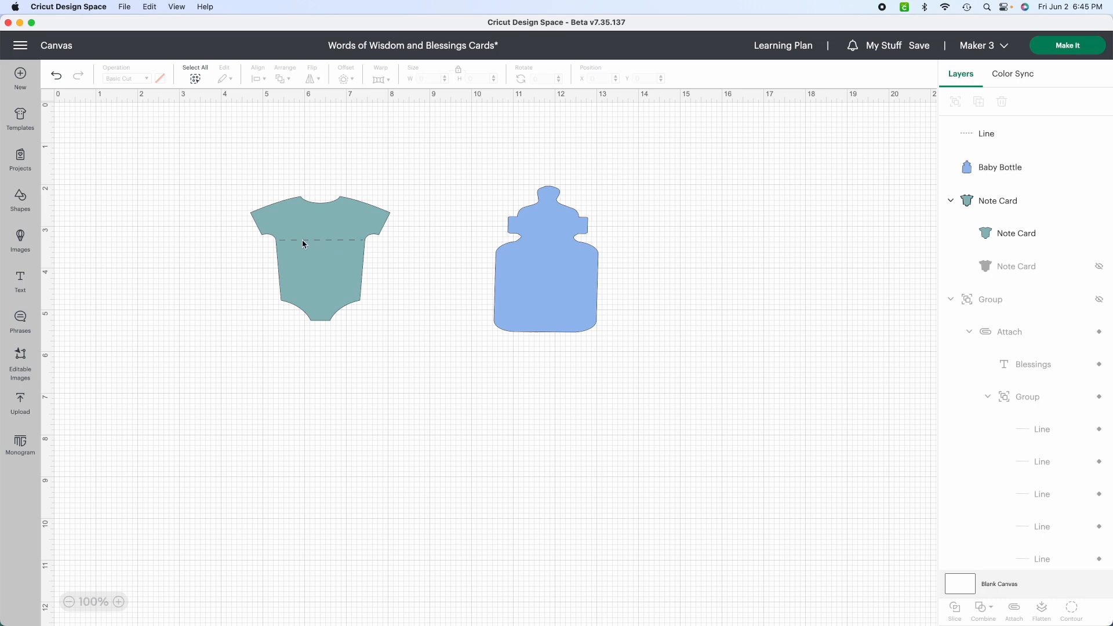
{"action": "left_click", "coordinate": [985, 133]}
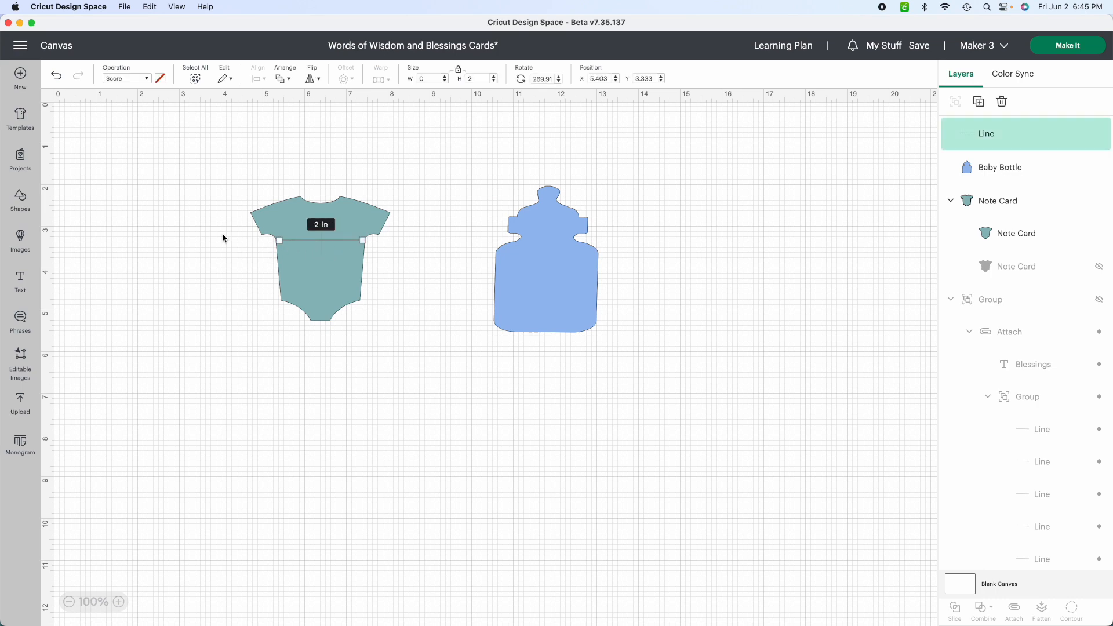
{"action": "mouse_move", "coordinate": [452, 294]}
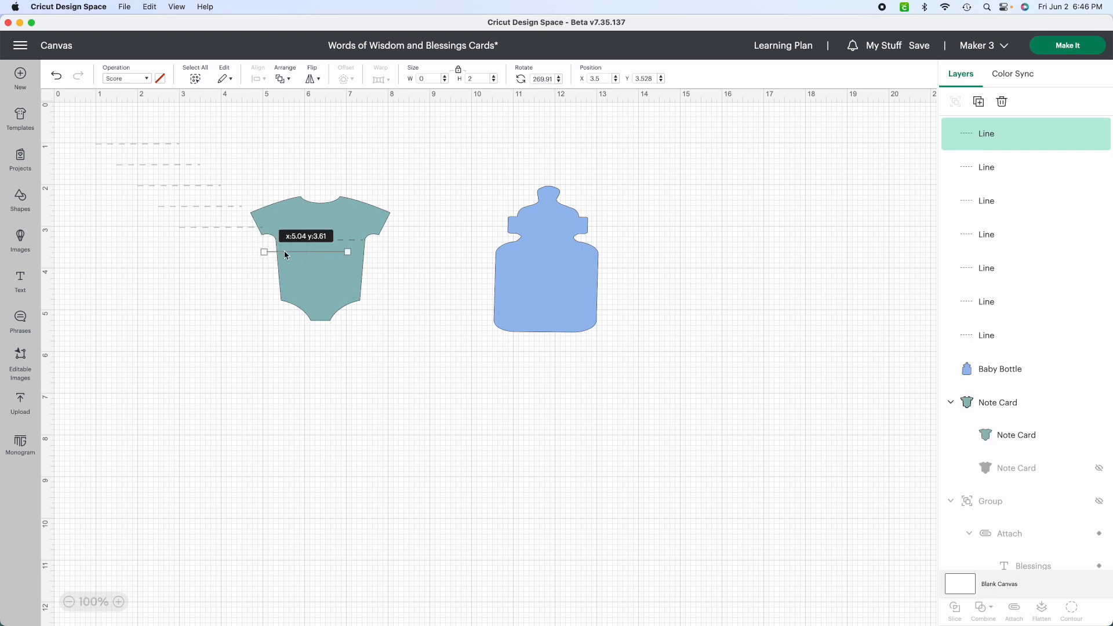
Step: Drag the duplicated score lines onto the onesie, spacing them into an even seven-line stack
{"action": "left_click_drag", "start_coordinate": [266, 253], "coordinate": [280, 250]}
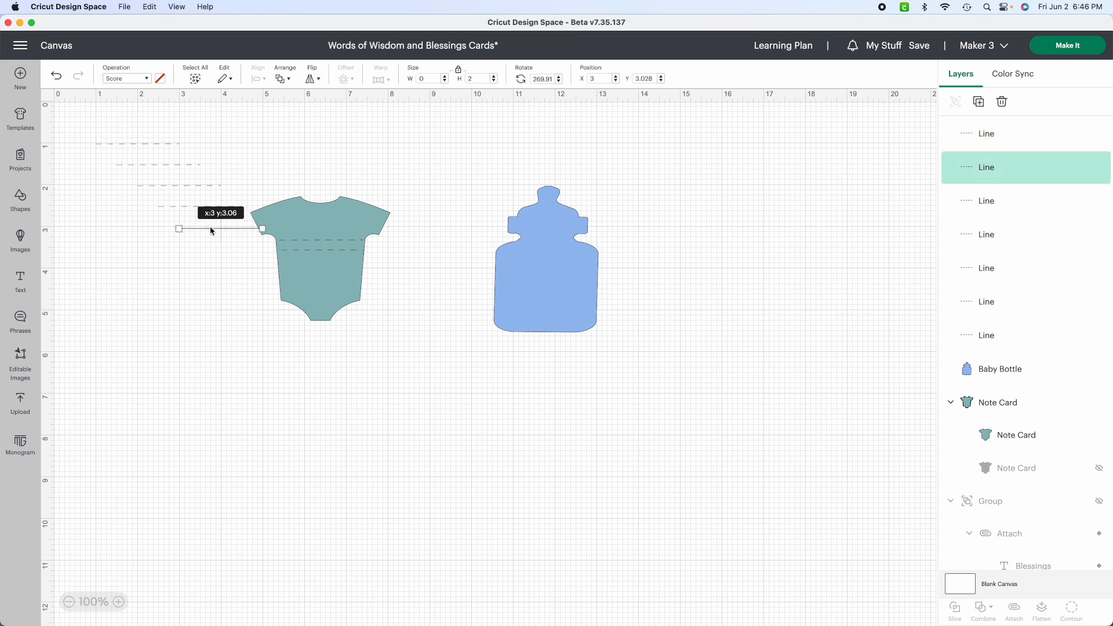
{"action": "left_click_drag", "start_coordinate": [178, 228], "coordinate": [320, 259]}
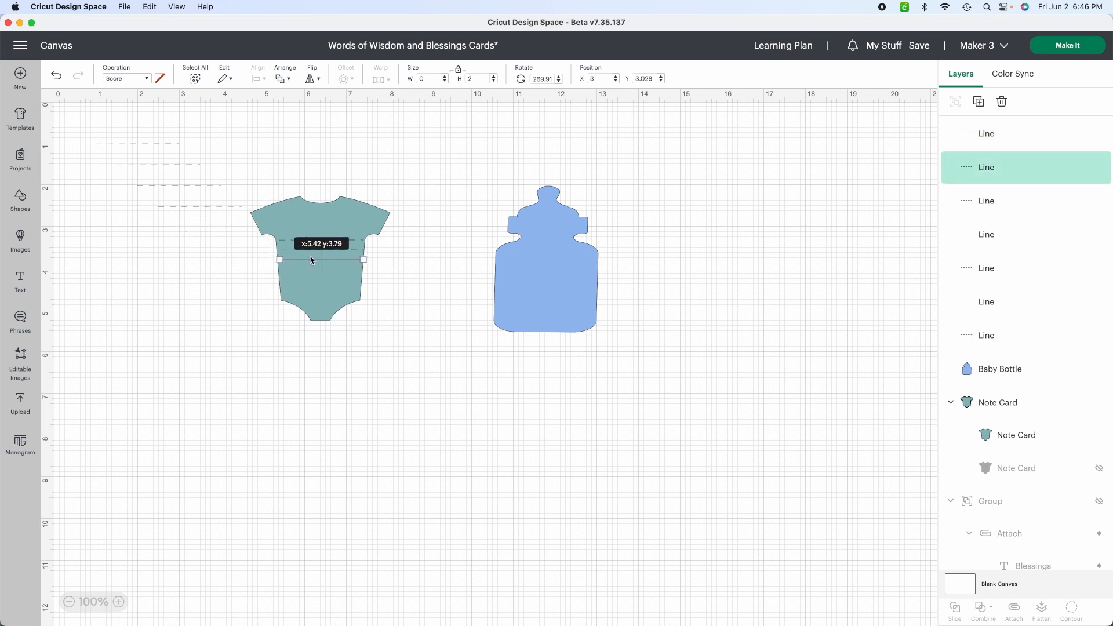
{"action": "left_click_drag", "start_coordinate": [319, 259], "coordinate": [233, 241]}
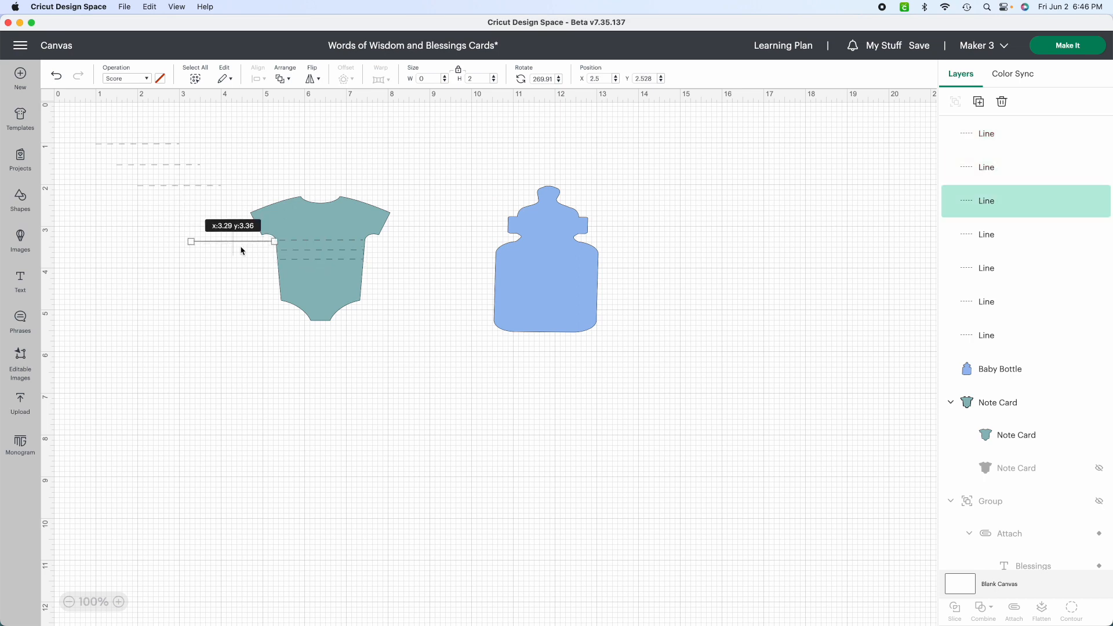
{"action": "left_click_drag", "start_coordinate": [233, 241], "coordinate": [322, 271]}
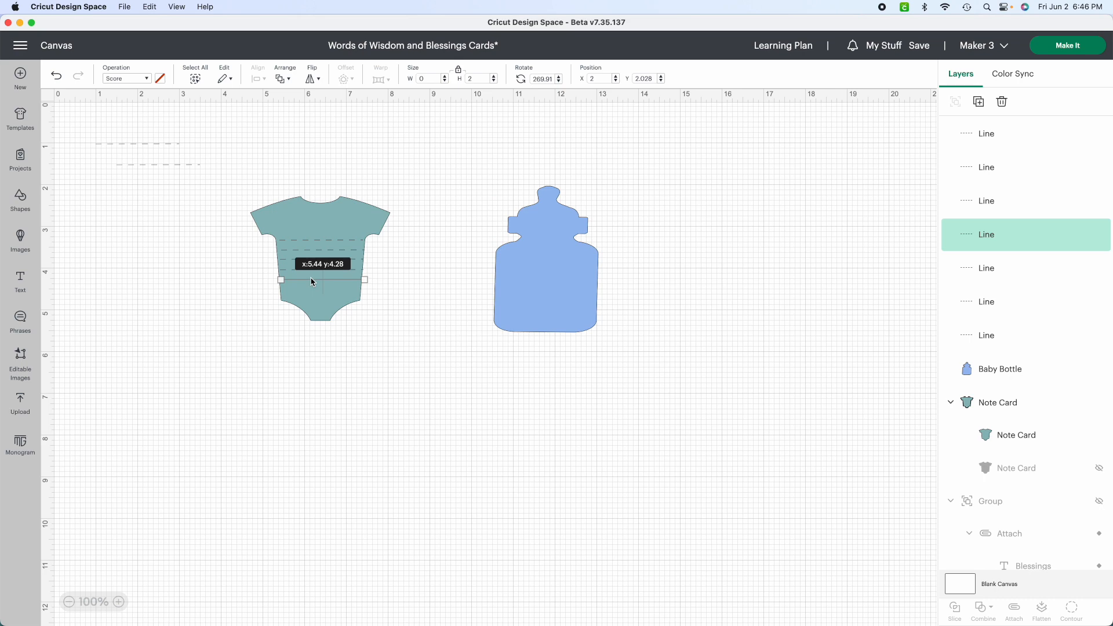
{"action": "left_click_drag", "start_coordinate": [319, 279], "coordinate": [319, 279]}
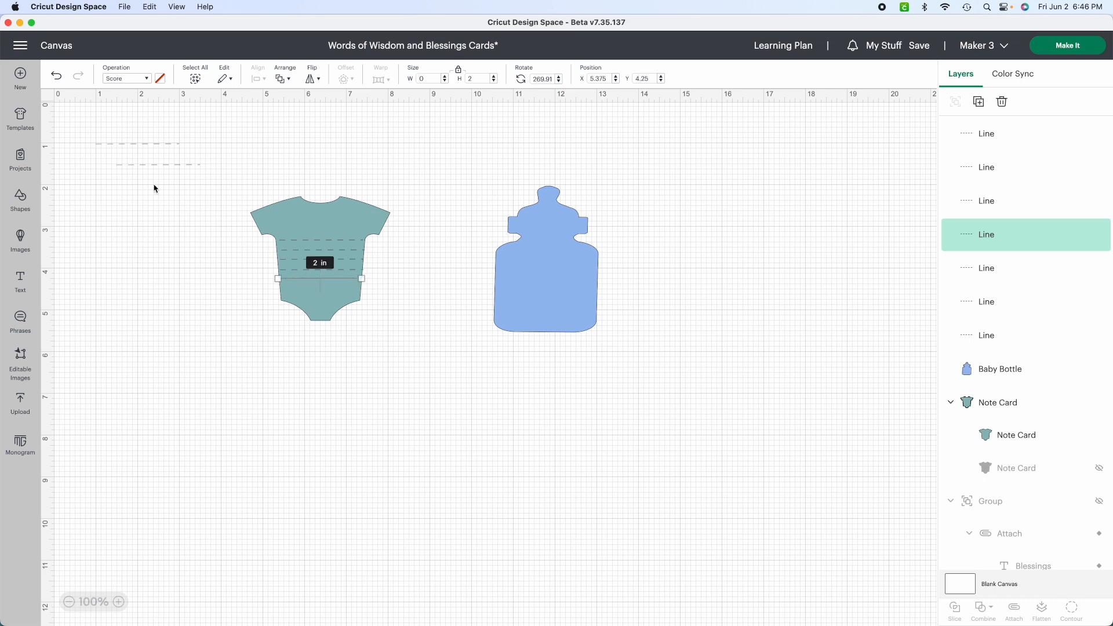
{"action": "left_click_drag", "start_coordinate": [319, 278], "coordinate": [227, 257]}
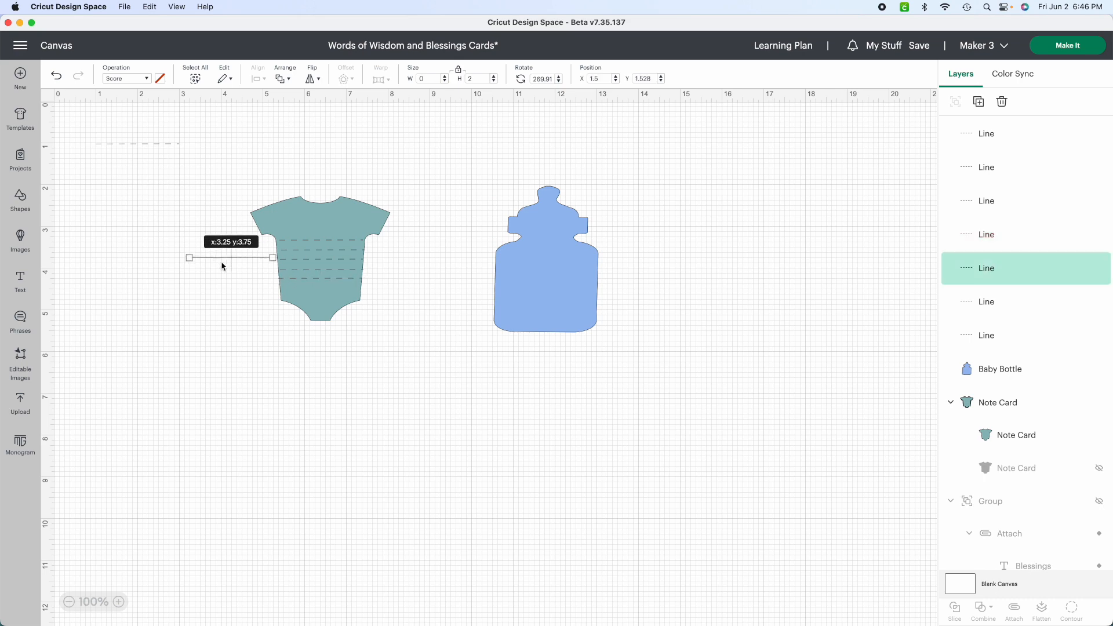
{"action": "left_click_drag", "start_coordinate": [230, 257], "coordinate": [319, 288]}
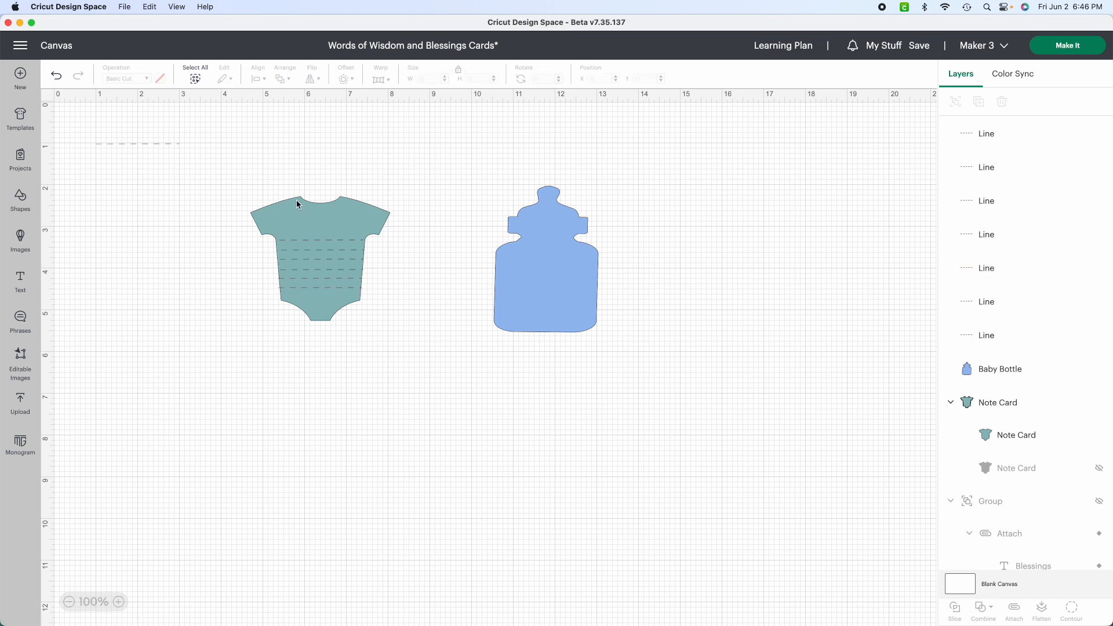
{"action": "mouse_move", "coordinate": [311, 220]}
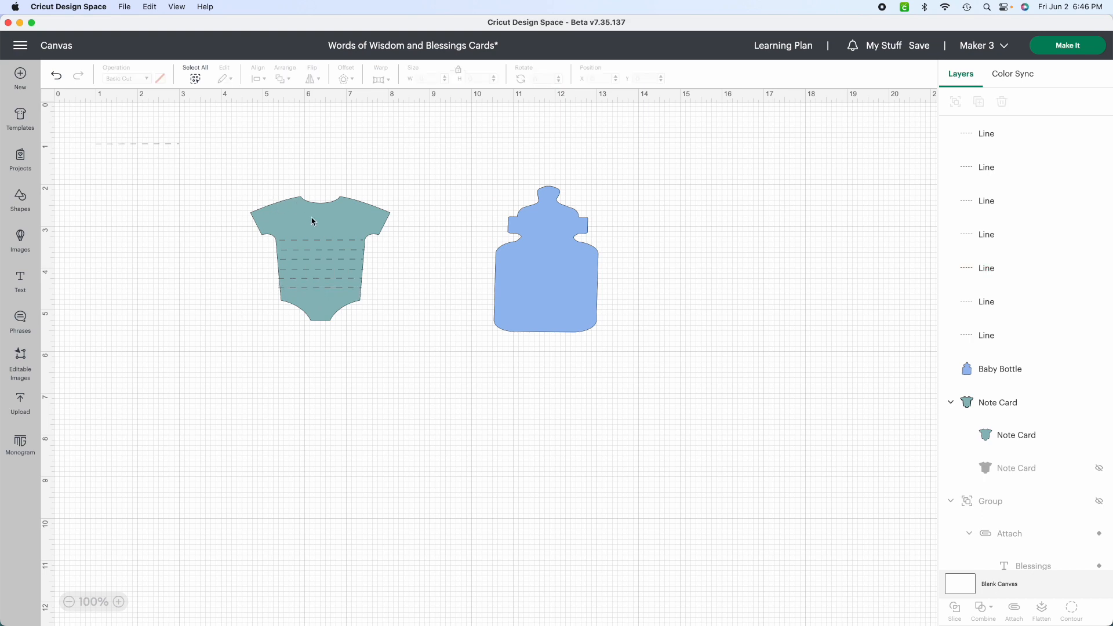
{"action": "left_click", "coordinate": [986, 300]}
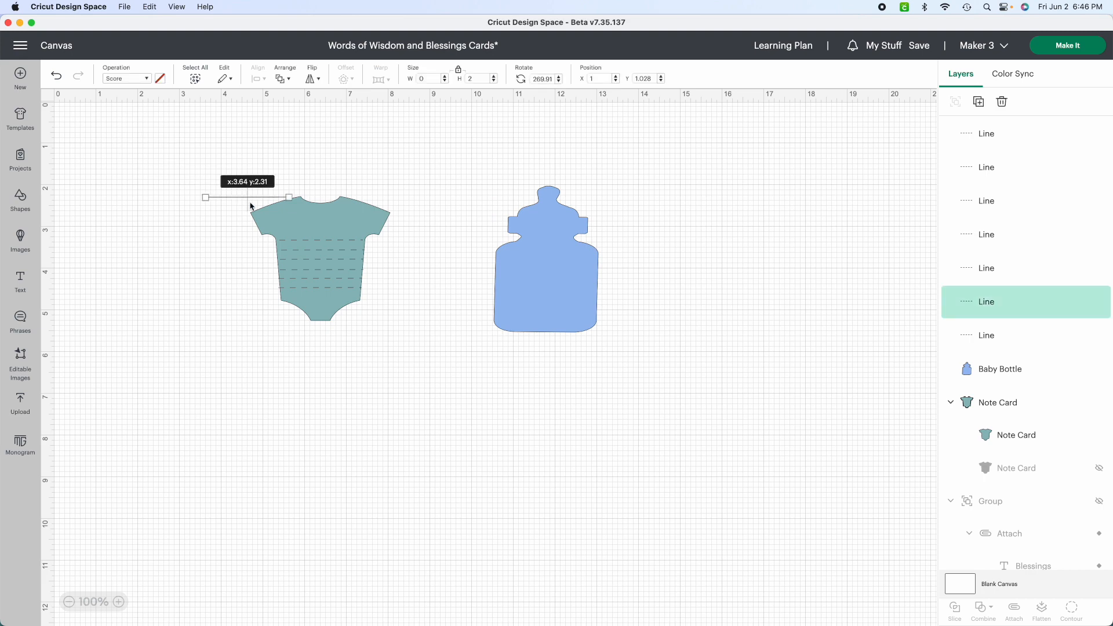
{"action": "left_click_drag", "start_coordinate": [246, 197], "coordinate": [320, 230]}
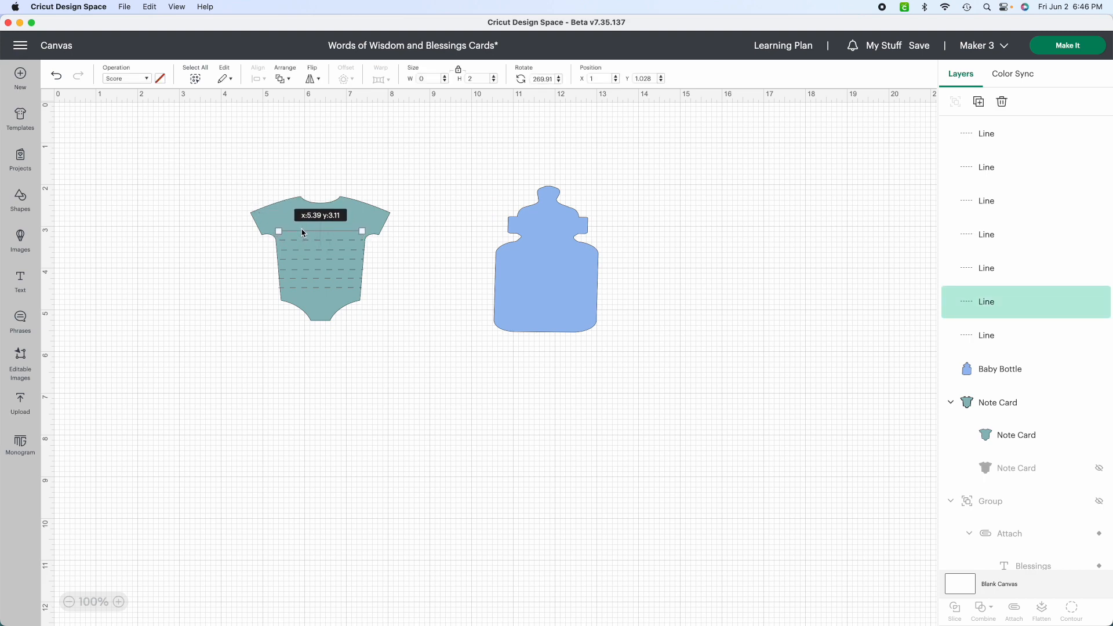
{"action": "left_click", "coordinate": [224, 274]}
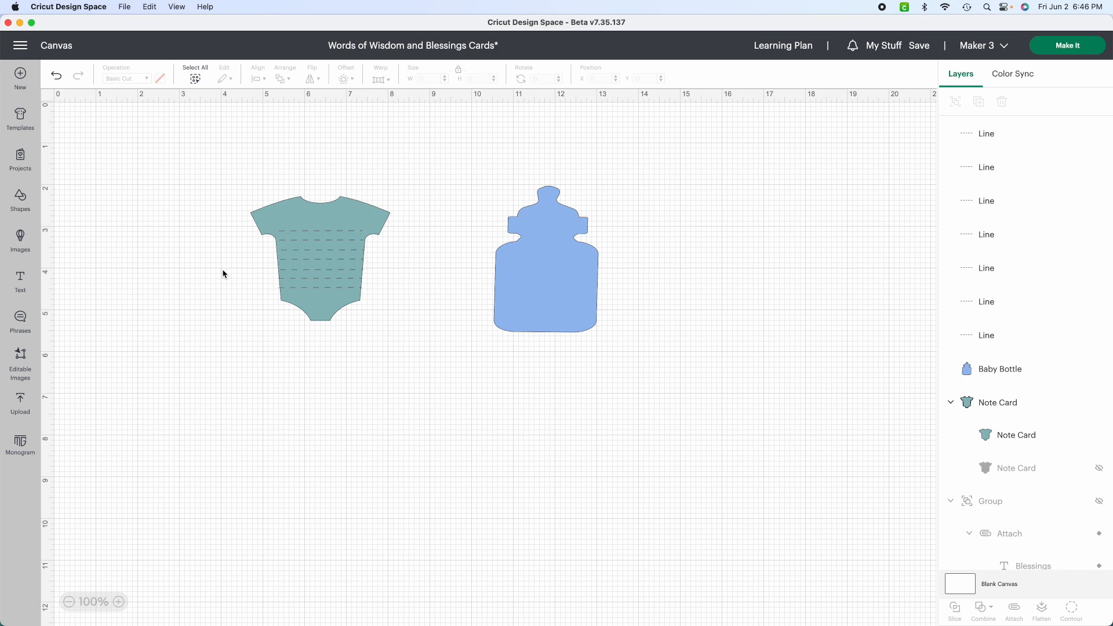
{"action": "mouse_move", "coordinate": [341, 215]}
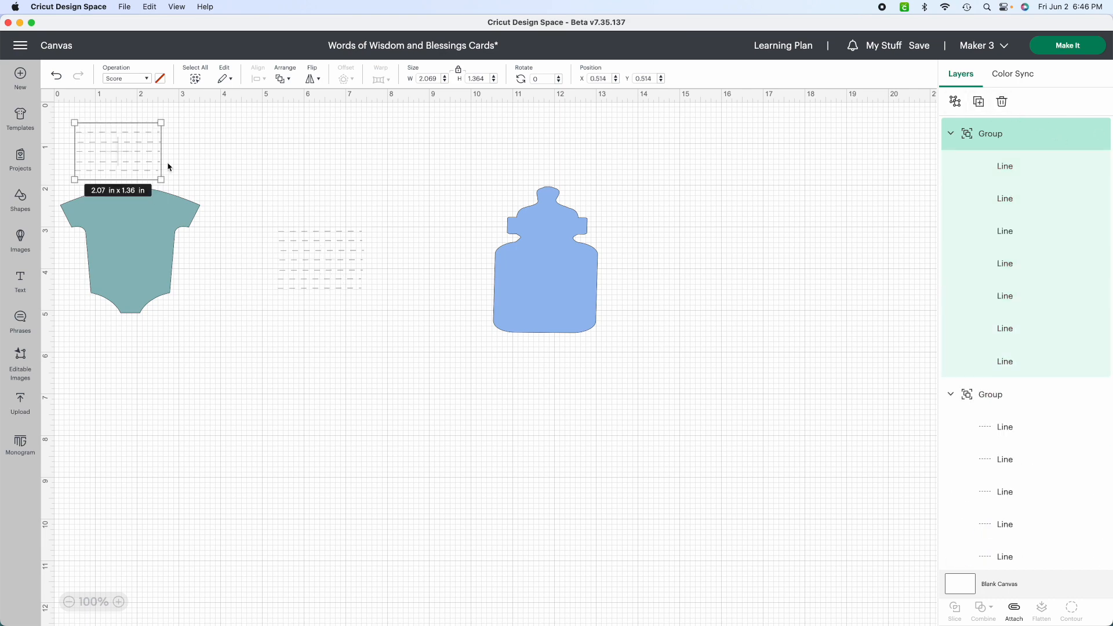
Step: Place the copied line group on the bottle, stretch it to width, and realign the onesie
{"action": "left_click_drag", "start_coordinate": [117, 149], "coordinate": [519, 266]}
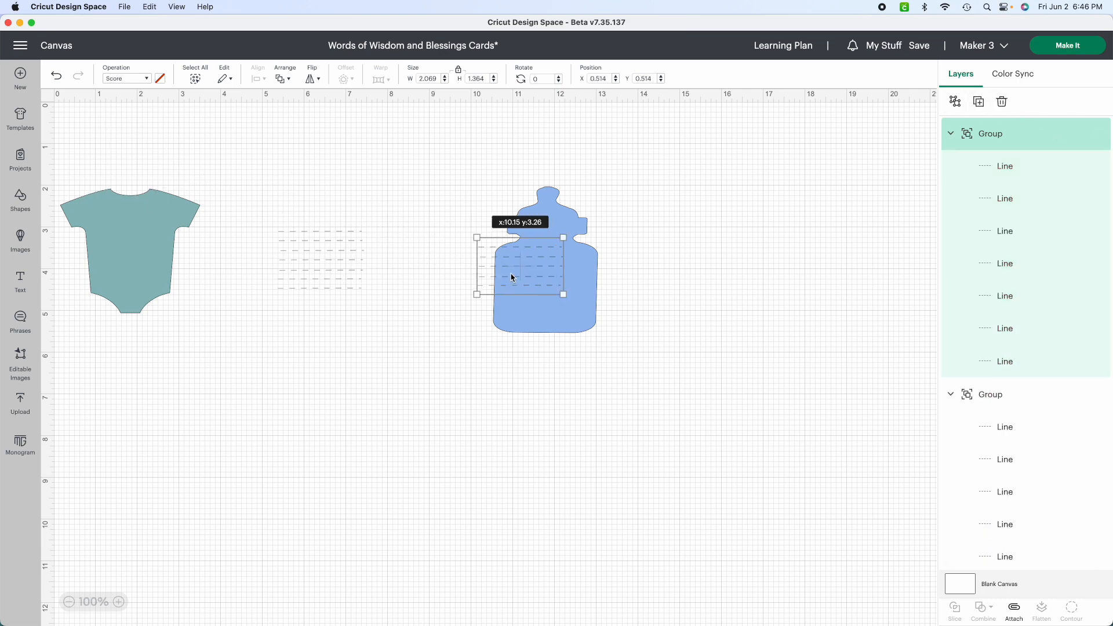
{"action": "left_click_drag", "start_coordinate": [518, 270], "coordinate": [540, 288]}
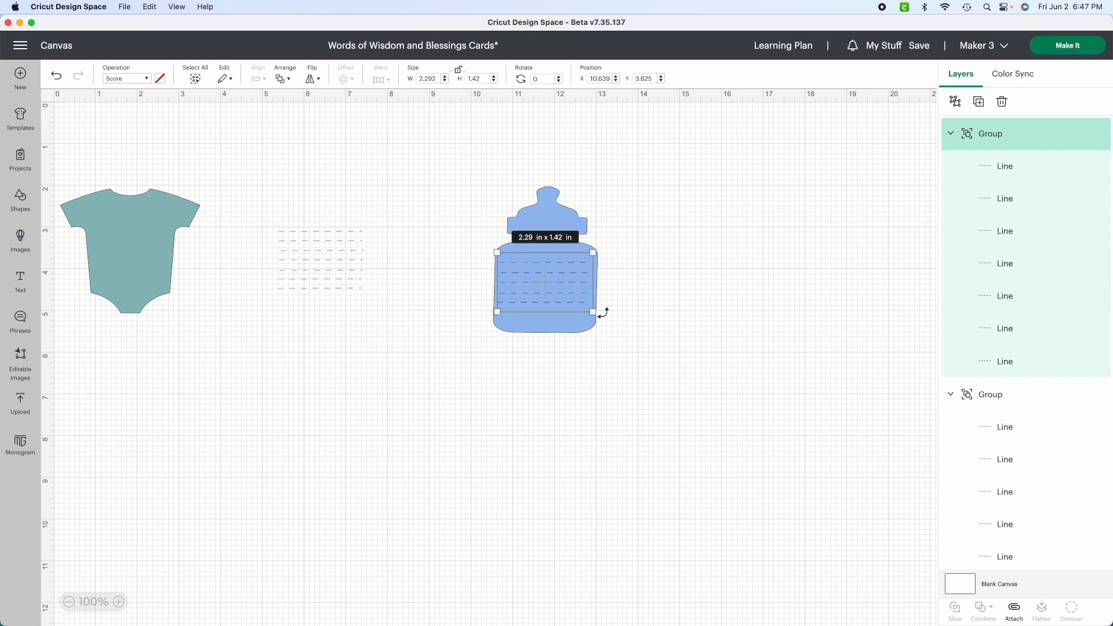
{"action": "left_click_drag", "start_coordinate": [603, 313], "coordinate": [604, 309]}
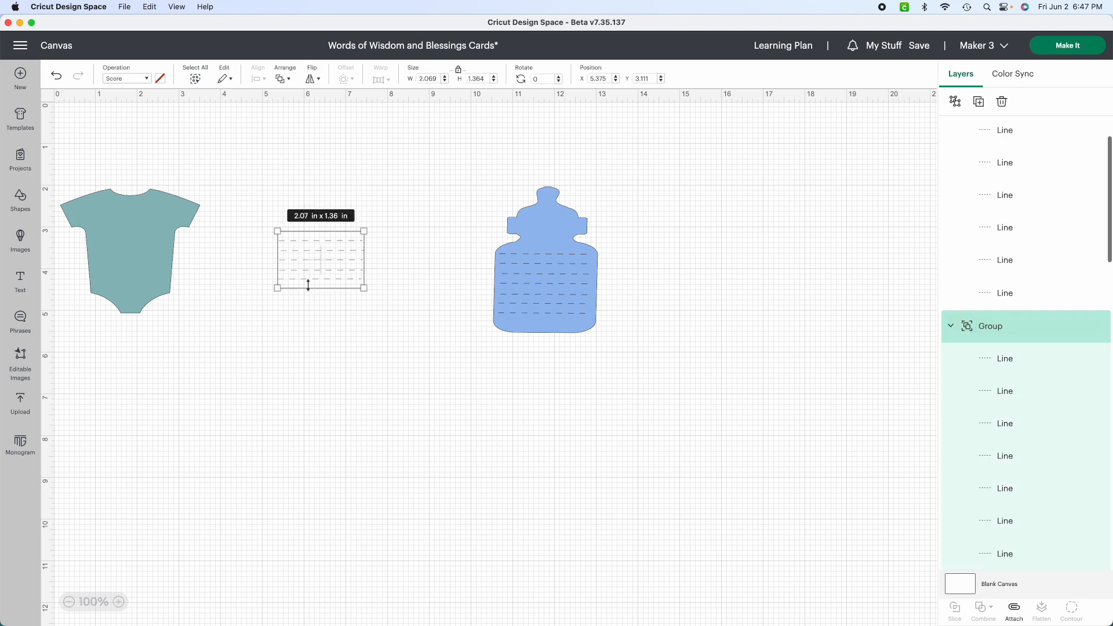
{"action": "mouse_move", "coordinate": [222, 263]}
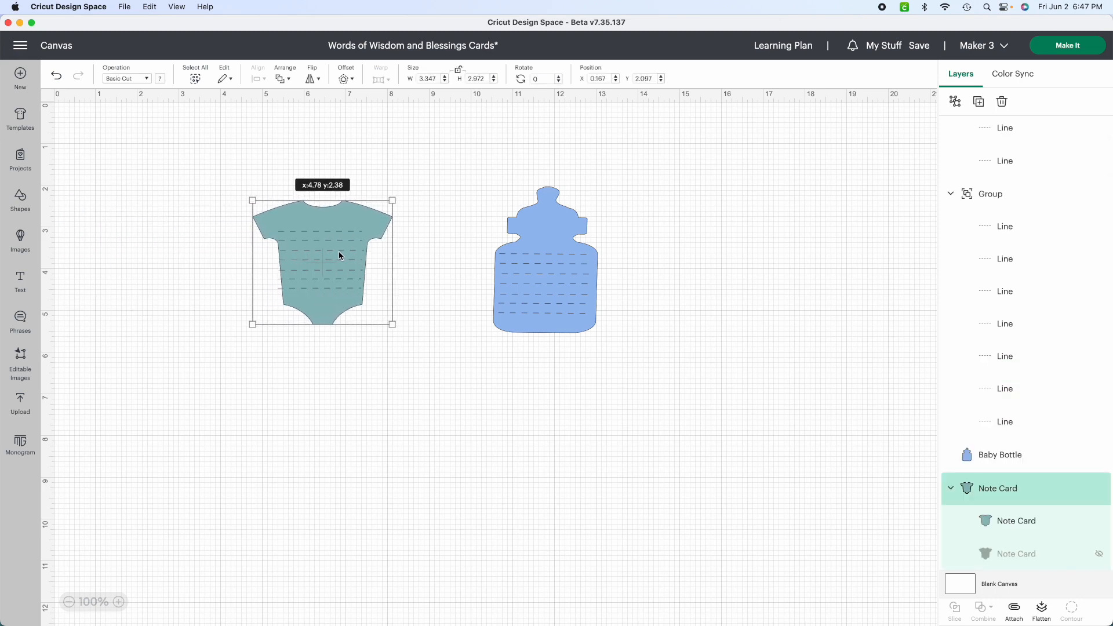
{"action": "left_click_drag", "start_coordinate": [339, 259], "coordinate": [336, 258]}
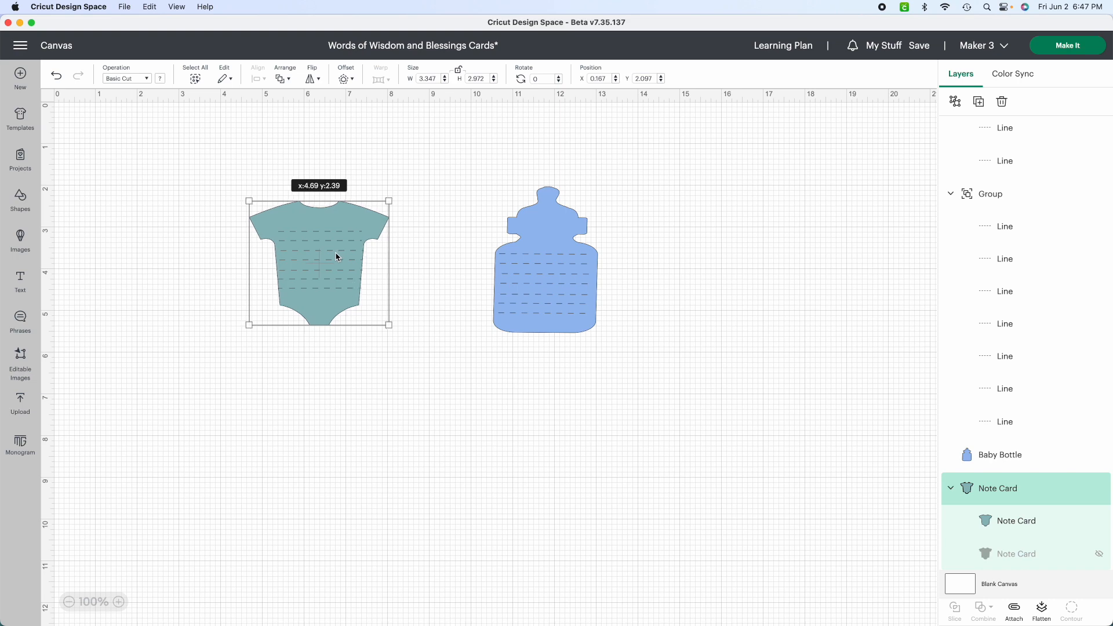
{"action": "left_click_drag", "start_coordinate": [338, 257], "coordinate": [338, 262]}
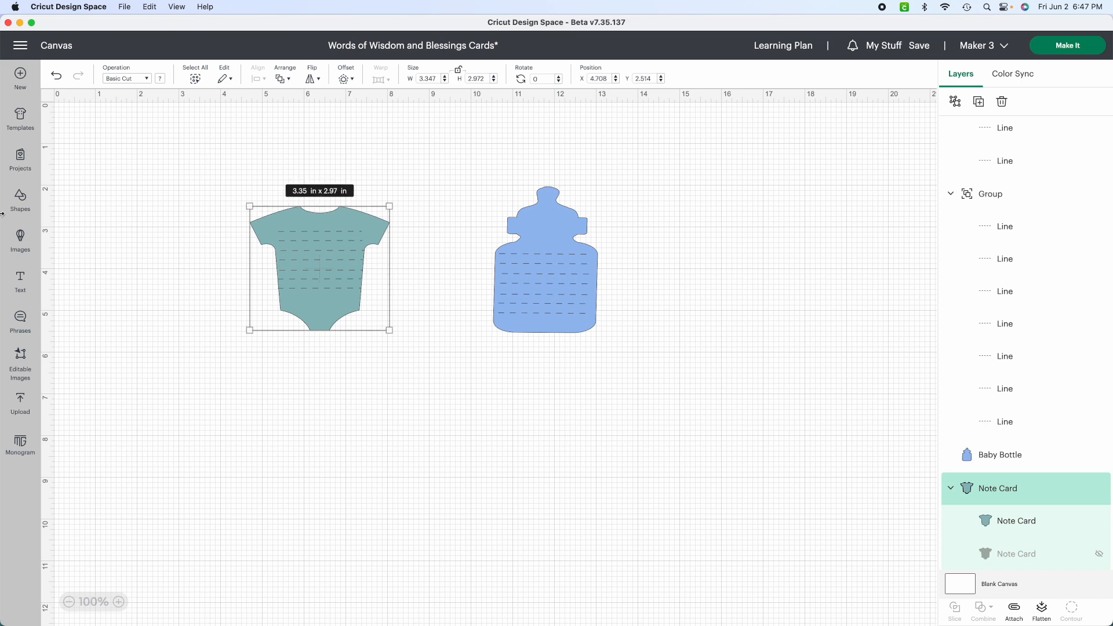
Step: Add 'Blessings' and 'Words of Wisdom' text layers, then lower Blessings slightly
{"action": "left_click", "coordinate": [19, 279]}
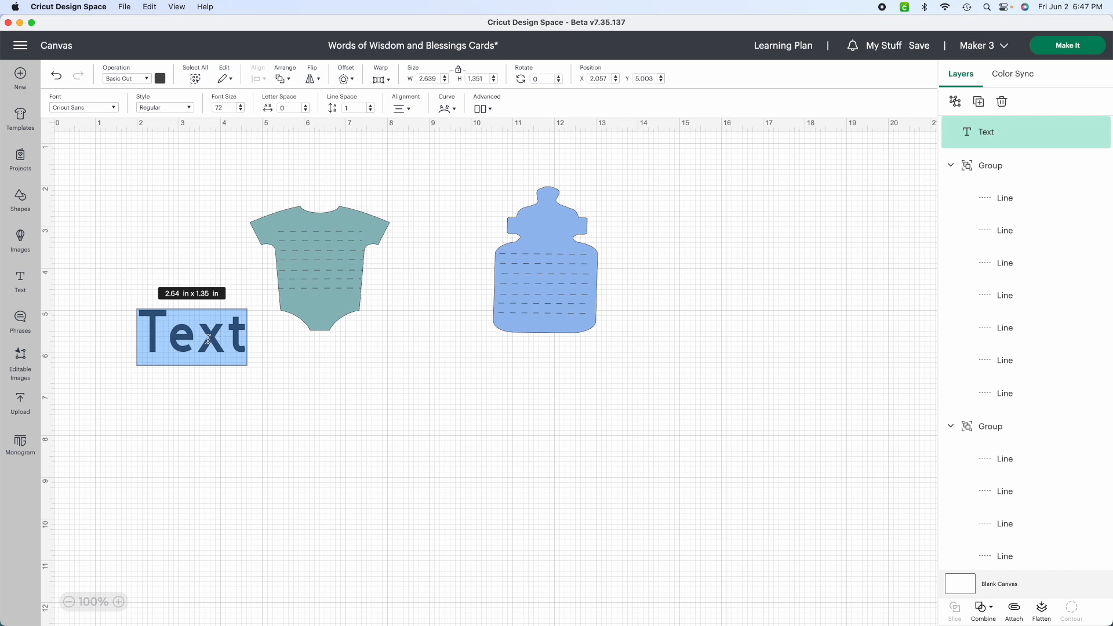
{"action": "type", "text": "Blessings"}
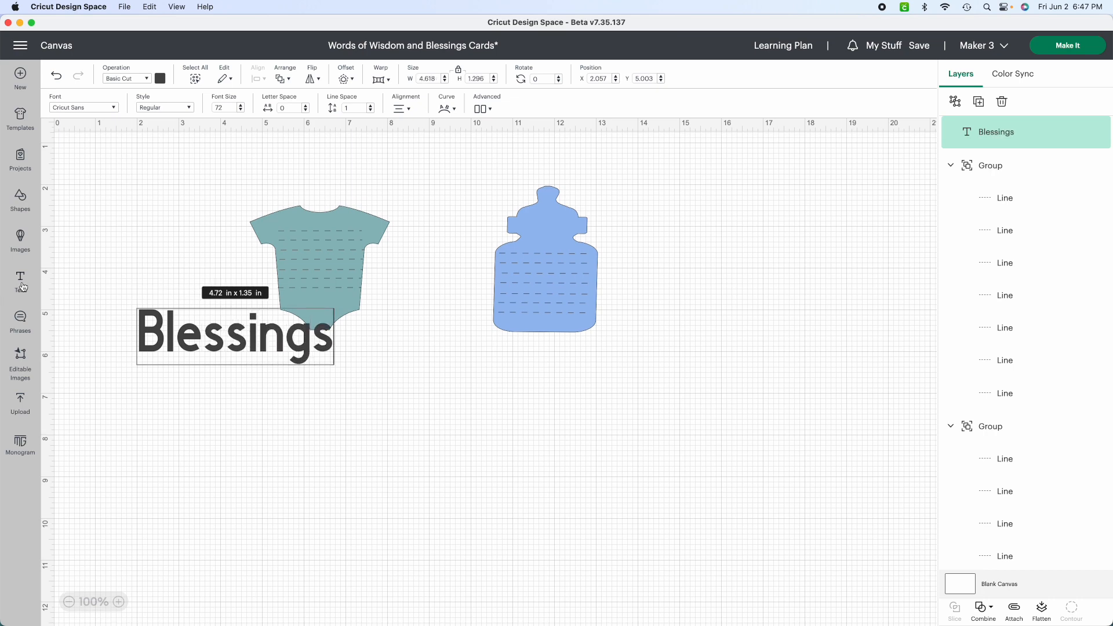
{"action": "left_click", "coordinate": [19, 281]}
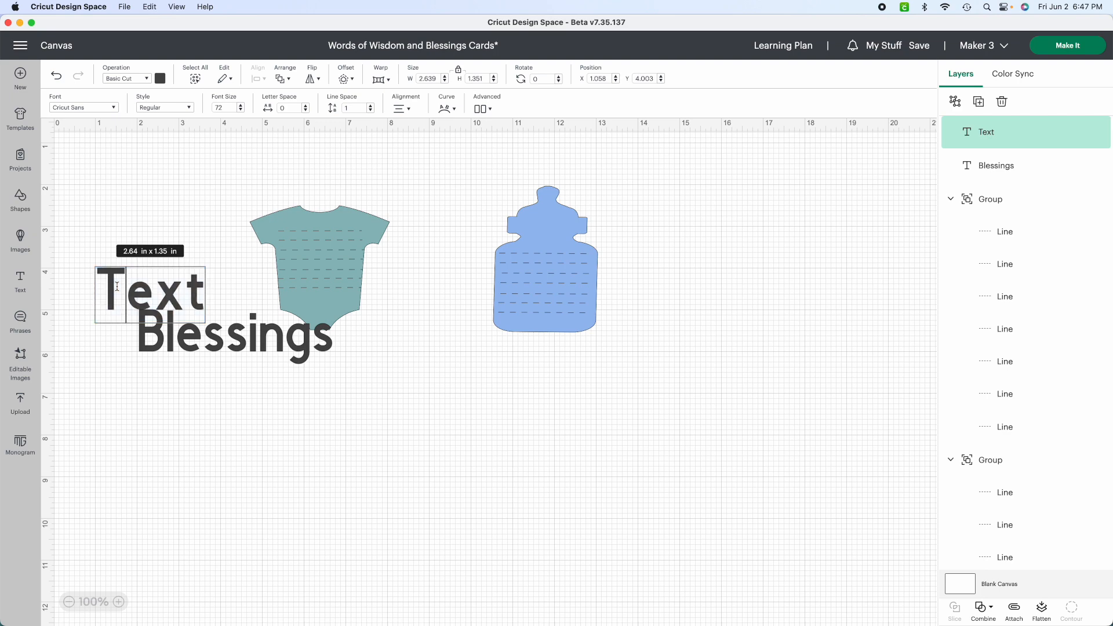
{"action": "left_click_drag", "start_coordinate": [149, 294], "coordinate": [422, 471]}
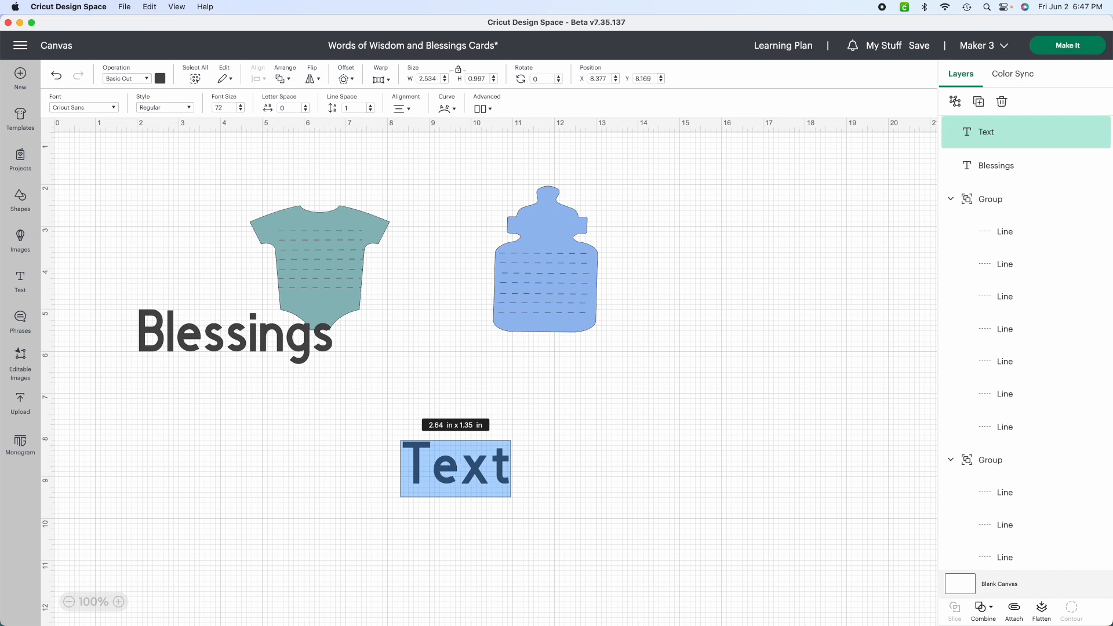
{"action": "type", "text": "Words of Wi"}
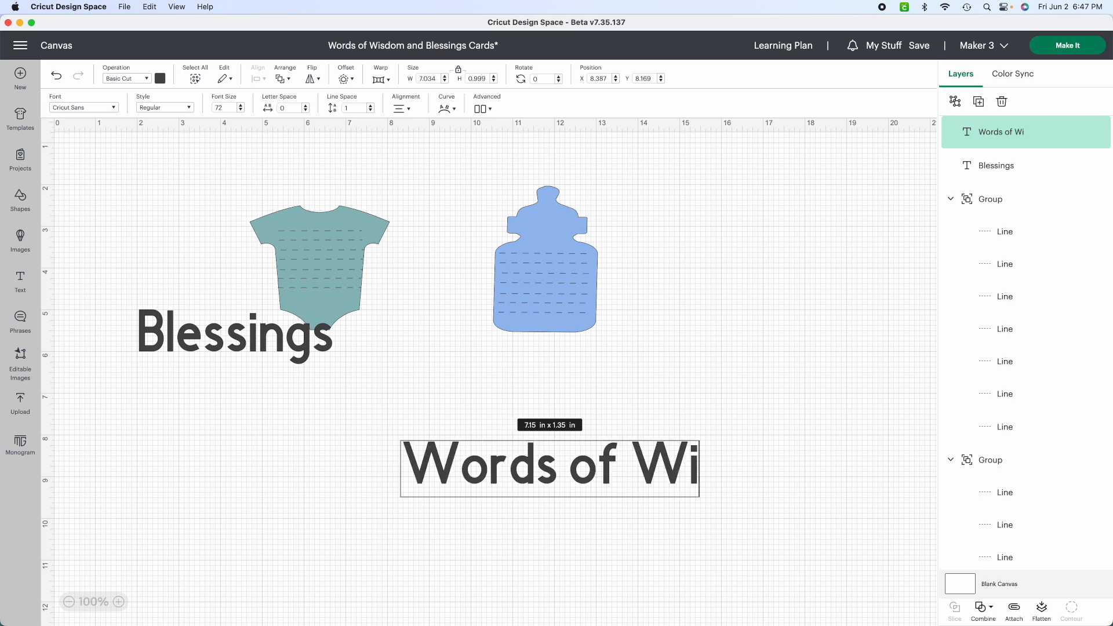
{"action": "type", "text": "sdom"}
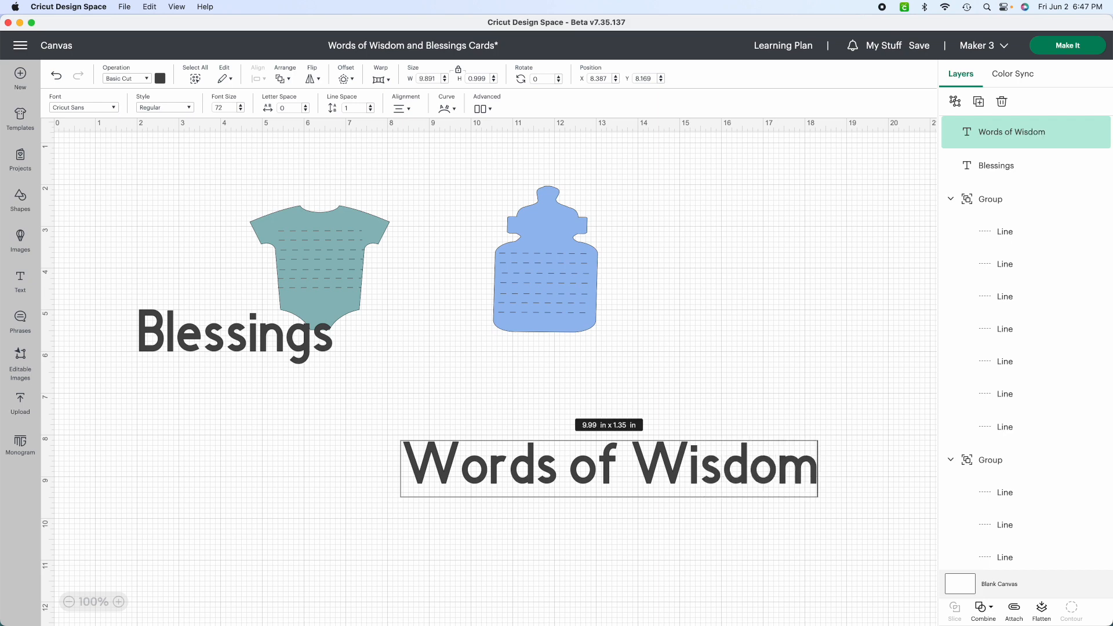
{"action": "mouse_move", "coordinate": [168, 268]}
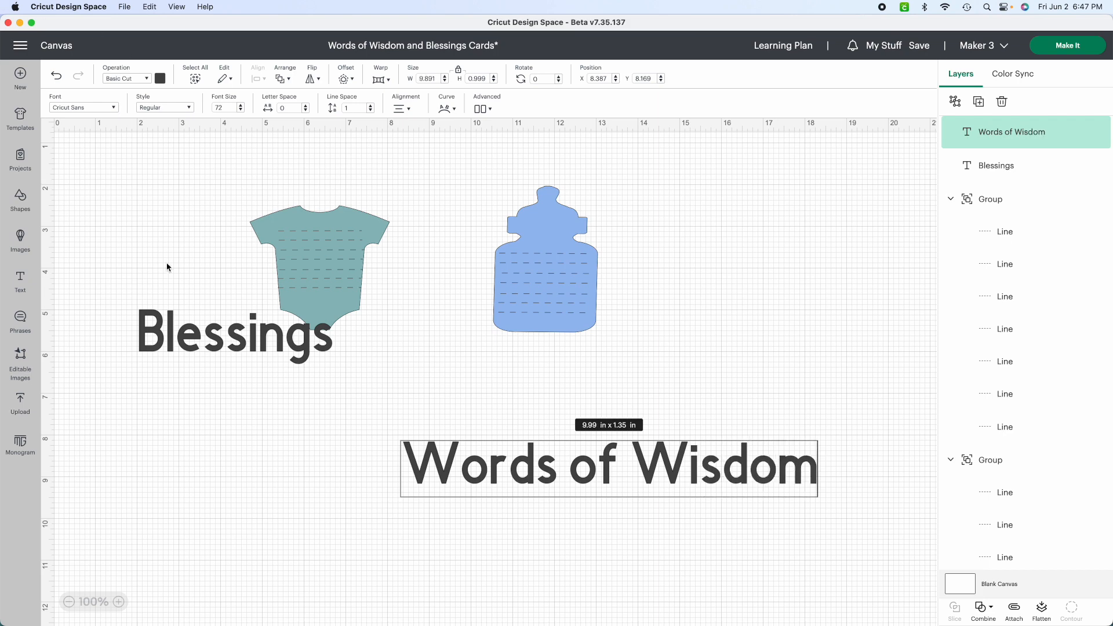
{"action": "left_click_drag", "start_coordinate": [234, 334], "coordinate": [230, 376]}
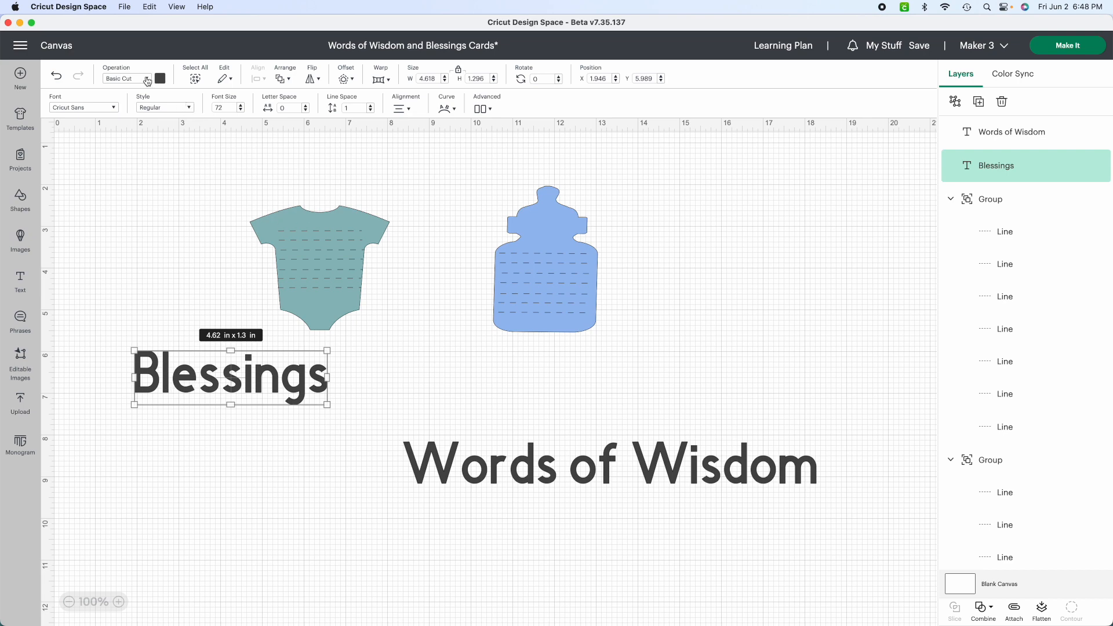
Step: Set the Blessings title to Pen operation with the Writing style
{"action": "left_click", "coordinate": [126, 78]}
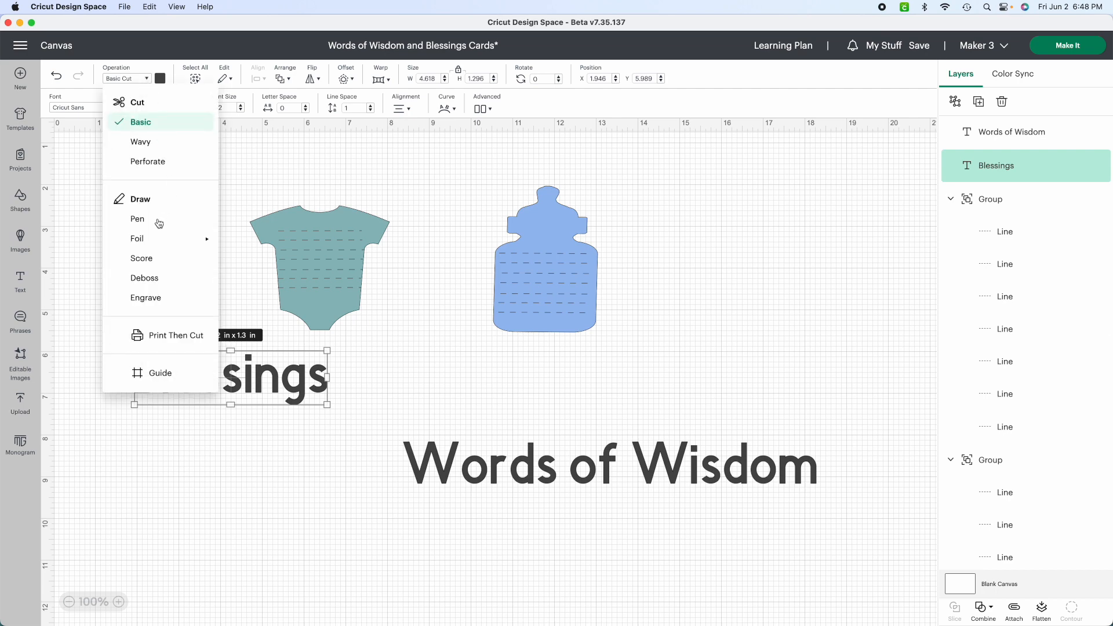
{"action": "left_click", "coordinate": [137, 218]}
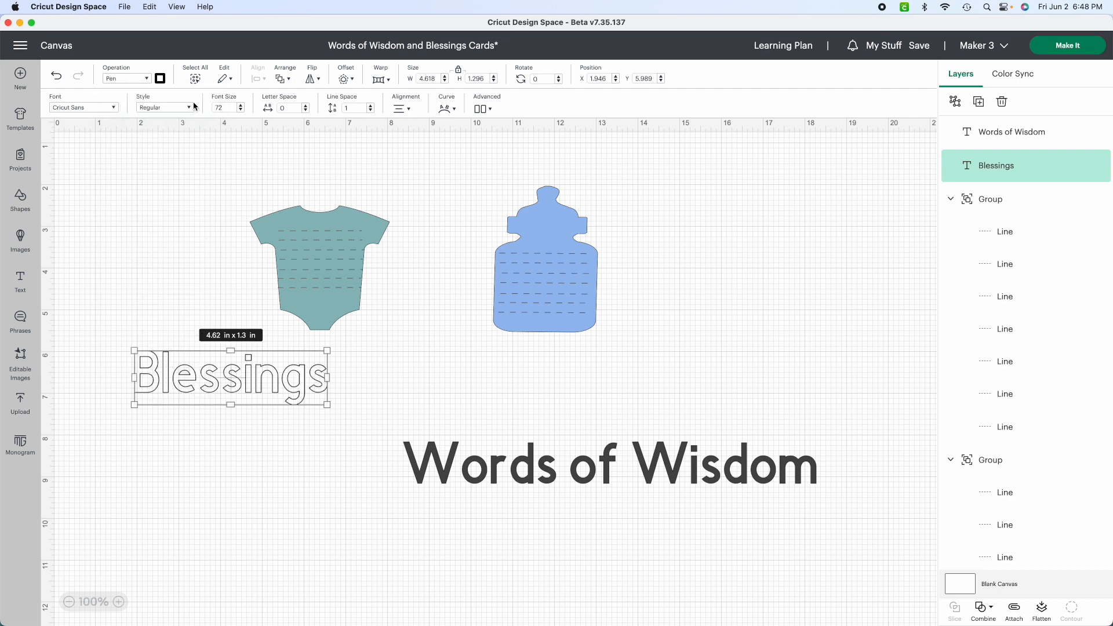
{"action": "left_click", "coordinate": [165, 107]}
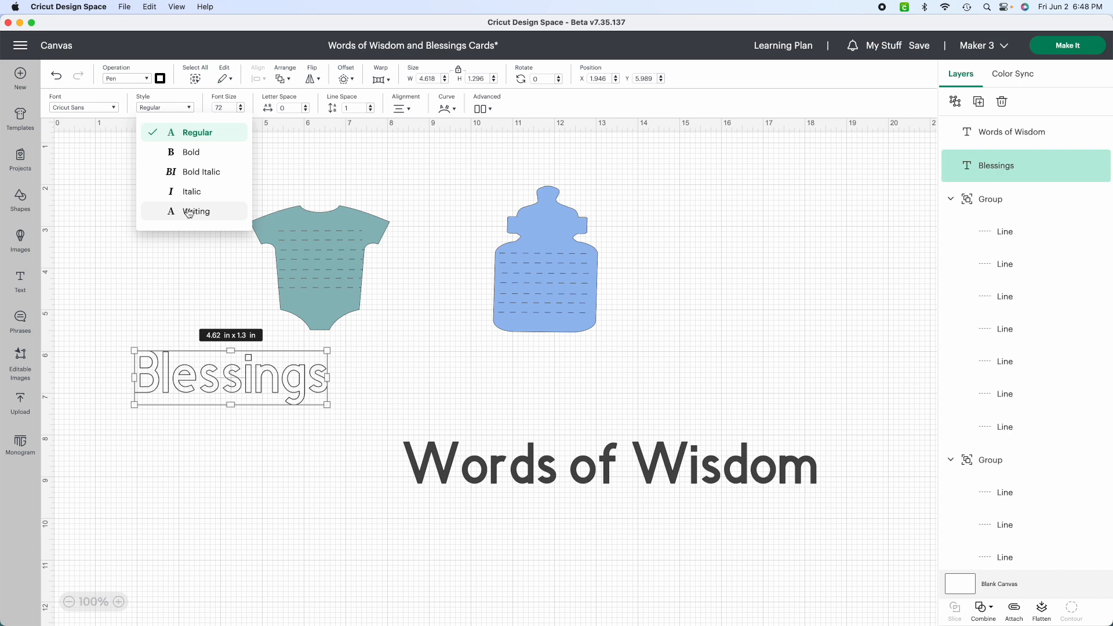
{"action": "left_click", "coordinate": [196, 211]}
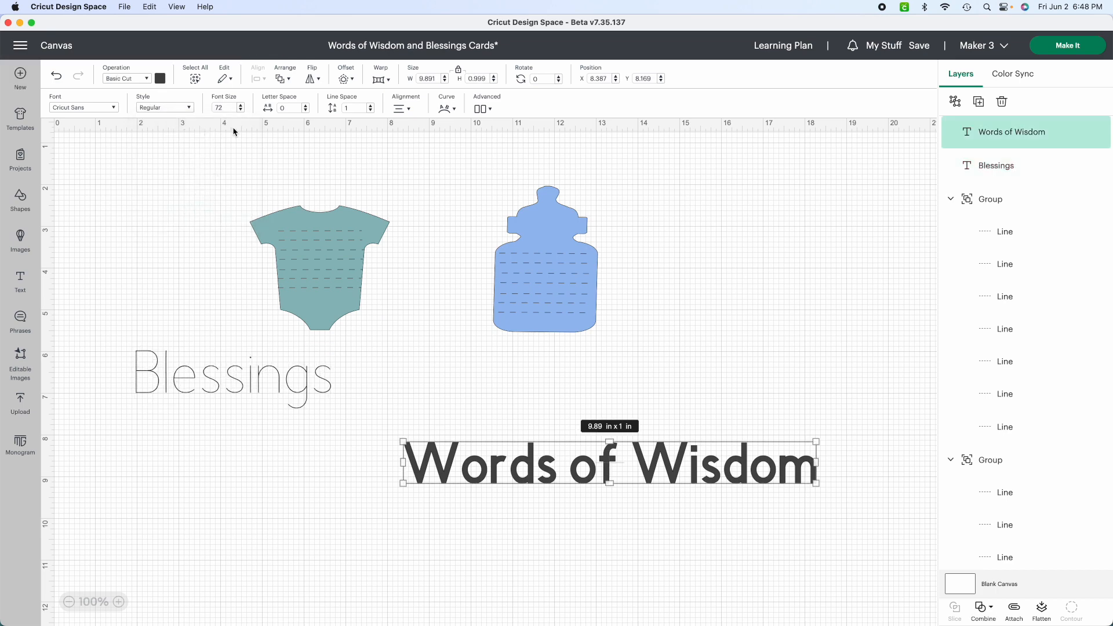
Step: Set Words of Wisdom to Pen operation with the Writing style
{"action": "left_click", "coordinate": [127, 78]}
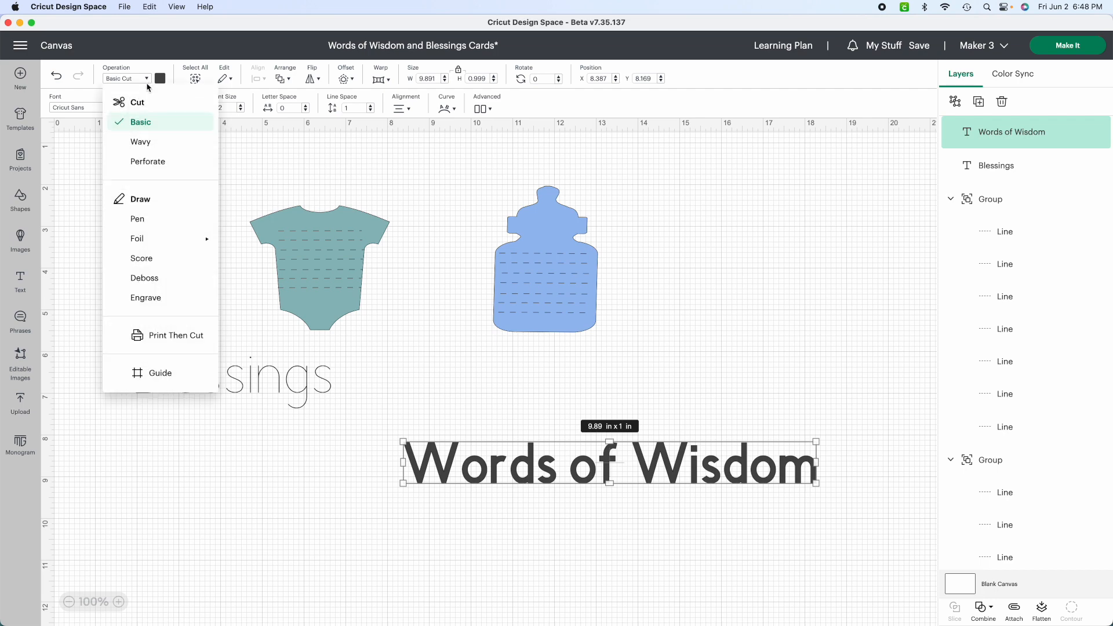
{"action": "left_click", "coordinate": [136, 217]}
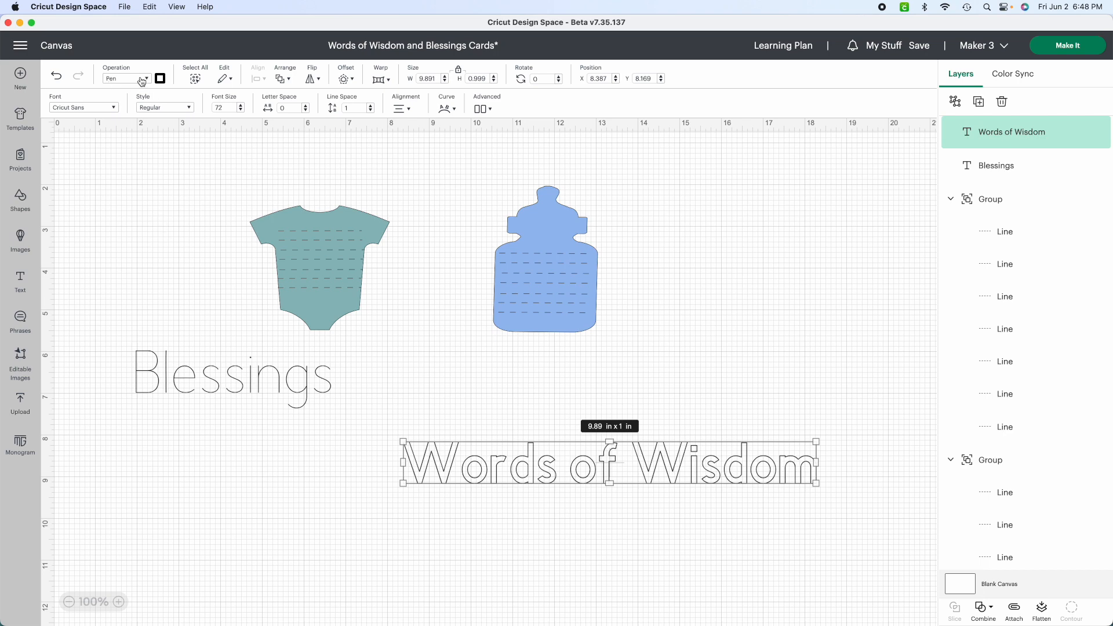
{"action": "mouse_move", "coordinate": [189, 111]}
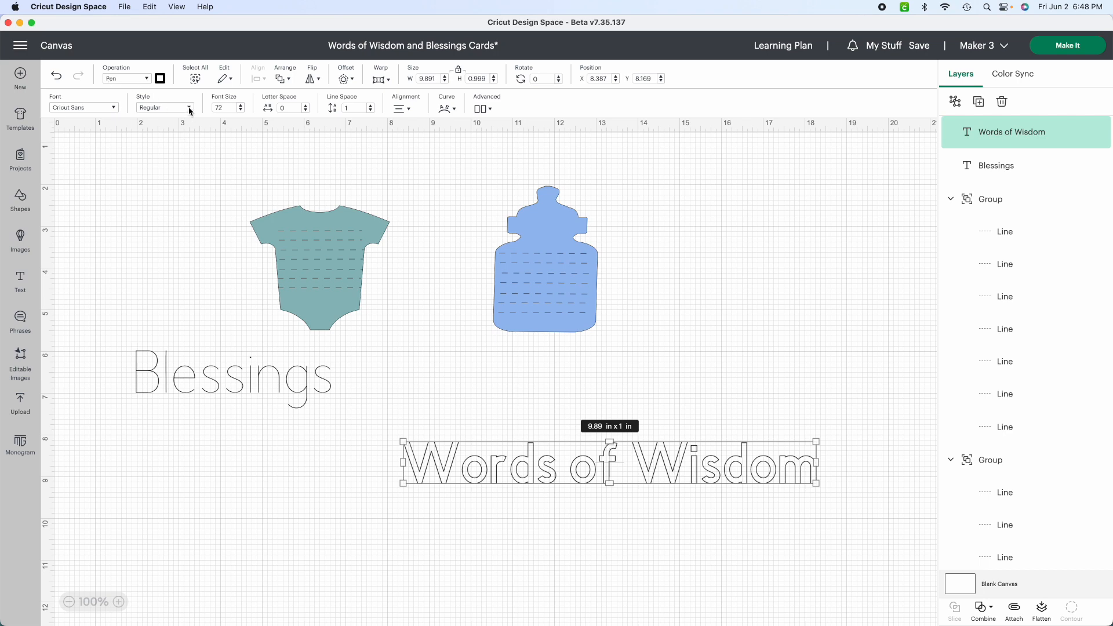
{"action": "left_click", "coordinate": [164, 107]}
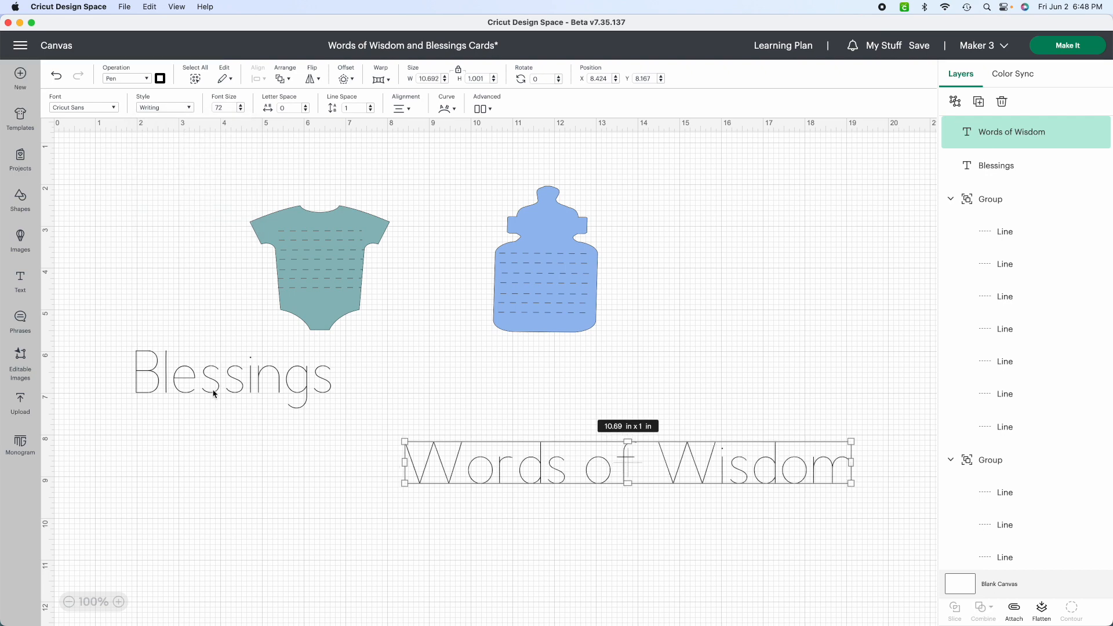
{"action": "mouse_move", "coordinate": [213, 394]}
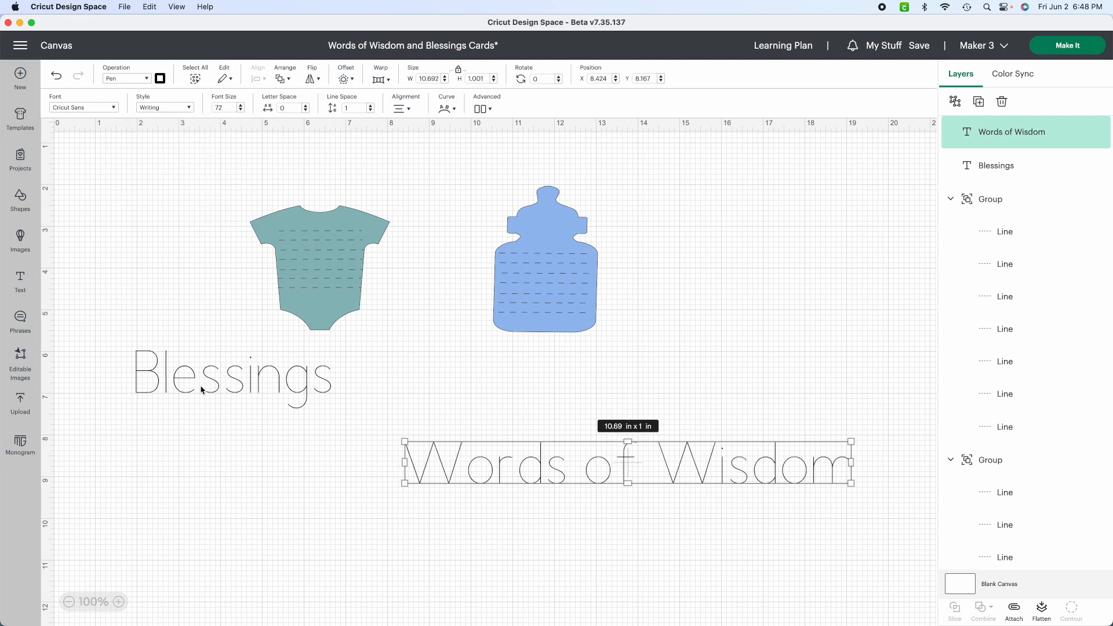
Step: Select the Blessings layer and bring up its font list
{"action": "left_click", "coordinate": [232, 379]}
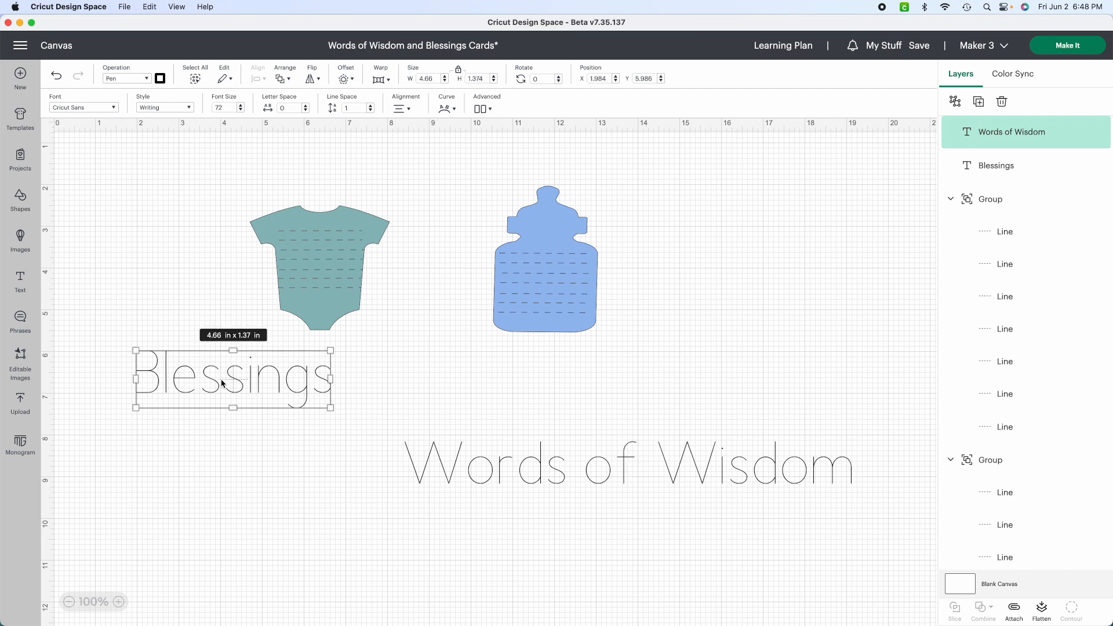
{"action": "left_click", "coordinate": [996, 165]}
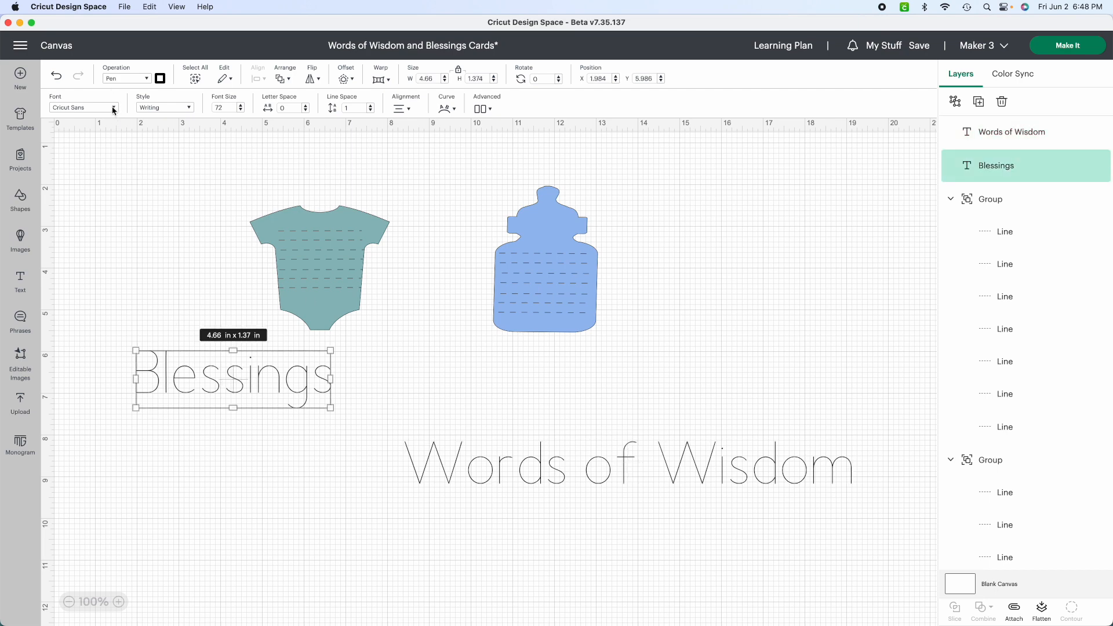
{"action": "left_click", "coordinate": [83, 107]}
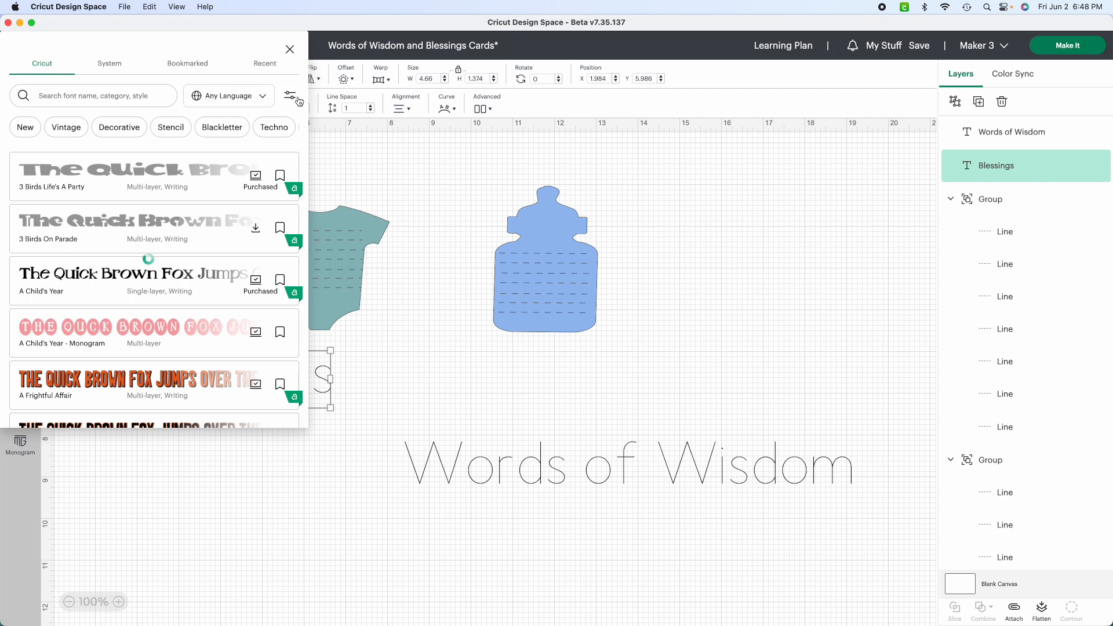
Step: Filter fonts to Writing and apply DJ Always to the Blessings title
{"action": "left_click", "coordinate": [290, 96]}
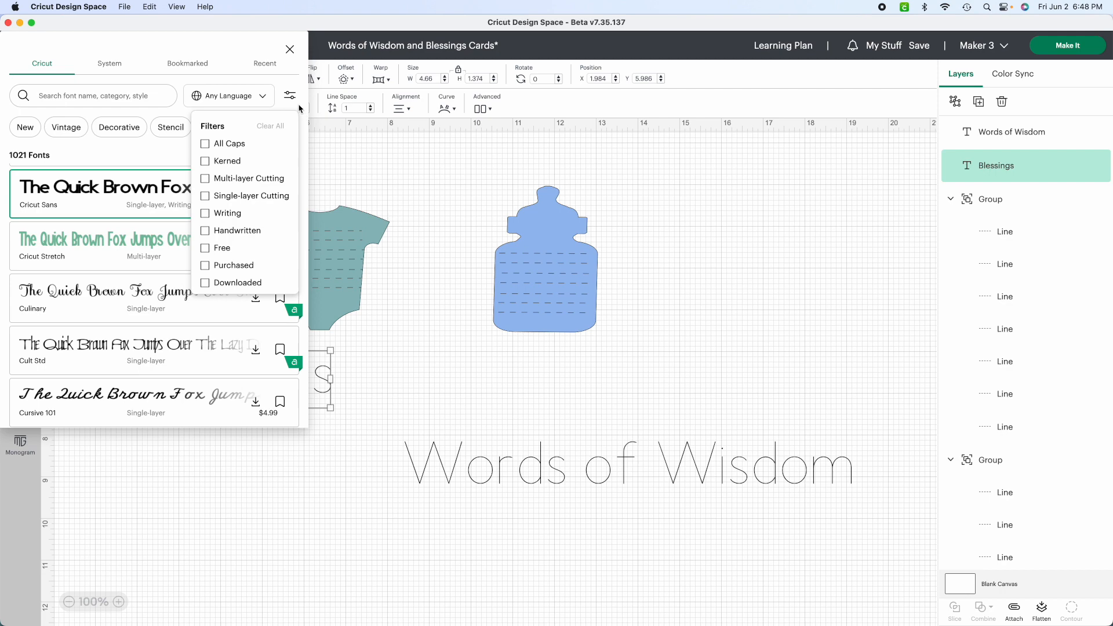
{"action": "left_click", "coordinate": [205, 213]}
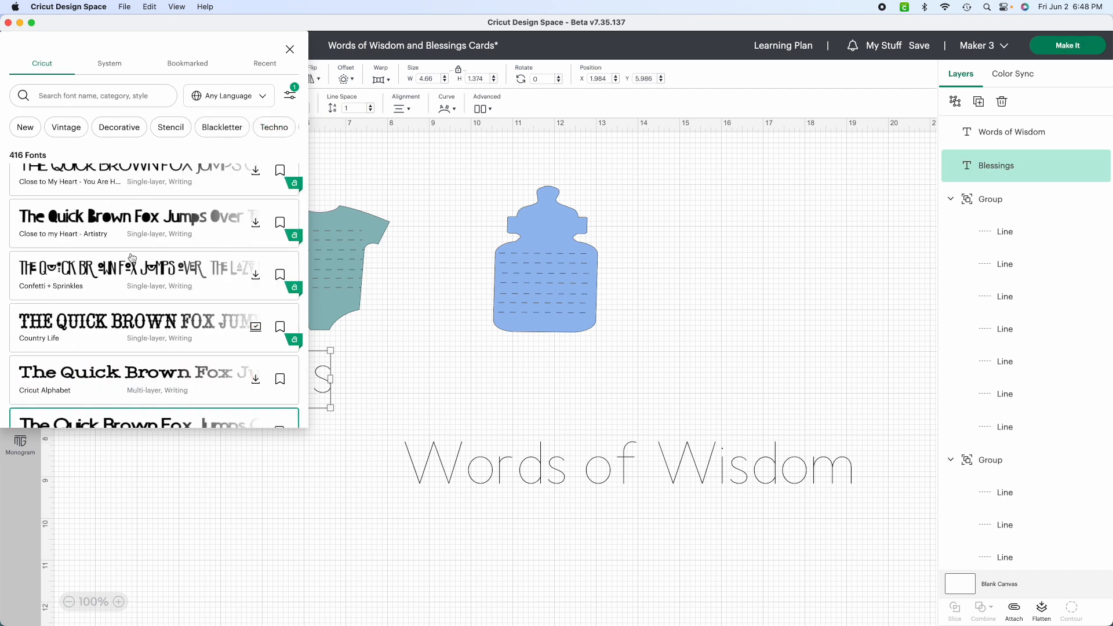
{"action": "scroll", "scroll_direction": "down", "scroll_amount": 3}
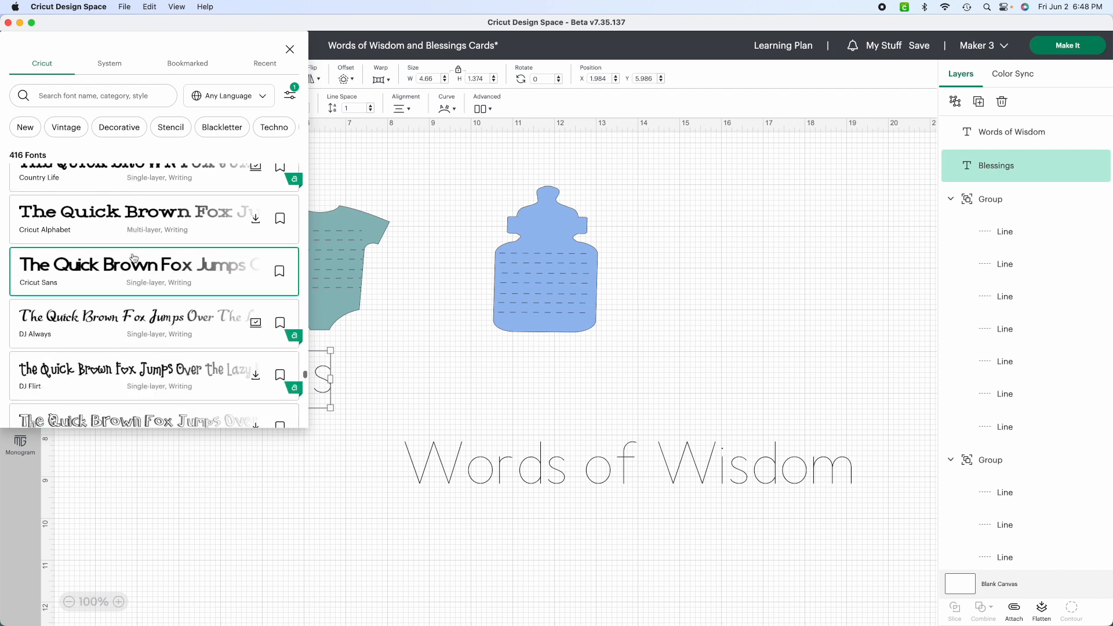
{"action": "scroll", "scroll_direction": "down", "scroll_amount": 3}
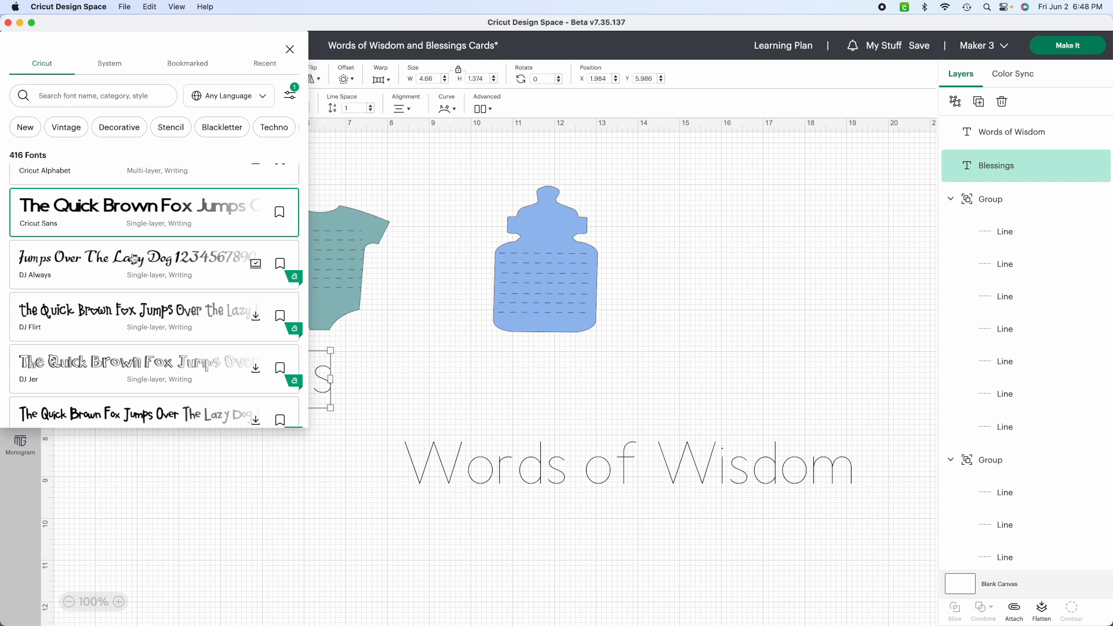
{"action": "scroll", "scroll_direction": "down", "scroll_amount": 3}
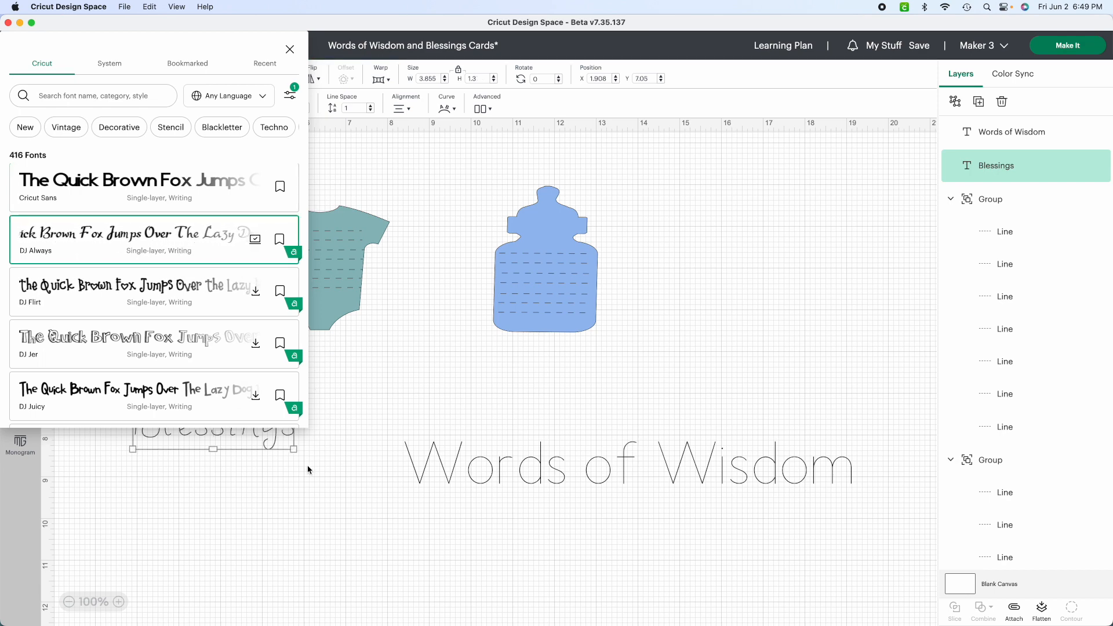
{"action": "left_click", "coordinate": [288, 49]}
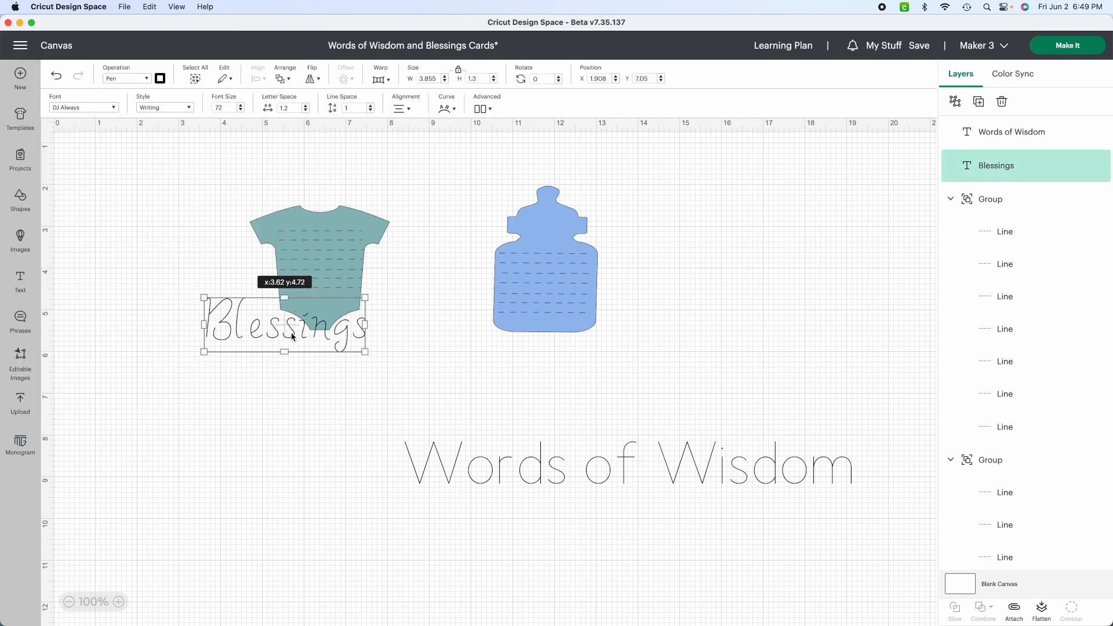
Step: Move Blessings onto the onesie's chest and shrink it to fit across
{"action": "left_click_drag", "start_coordinate": [287, 325], "coordinate": [324, 198]}
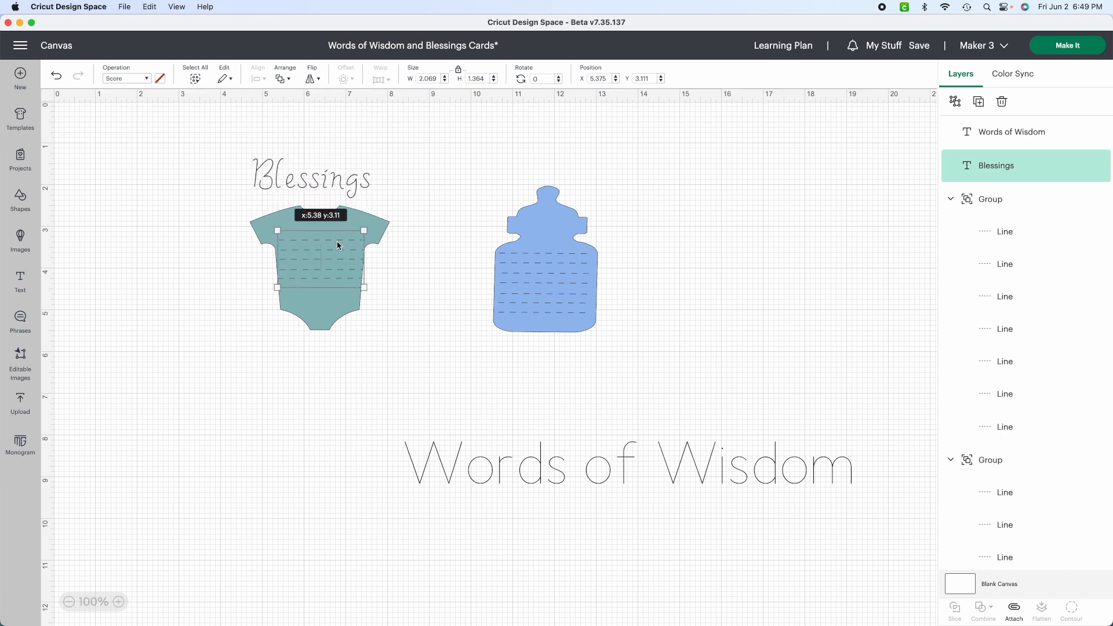
{"action": "left_click_drag", "start_coordinate": [337, 245], "coordinate": [337, 260]}
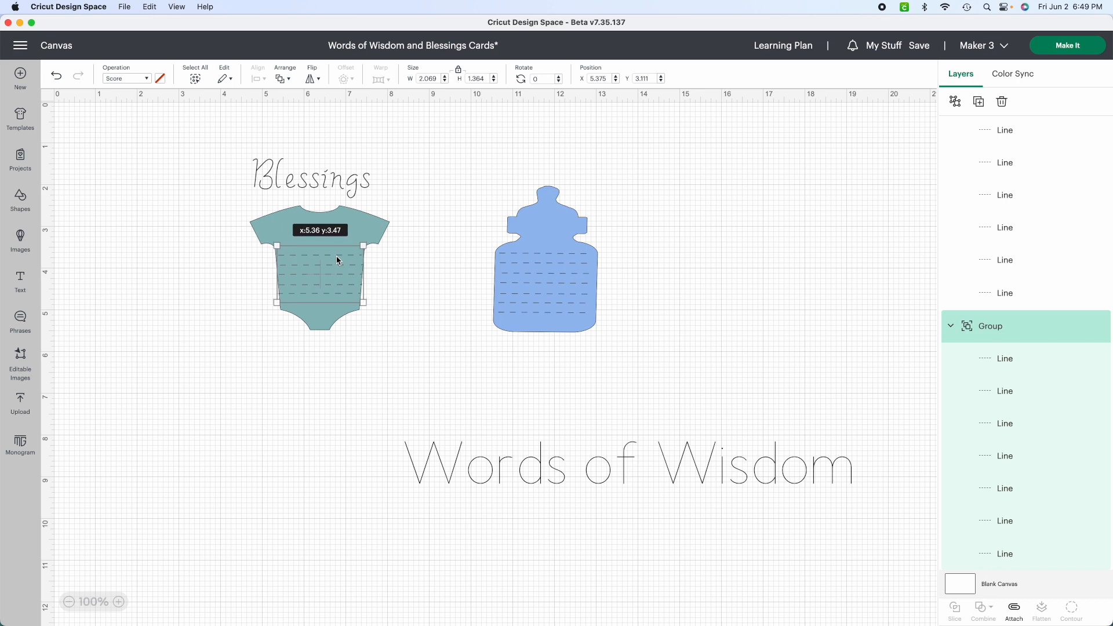
{"action": "left_click_drag", "start_coordinate": [309, 177], "coordinate": [318, 227]}
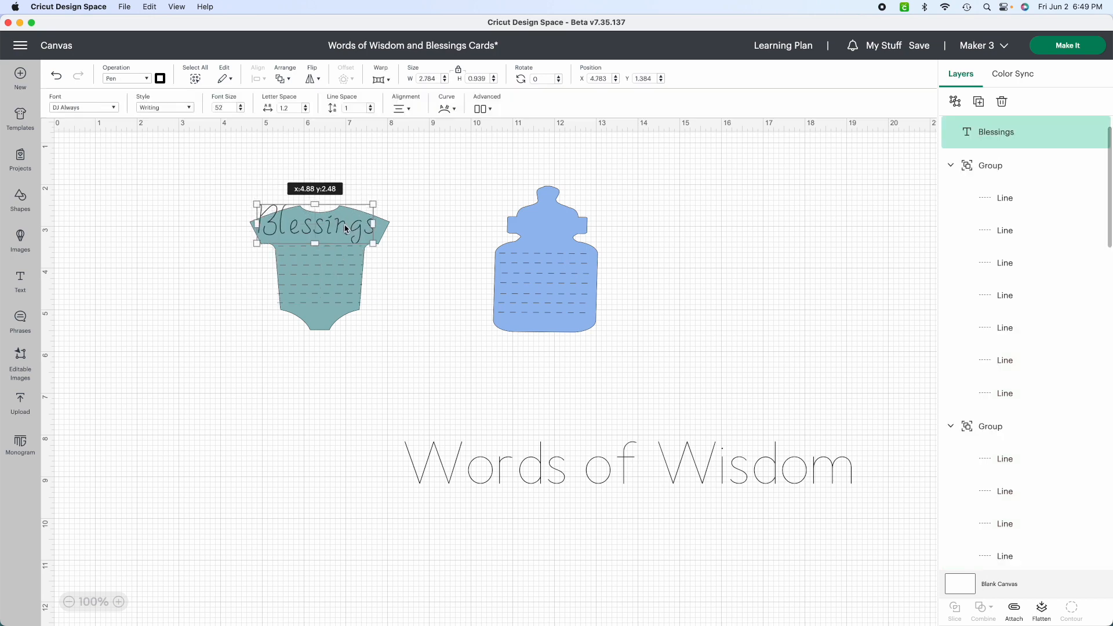
{"action": "left_click_drag", "start_coordinate": [319, 229], "coordinate": [323, 235]}
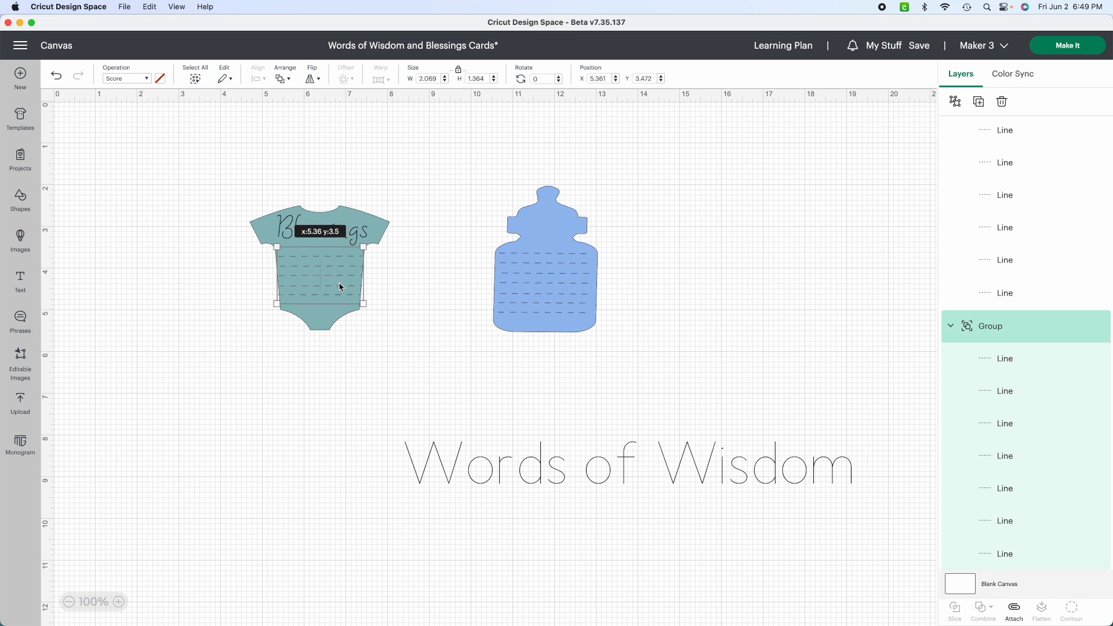
Step: Lower and shrink the score lines to sit inside the onesie beneath Blessings
{"action": "left_click_drag", "start_coordinate": [339, 286], "coordinate": [348, 296]}
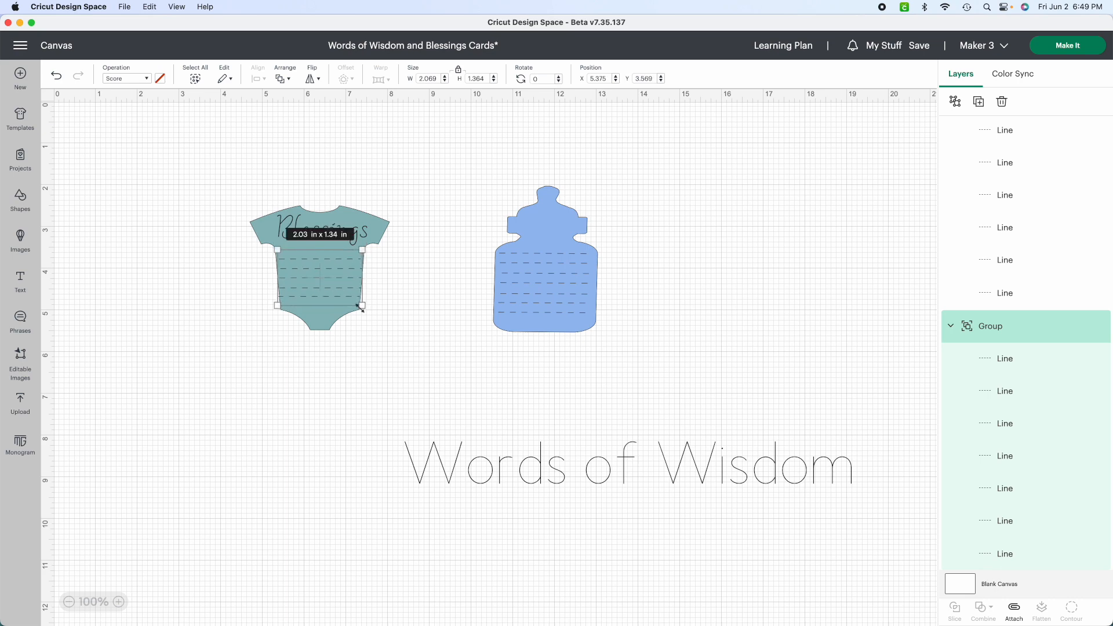
{"action": "left_click_drag", "start_coordinate": [362, 308], "coordinate": [358, 304]}
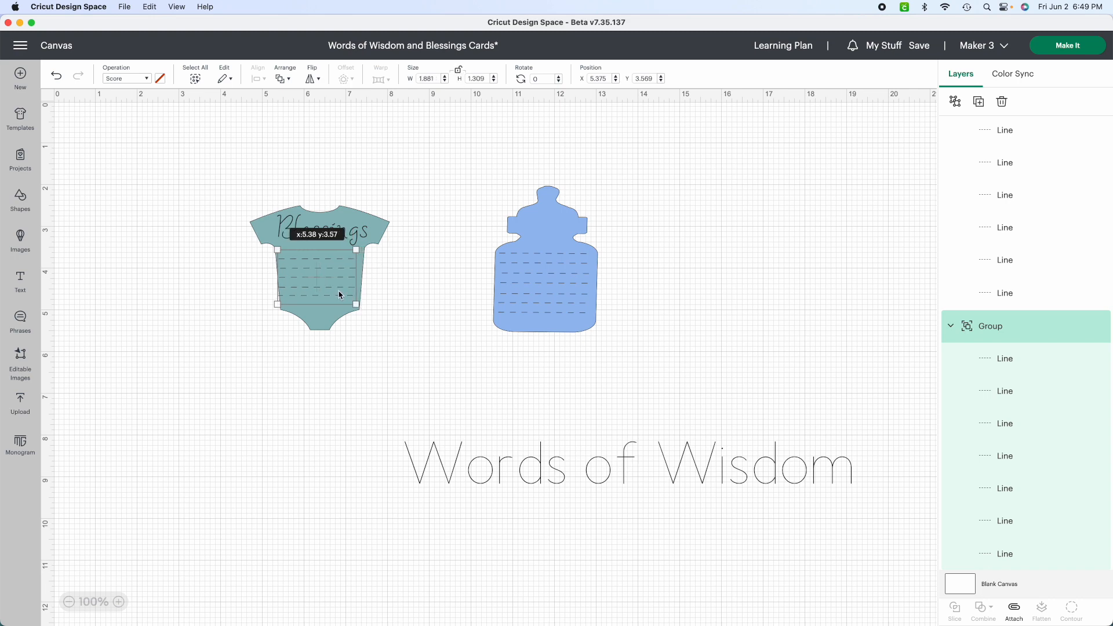
{"action": "left_click_drag", "start_coordinate": [339, 294], "coordinate": [342, 294]}
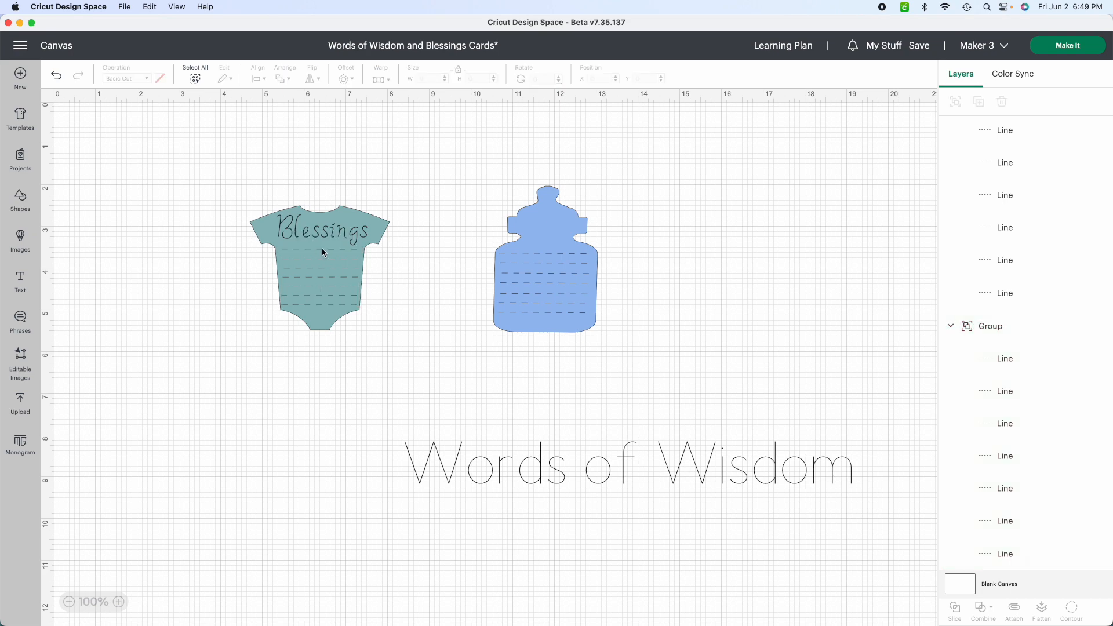
{"action": "left_click", "coordinate": [319, 230]}
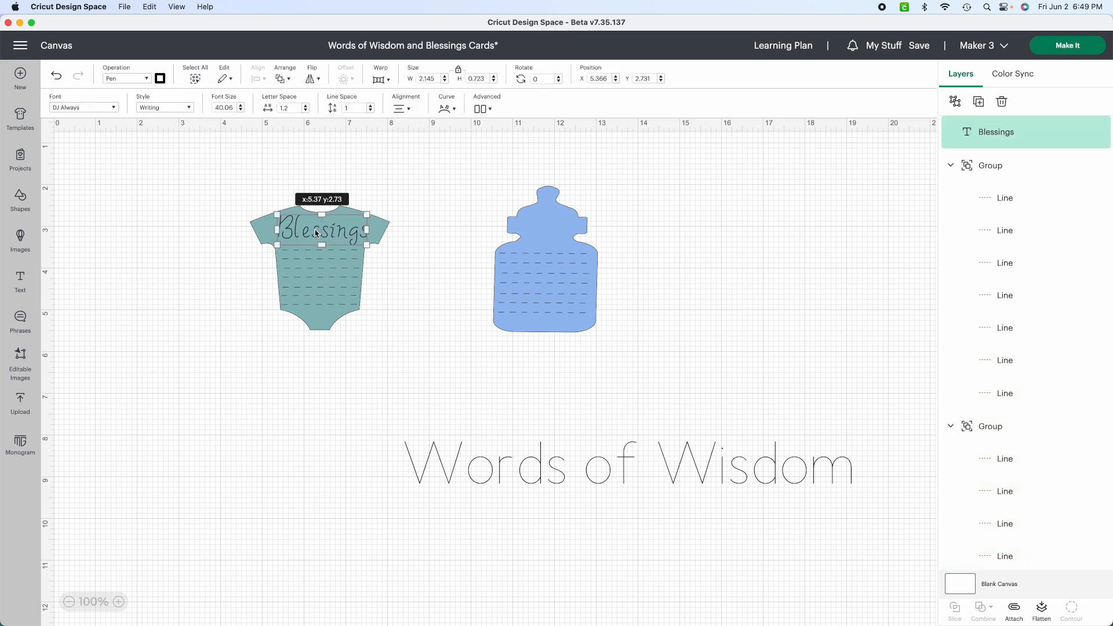
{"action": "left_click", "coordinate": [426, 282]}
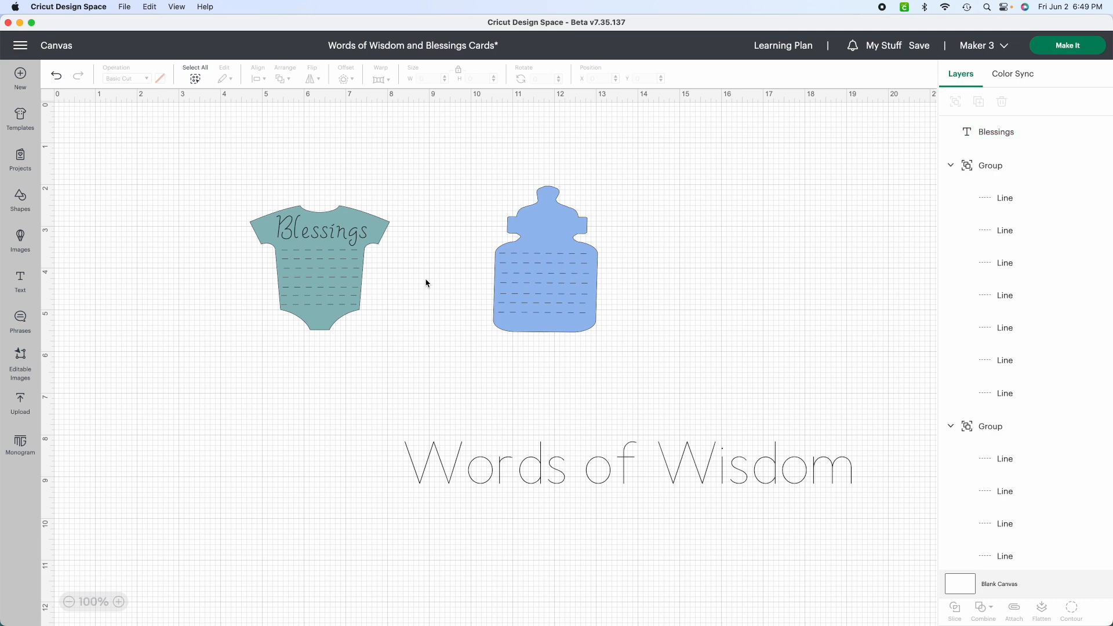
{"action": "mouse_move", "coordinate": [218, 183]}
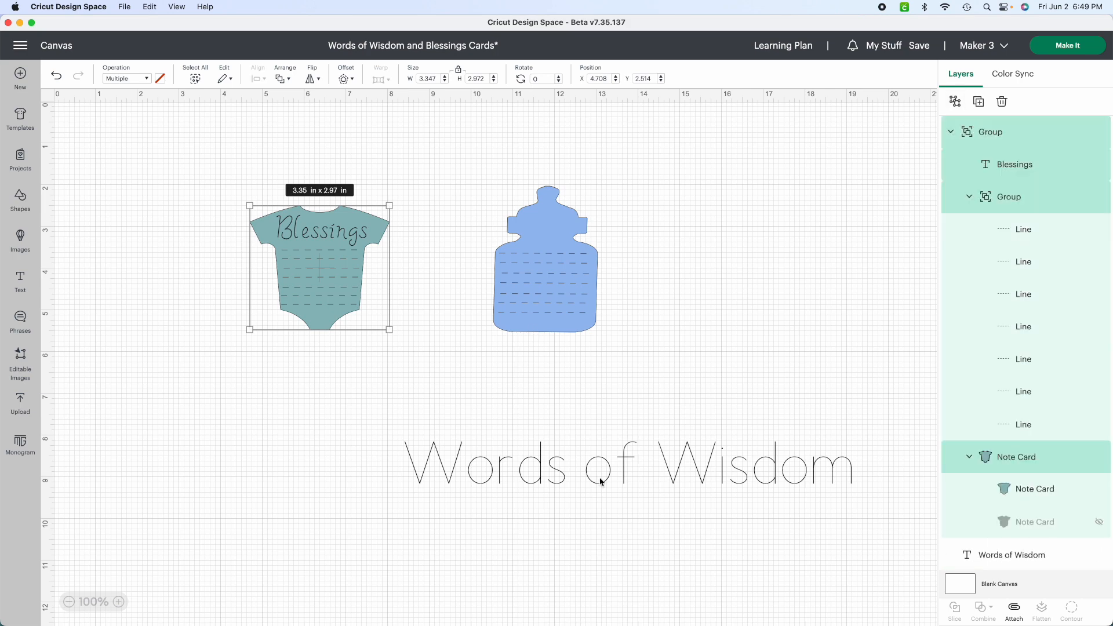
Step: Select the Words of Wisdom title to bring up its font choices
{"action": "left_click", "coordinate": [627, 463]}
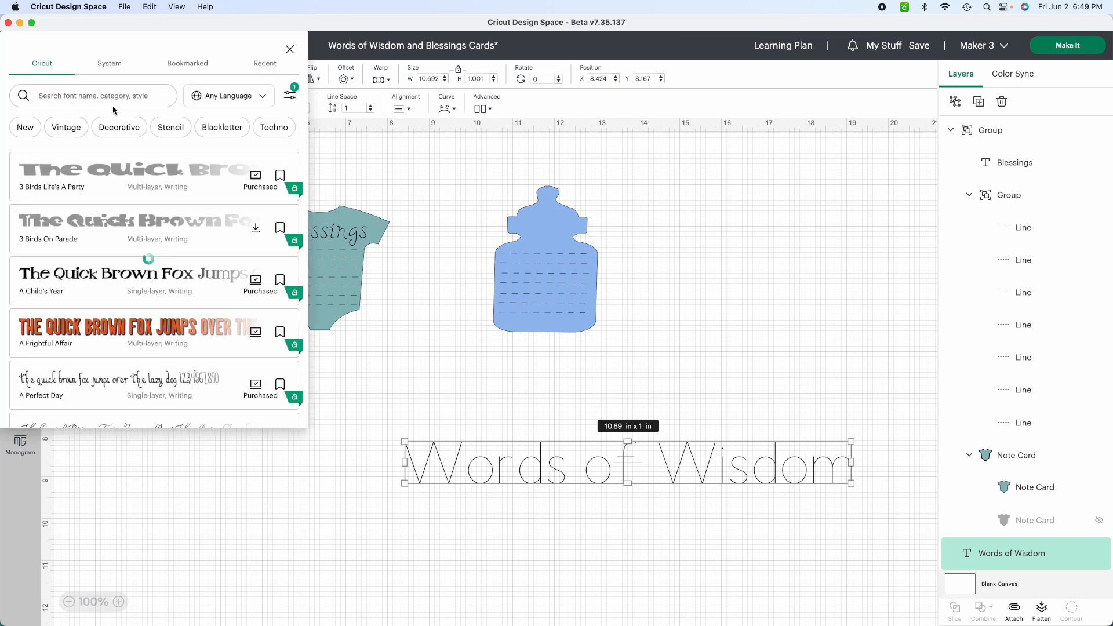
Step: Try DonJuan - Under Pressure and Everyday Fonts - Warm Wishes on Words of Wisdom
{"action": "scroll", "scroll_direction": "down", "scroll_amount": 3}
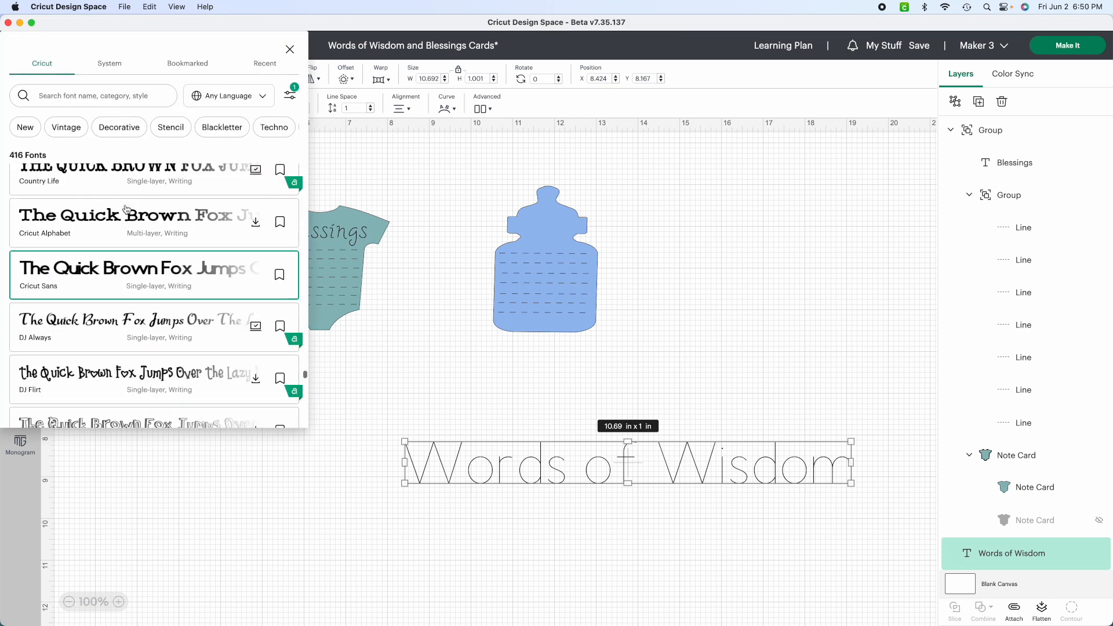
{"action": "scroll", "scroll_direction": "down", "scroll_amount": 3}
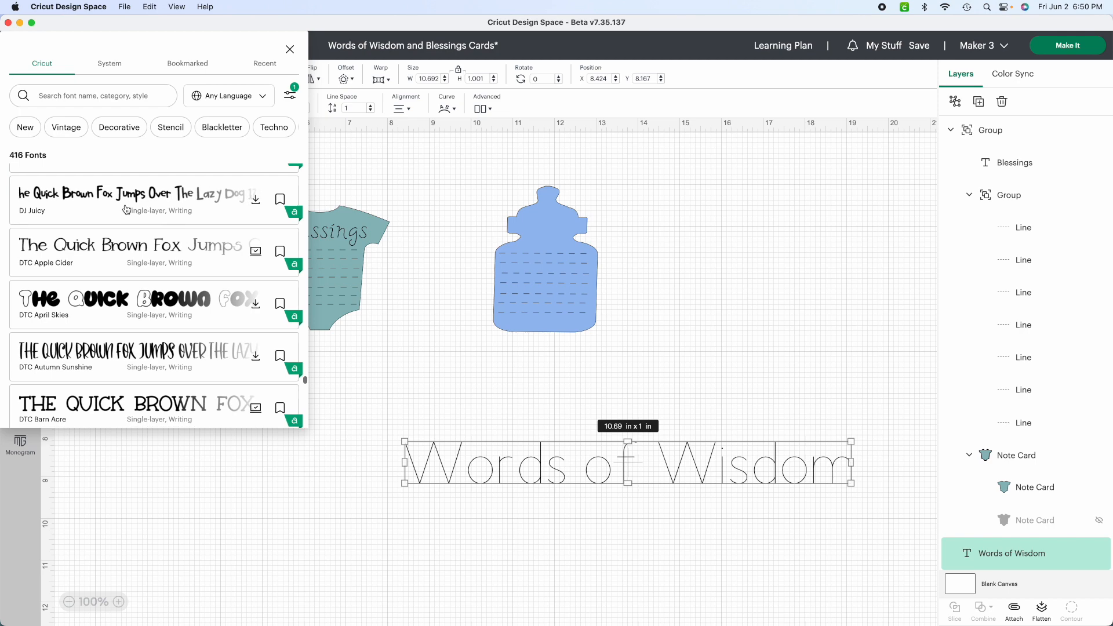
{"action": "scroll", "scroll_direction": "down", "scroll_amount": 3}
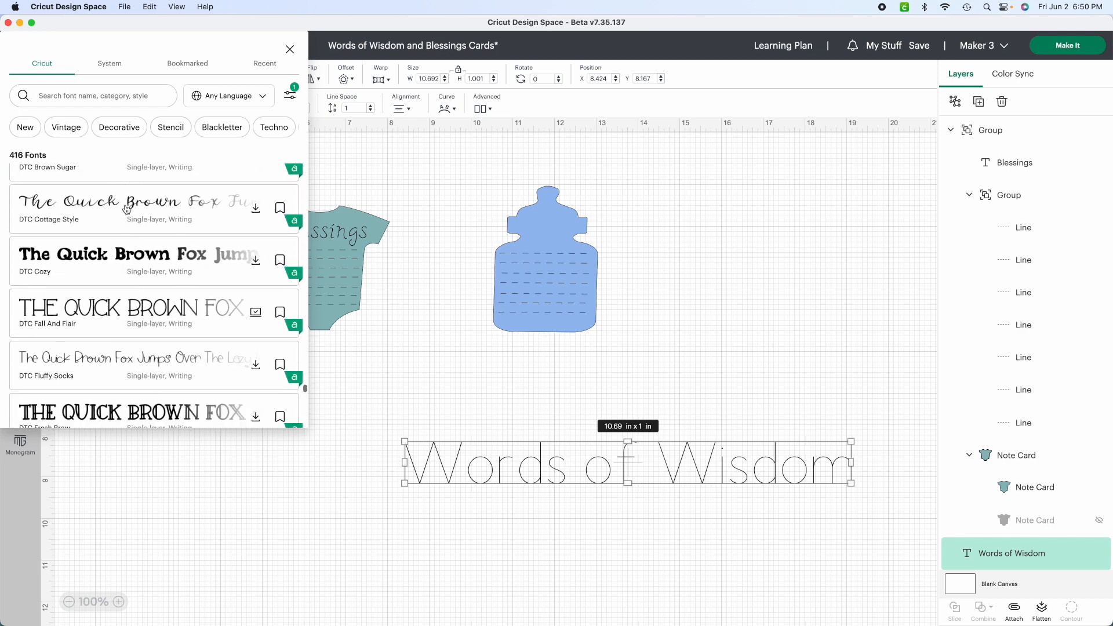
{"action": "scroll", "scroll_direction": "down", "scroll_amount": 3}
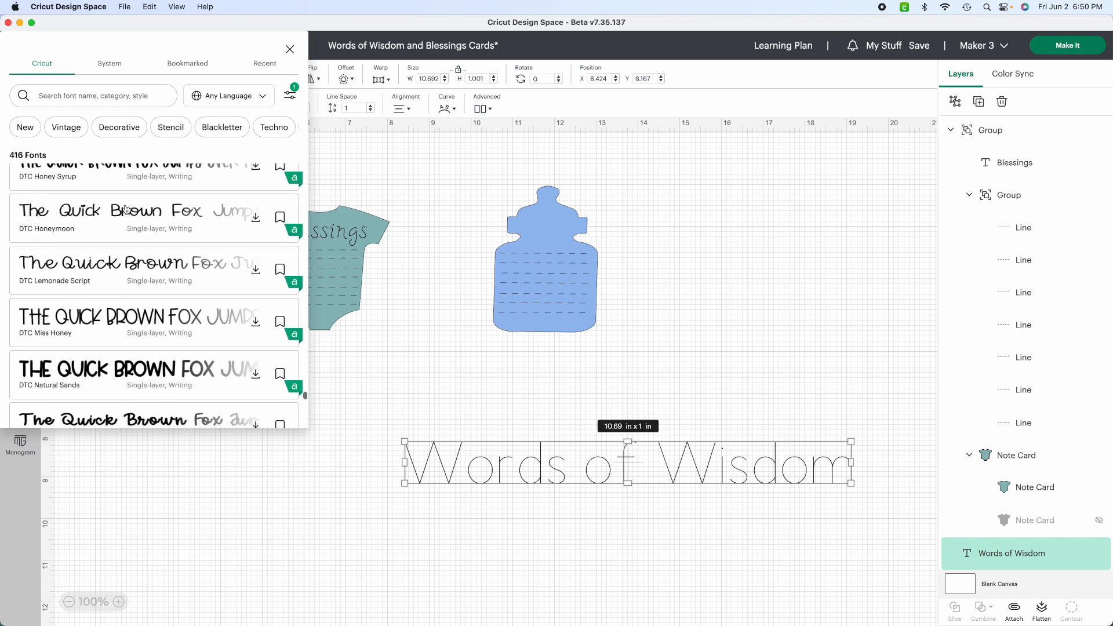
{"action": "scroll", "scroll_direction": "down", "scroll_amount": 3}
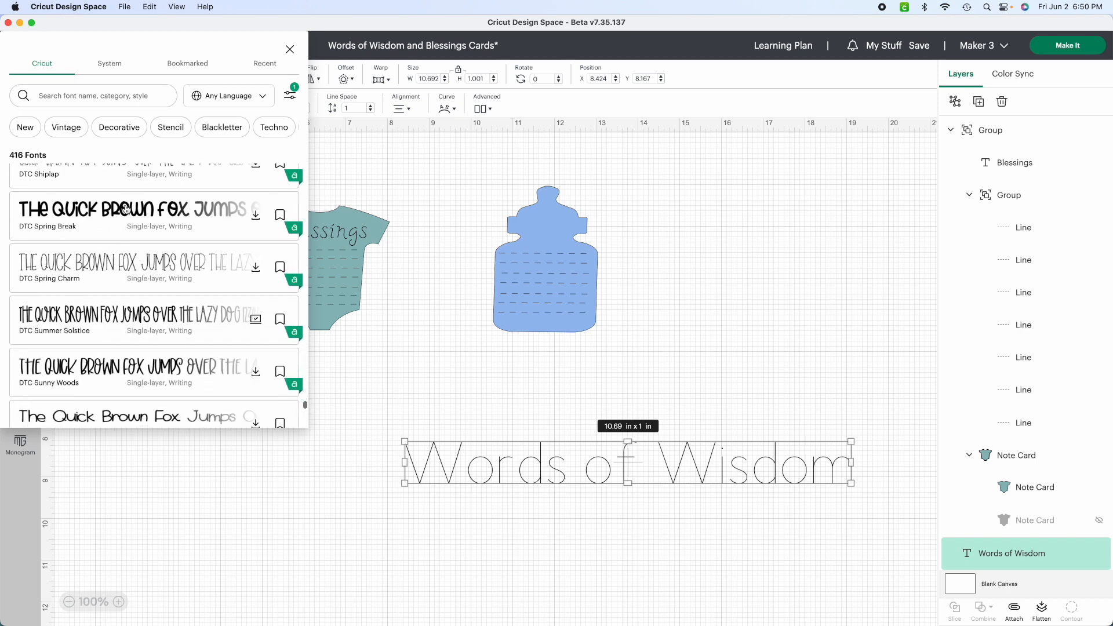
{"action": "scroll", "scroll_direction": "down", "scroll_amount": 3}
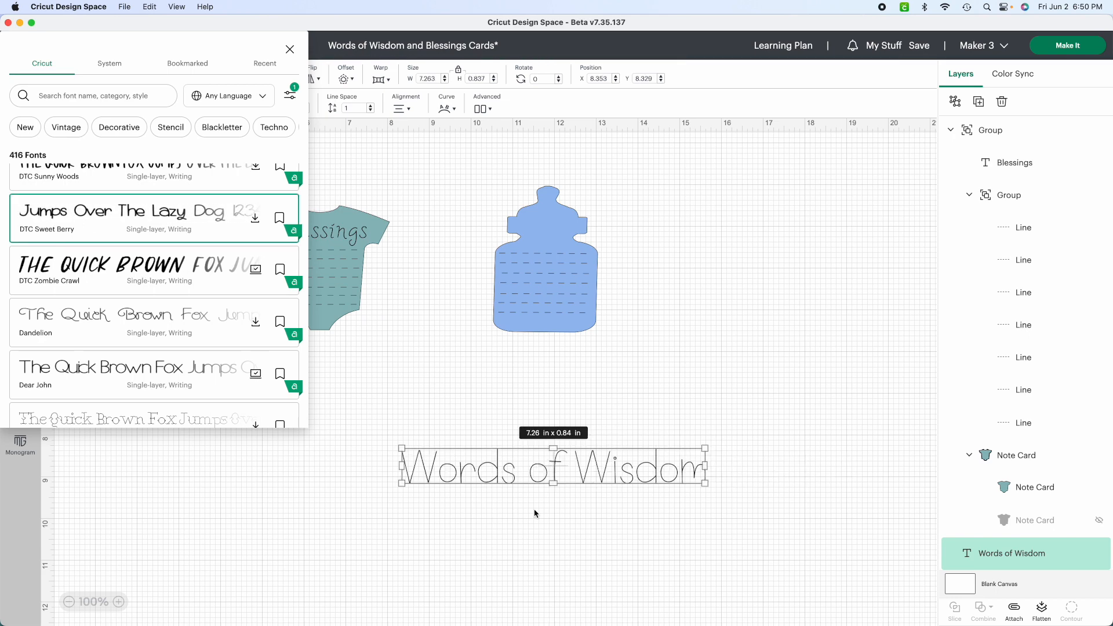
{"action": "scroll", "scroll_direction": "down", "scroll_amount": 3}
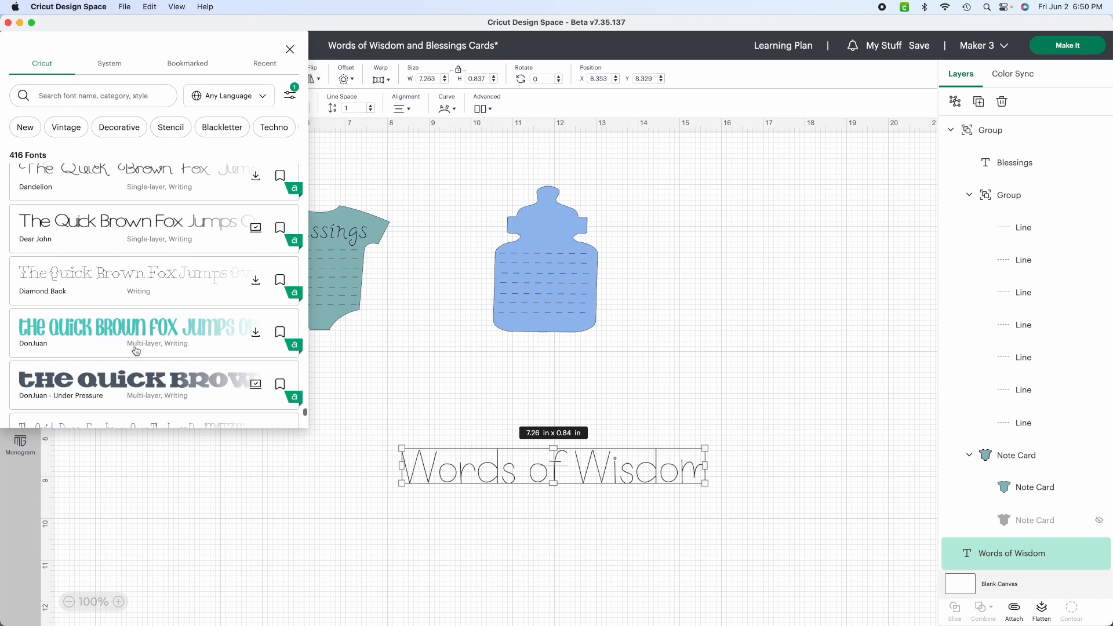
{"action": "scroll", "scroll_direction": "down", "scroll_amount": 3}
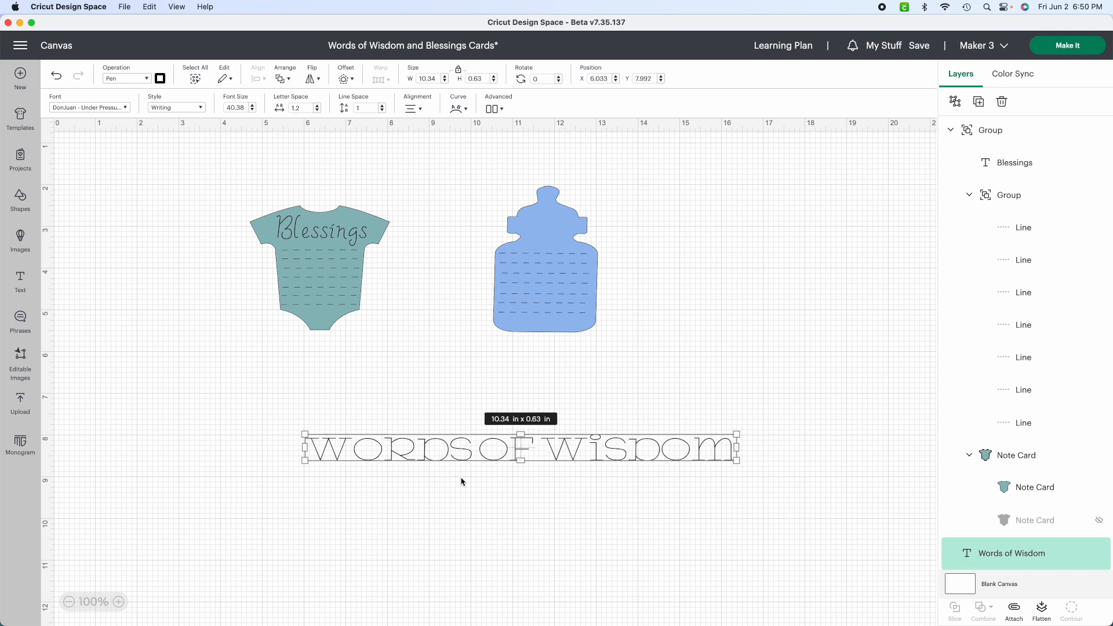
{"action": "mouse_move", "coordinate": [207, 133]}
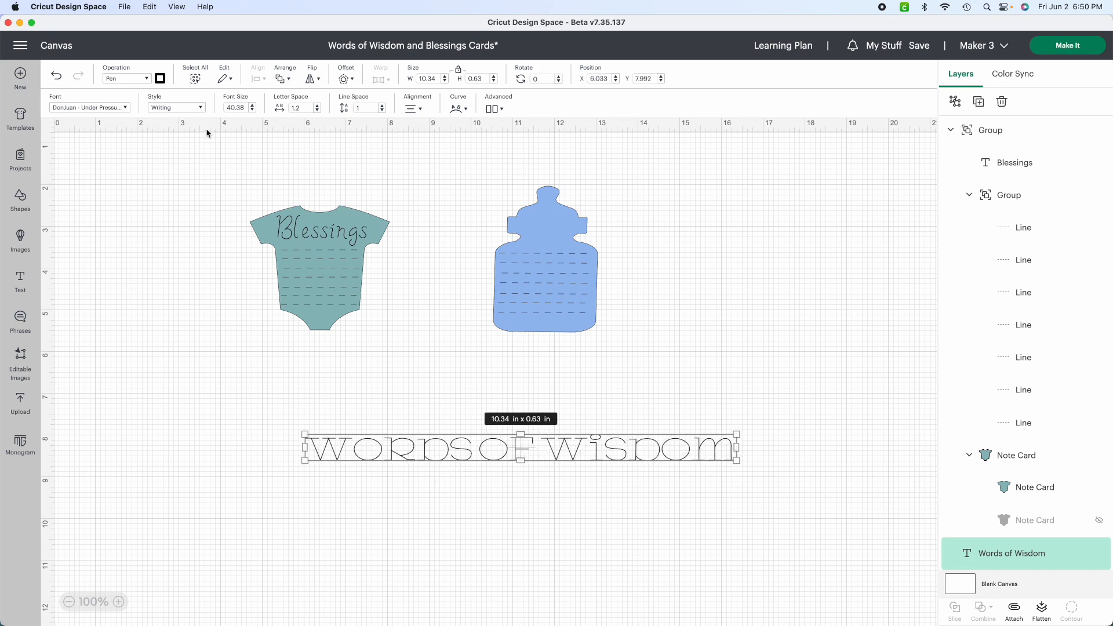
{"action": "left_click", "coordinate": [88, 107]}
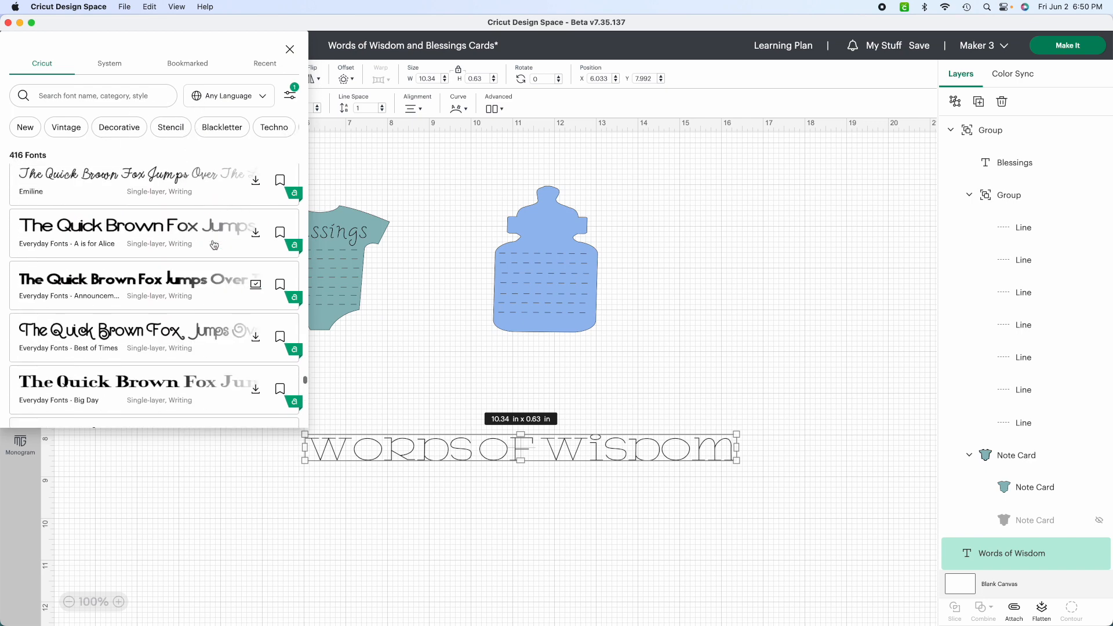
{"action": "scroll", "scroll_direction": "down", "scroll_amount": 3}
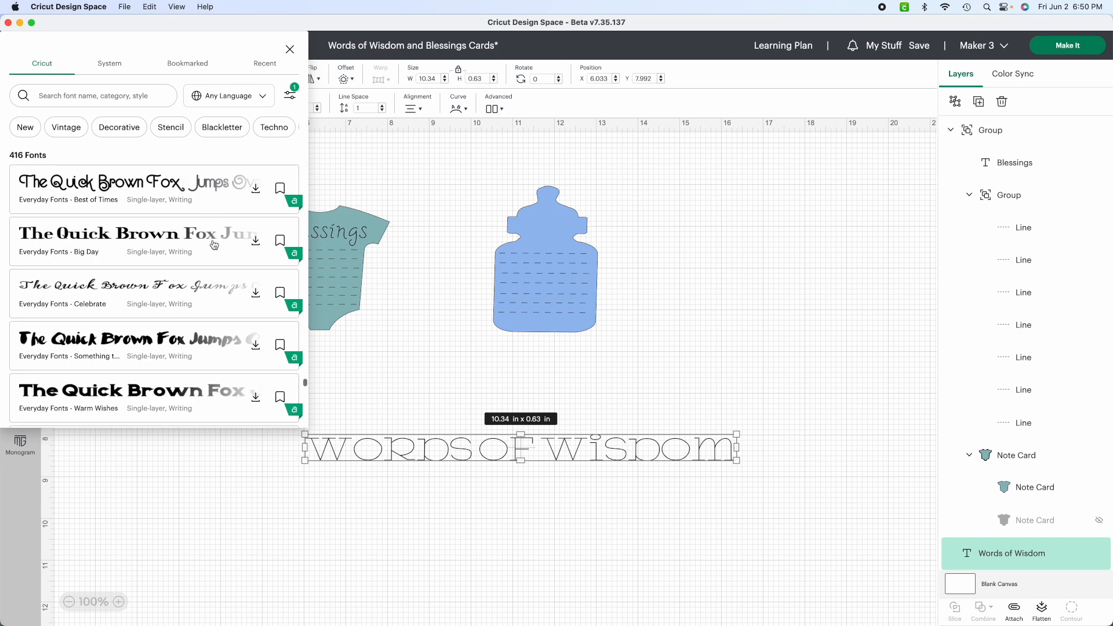
{"action": "scroll", "scroll_direction": "down", "scroll_amount": 3}
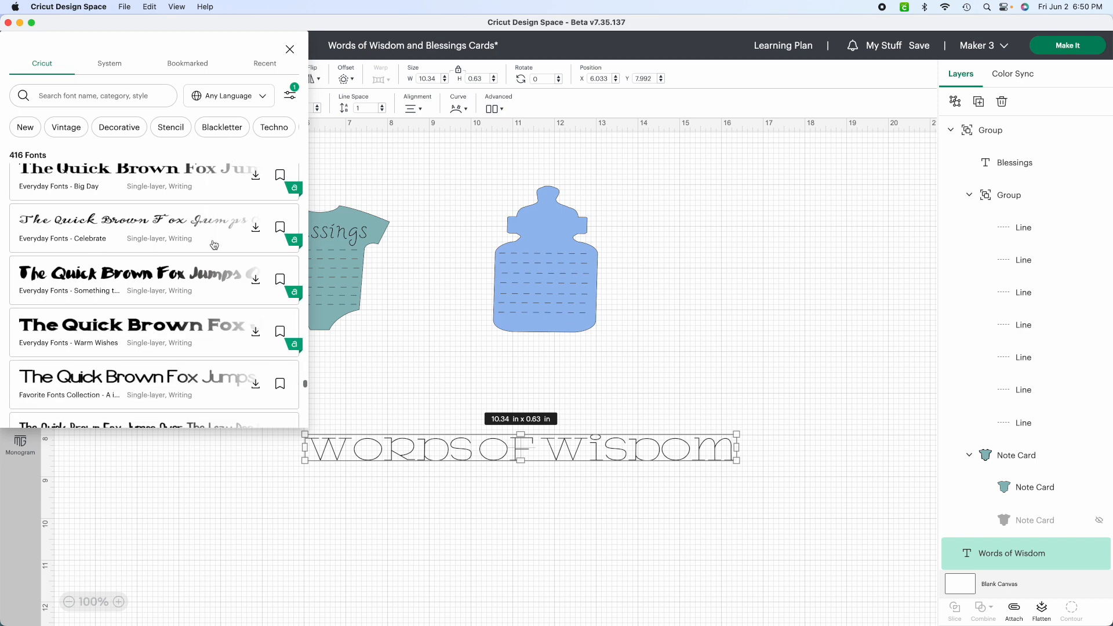
{"action": "scroll", "scroll_direction": "down", "scroll_amount": 3}
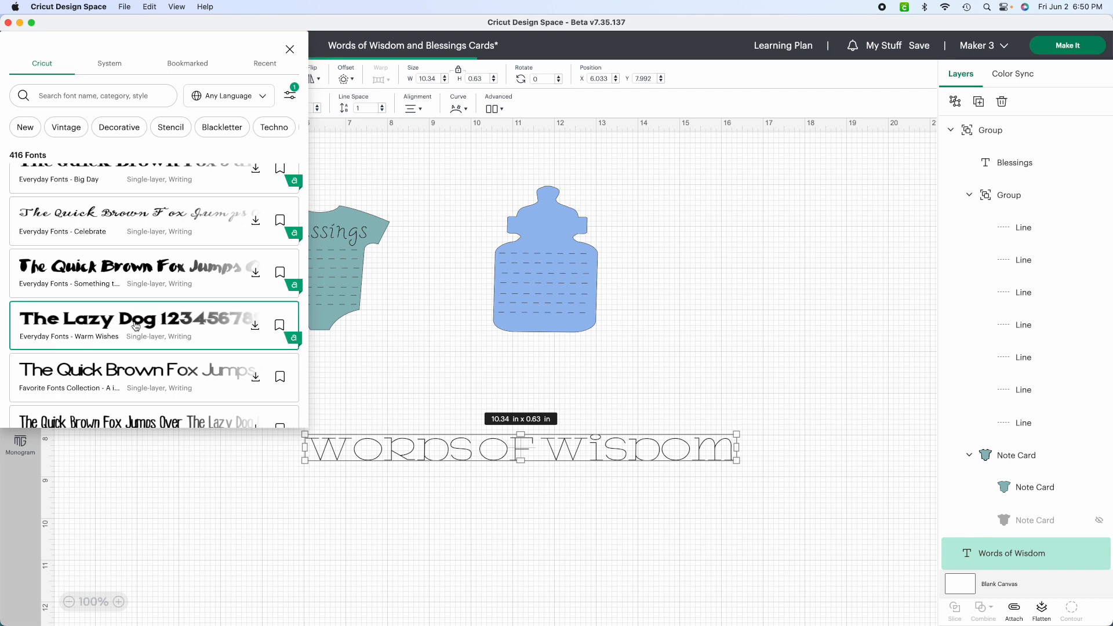
{"action": "left_click", "coordinate": [135, 318]}
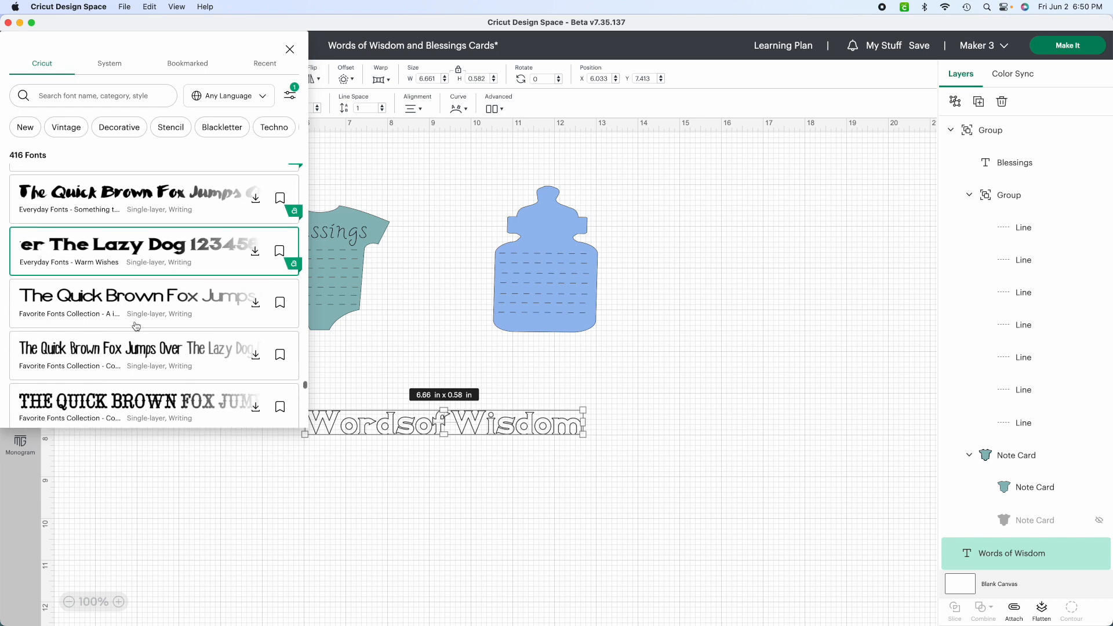
Step: Apply the Gingersnap writing font to the Words of Wisdom title
{"action": "scroll", "scroll_direction": "down", "scroll_amount": 3}
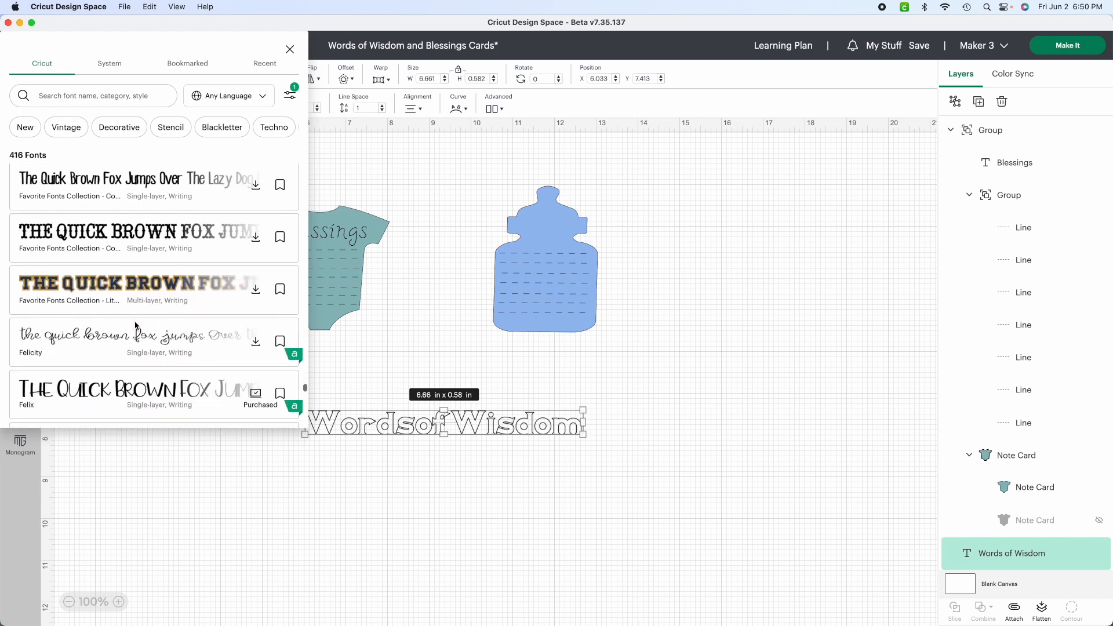
{"action": "scroll", "scroll_direction": "down", "scroll_amount": 3}
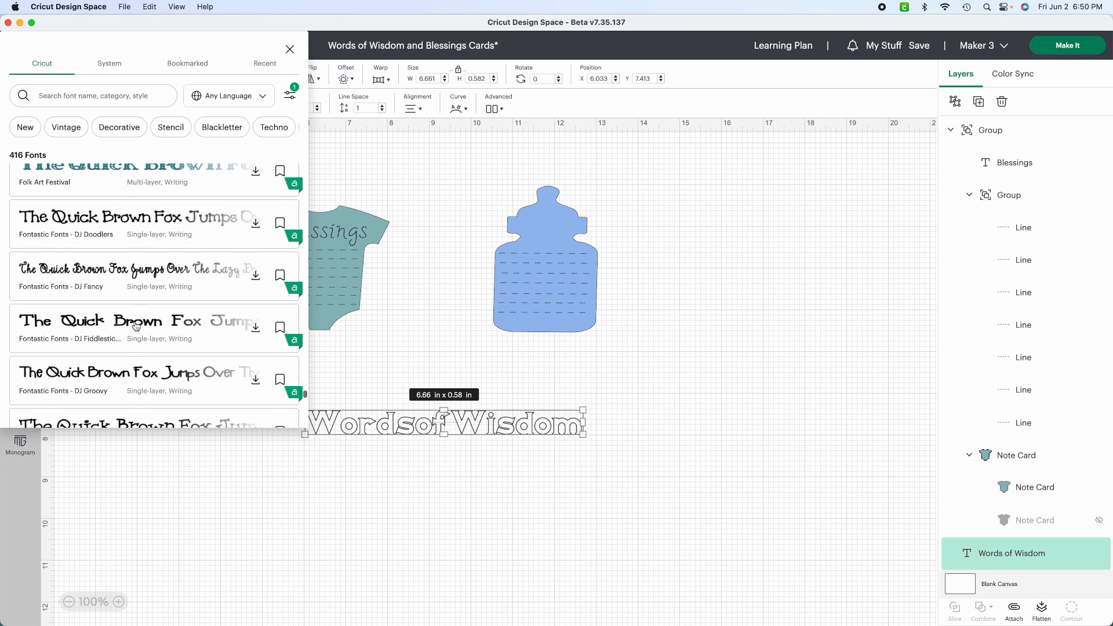
{"action": "scroll", "scroll_direction": "down", "scroll_amount": 3}
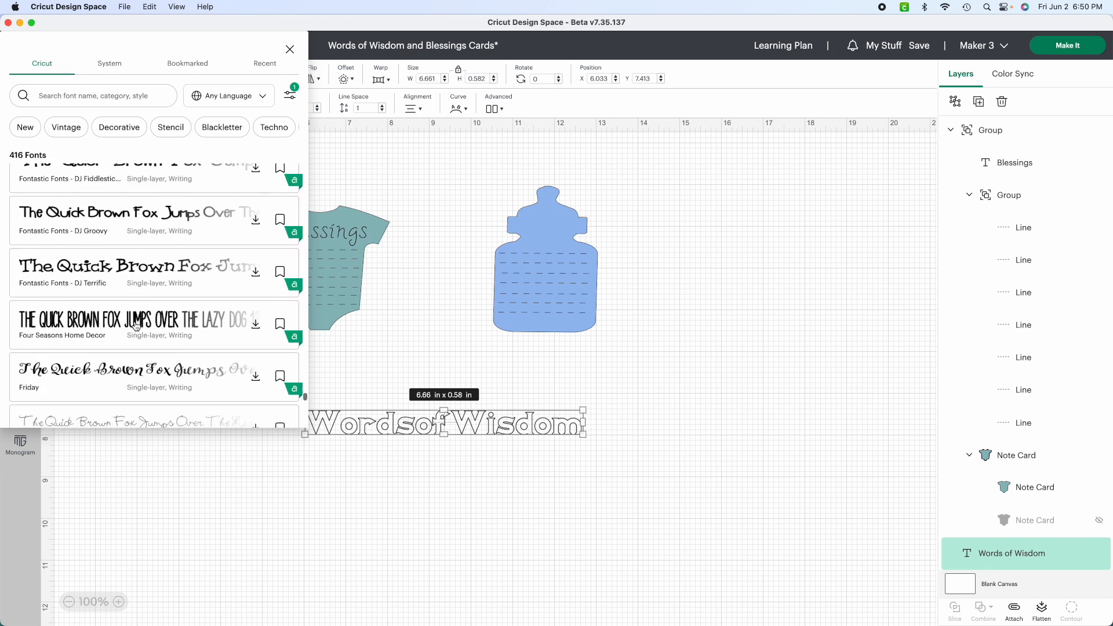
{"action": "scroll", "scroll_direction": "down", "scroll_amount": 3}
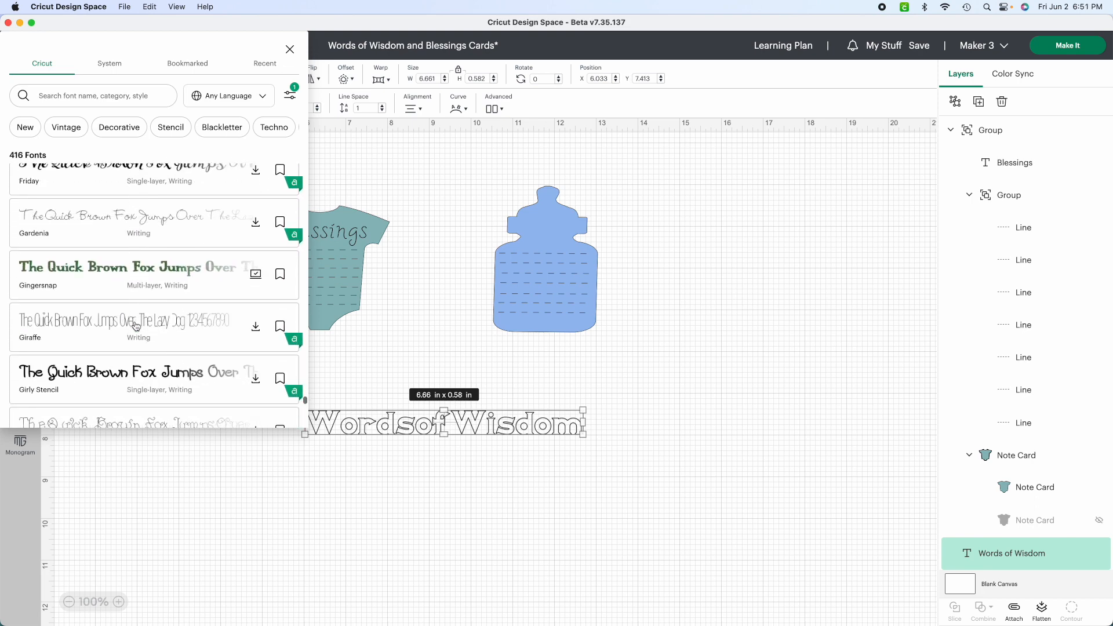
{"action": "left_click", "coordinate": [135, 275]}
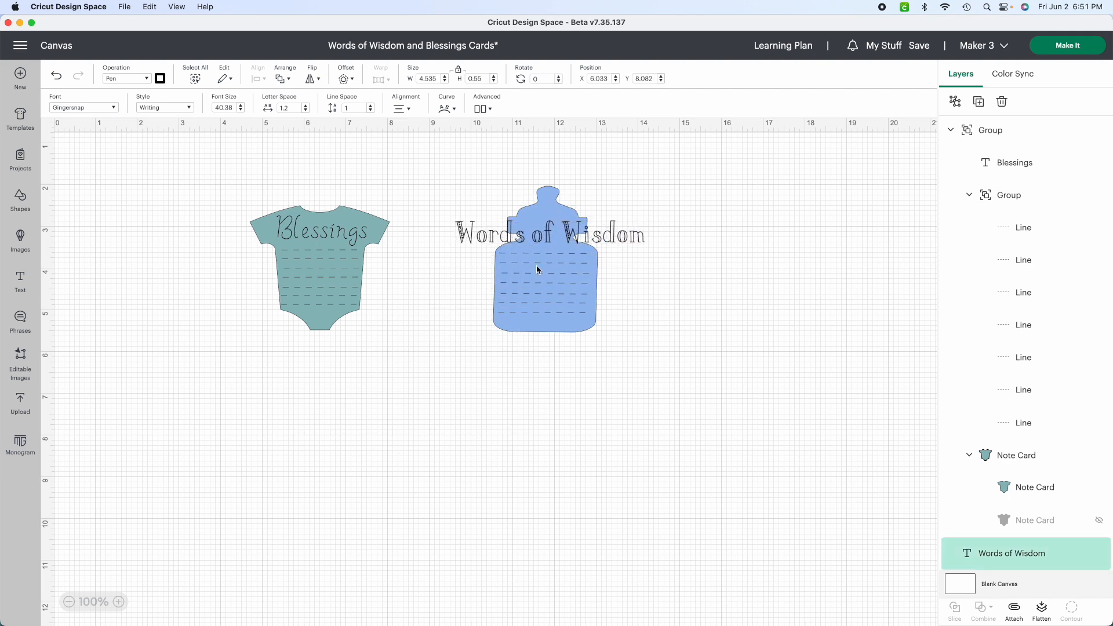
Step: Scale Words of Wisdom to about 1.77 in wide across the bottle's neck
{"action": "left_click", "coordinate": [548, 232]}
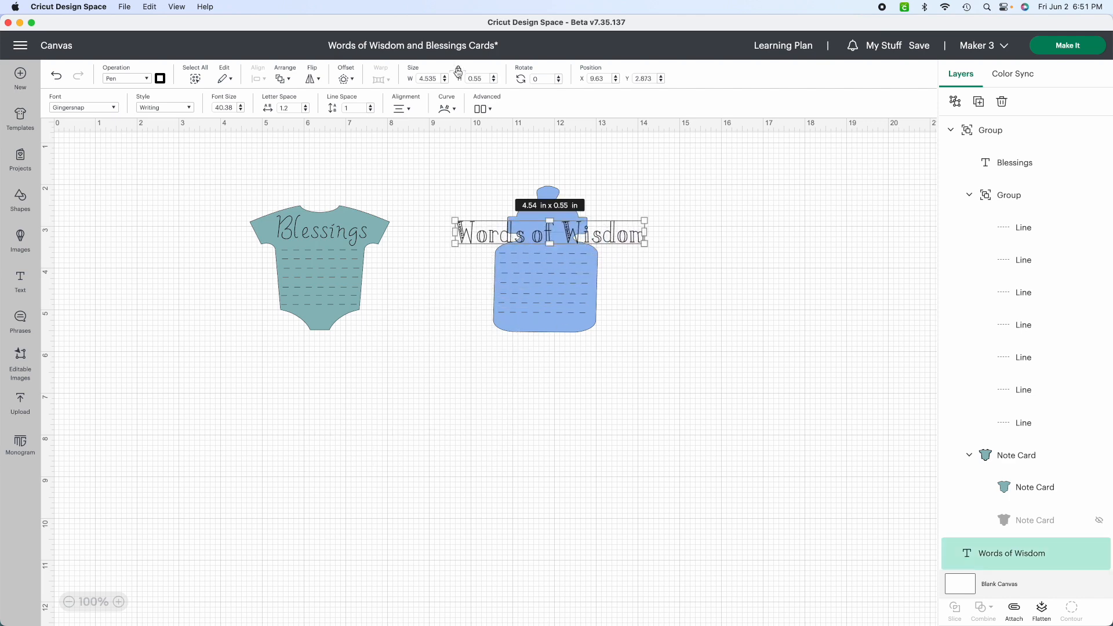
{"action": "left_click_drag", "start_coordinate": [646, 245], "coordinate": [630, 240]}
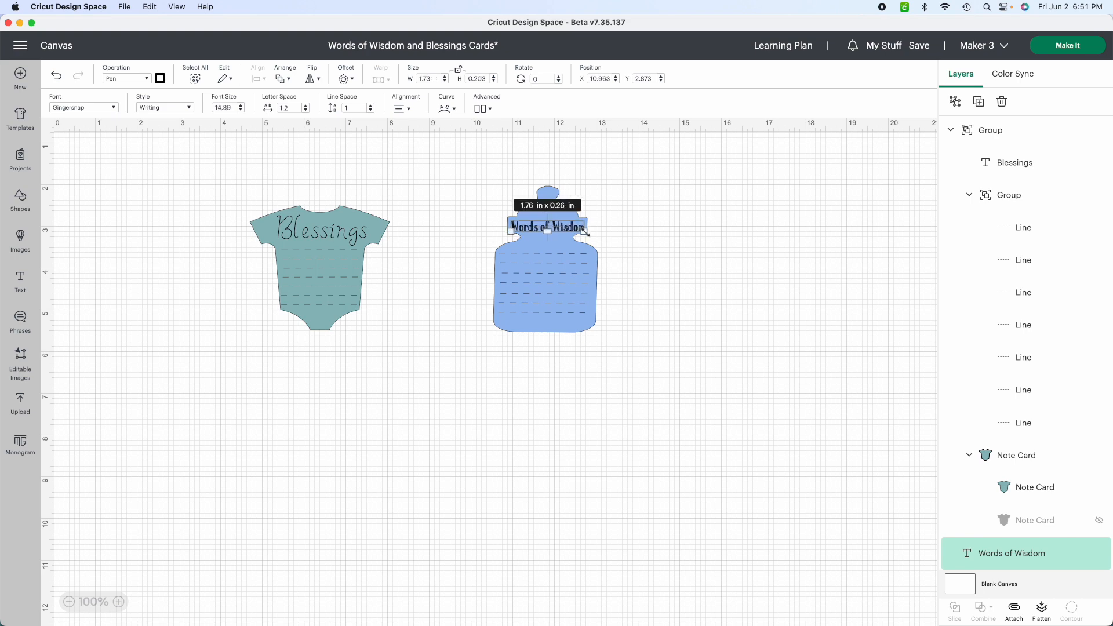
{"action": "left_click", "coordinate": [623, 248]}
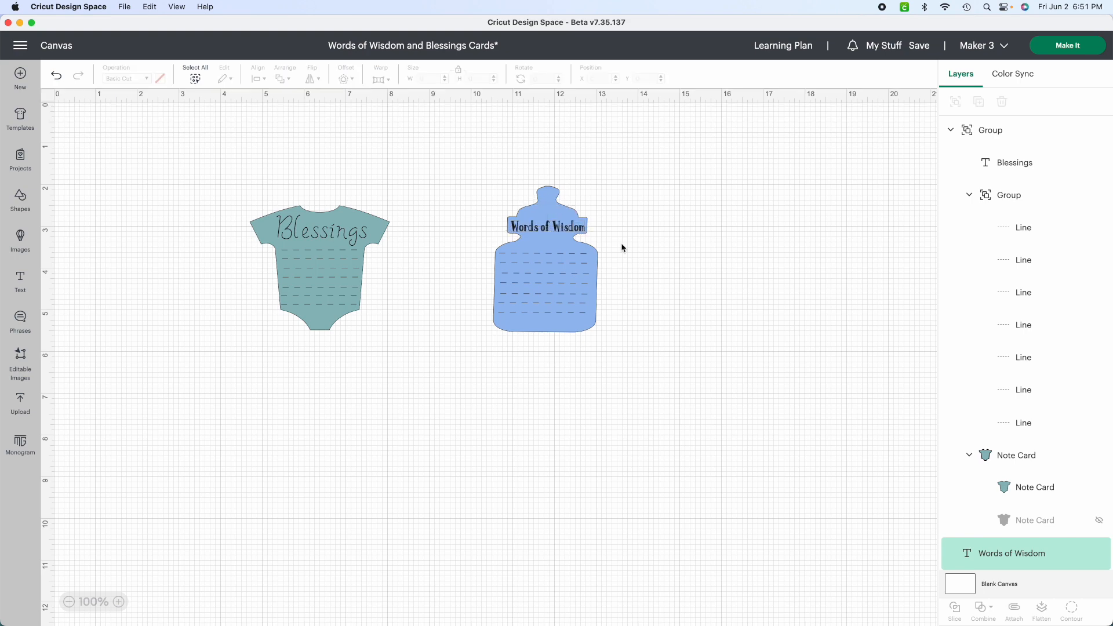
{"action": "left_click", "coordinate": [545, 226]}
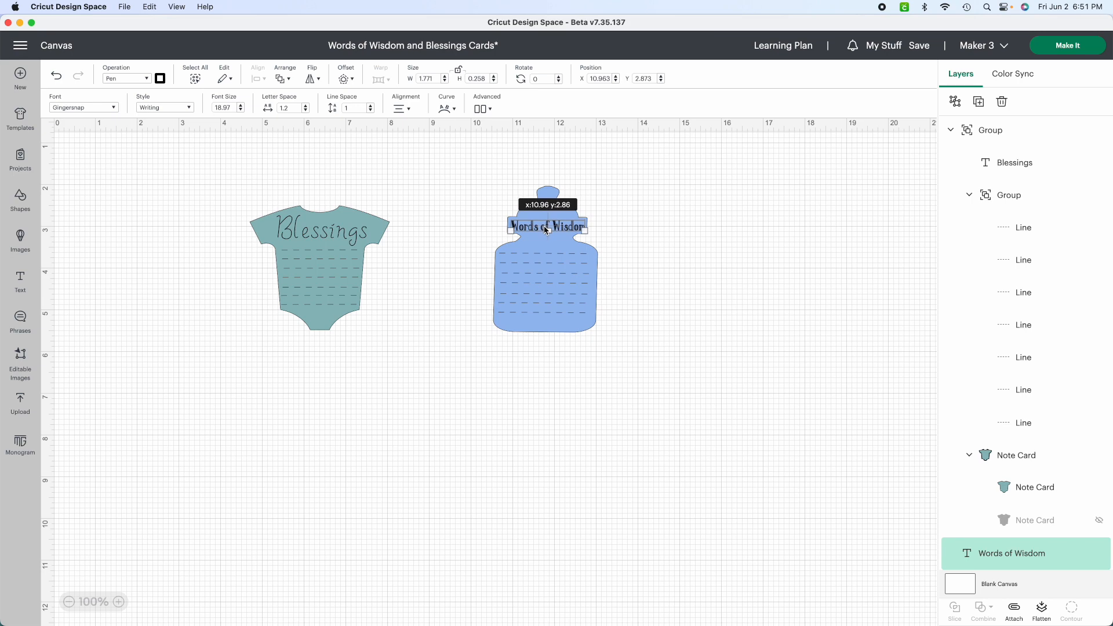
{"action": "left_click", "coordinate": [470, 188]}
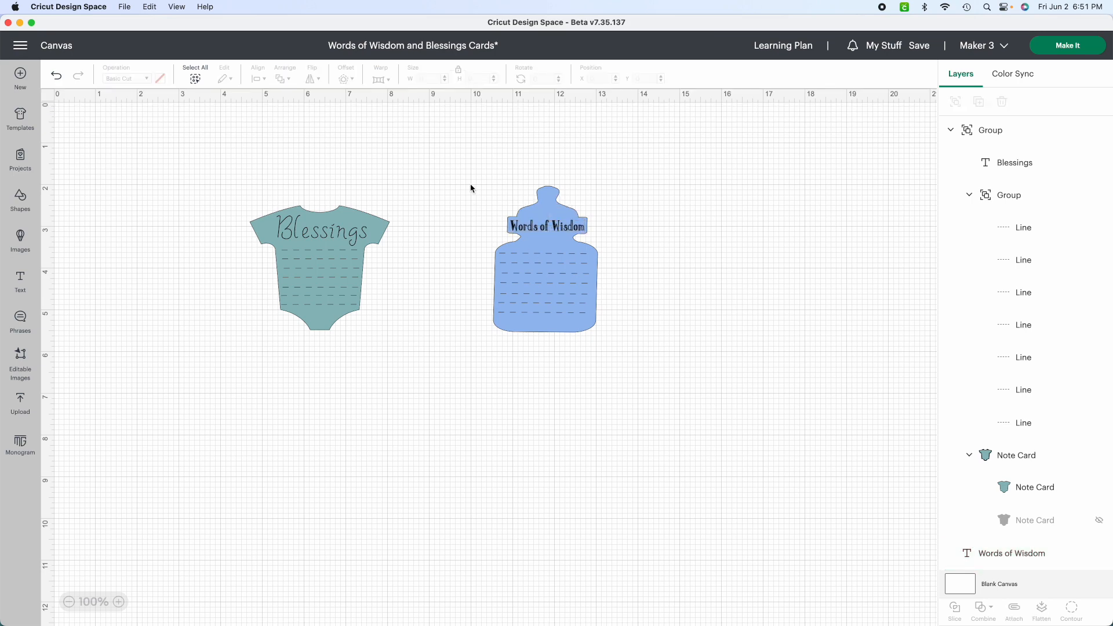
{"action": "left_click", "coordinate": [546, 259]}
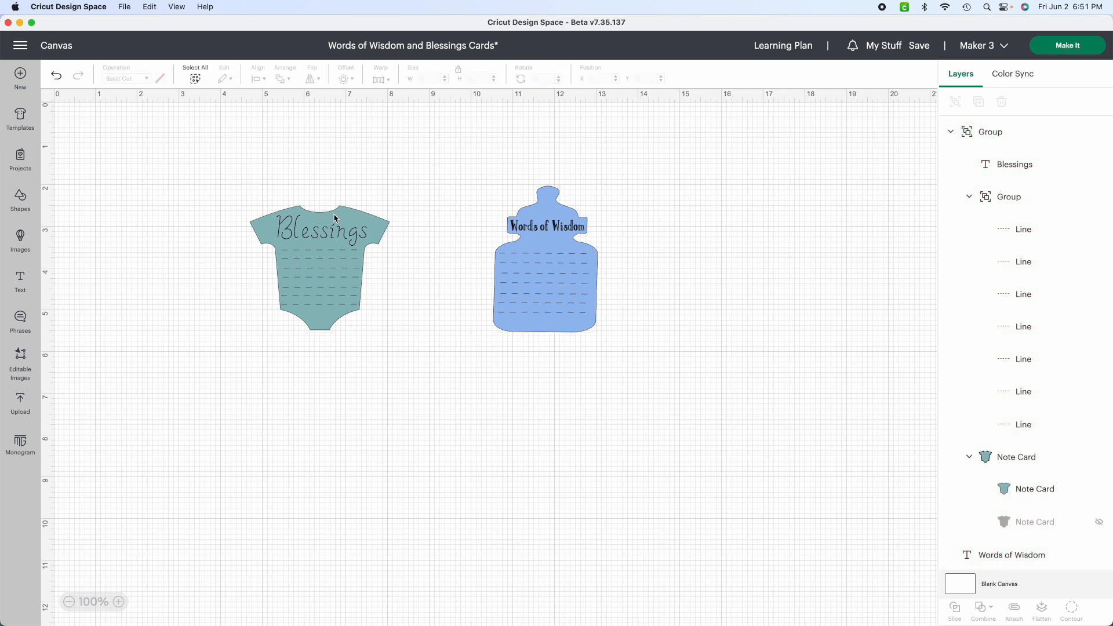
Step: Make the onesie card light blue and group it with Blessings and score lines
{"action": "left_click", "coordinate": [319, 266]}
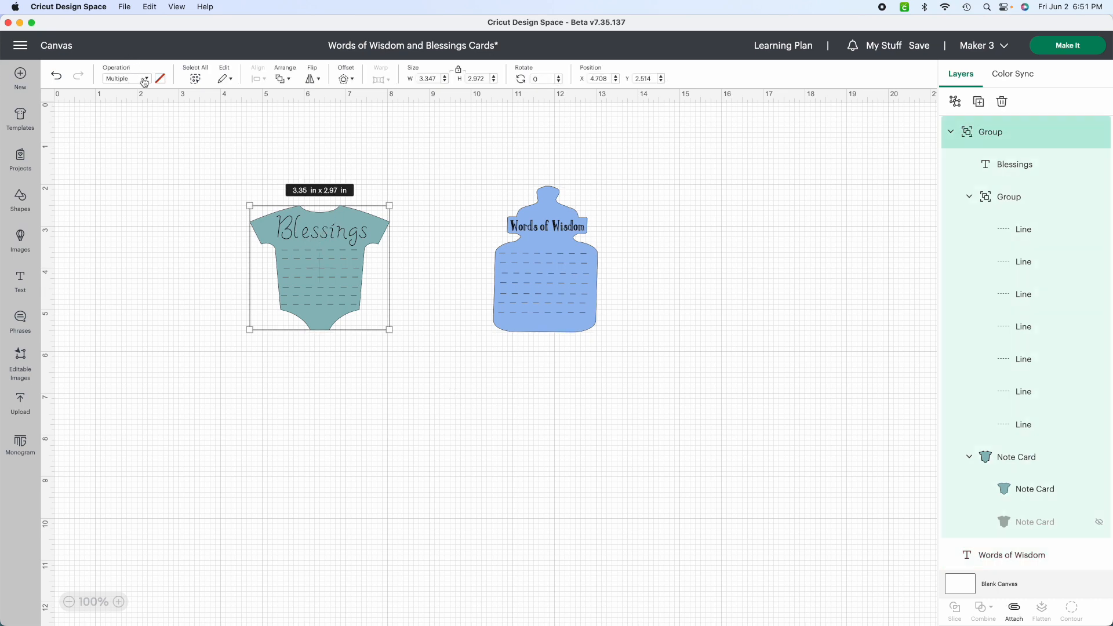
{"action": "left_click", "coordinate": [127, 78]}
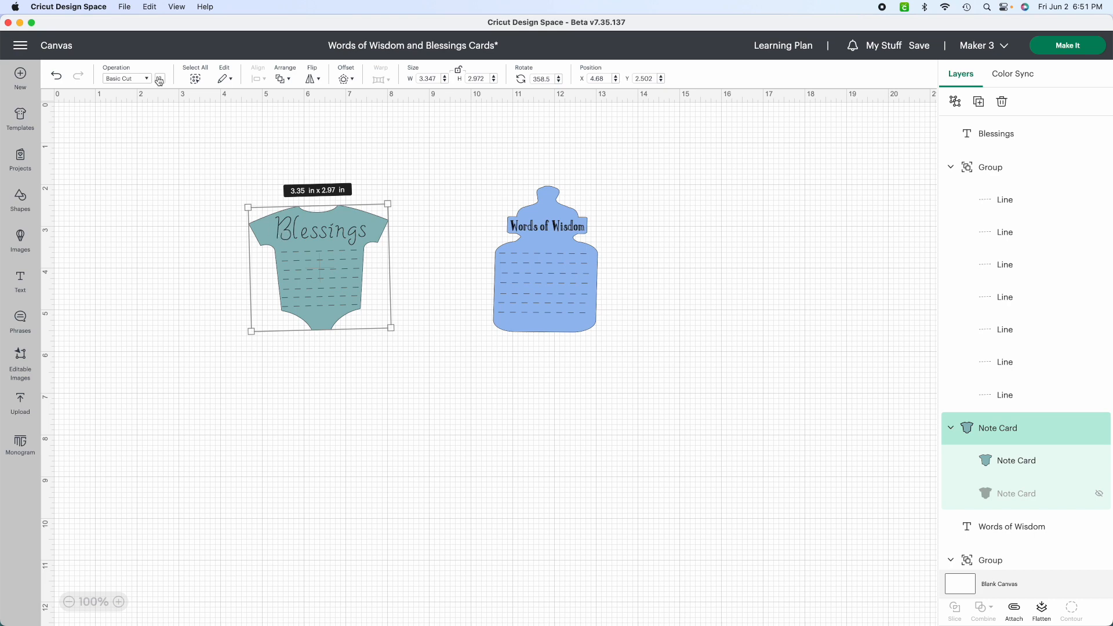
{"action": "left_click", "coordinate": [159, 78]}
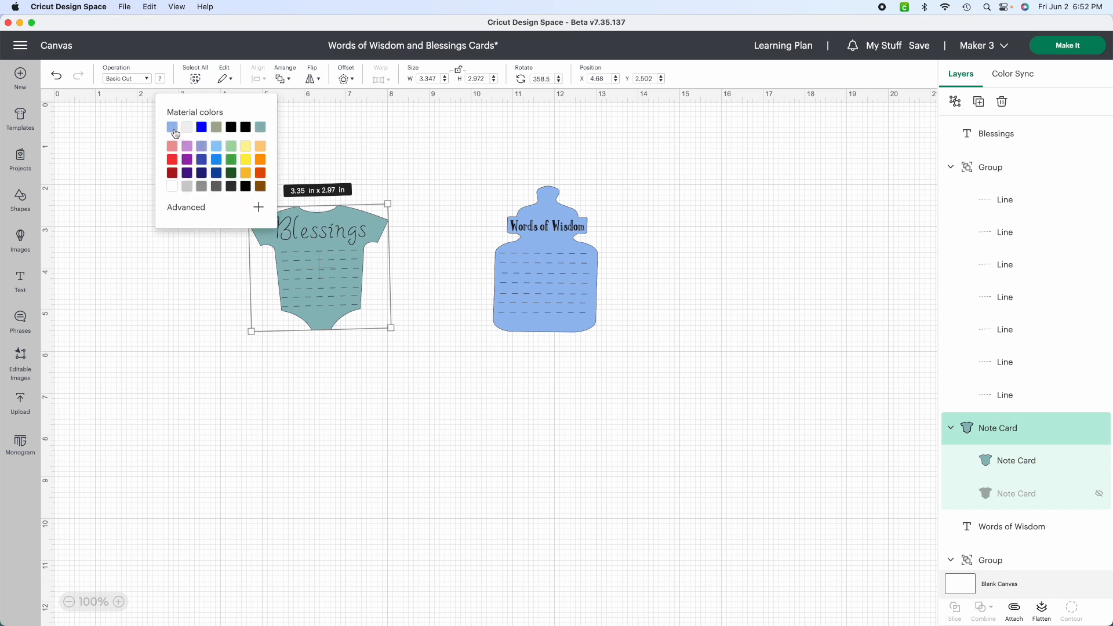
{"action": "left_click", "coordinate": [173, 126]}
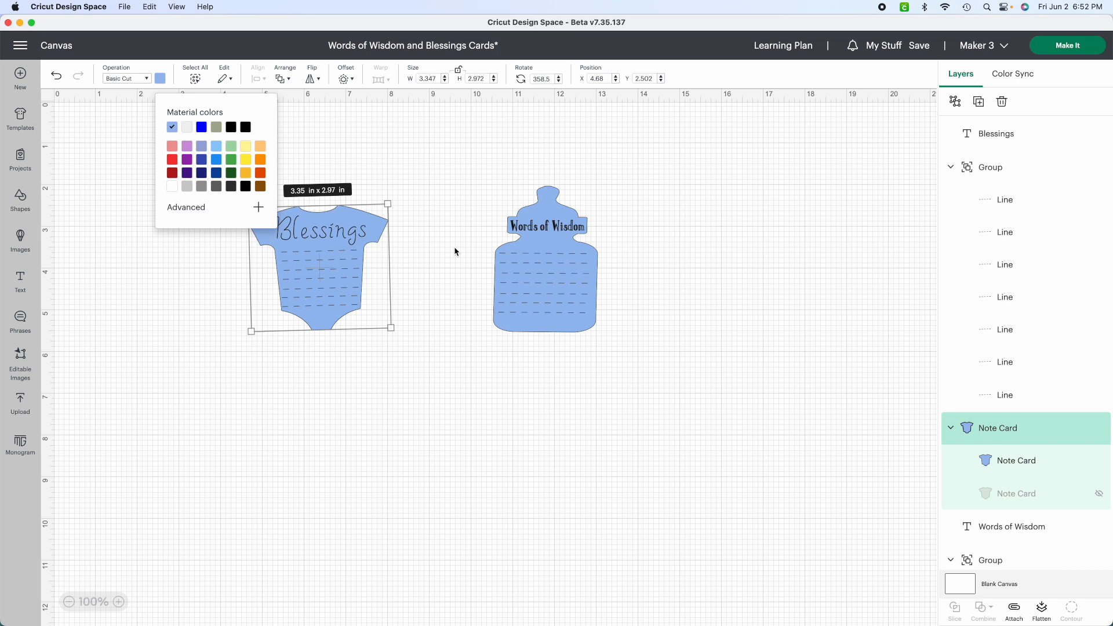
{"action": "left_click", "coordinate": [454, 251]}
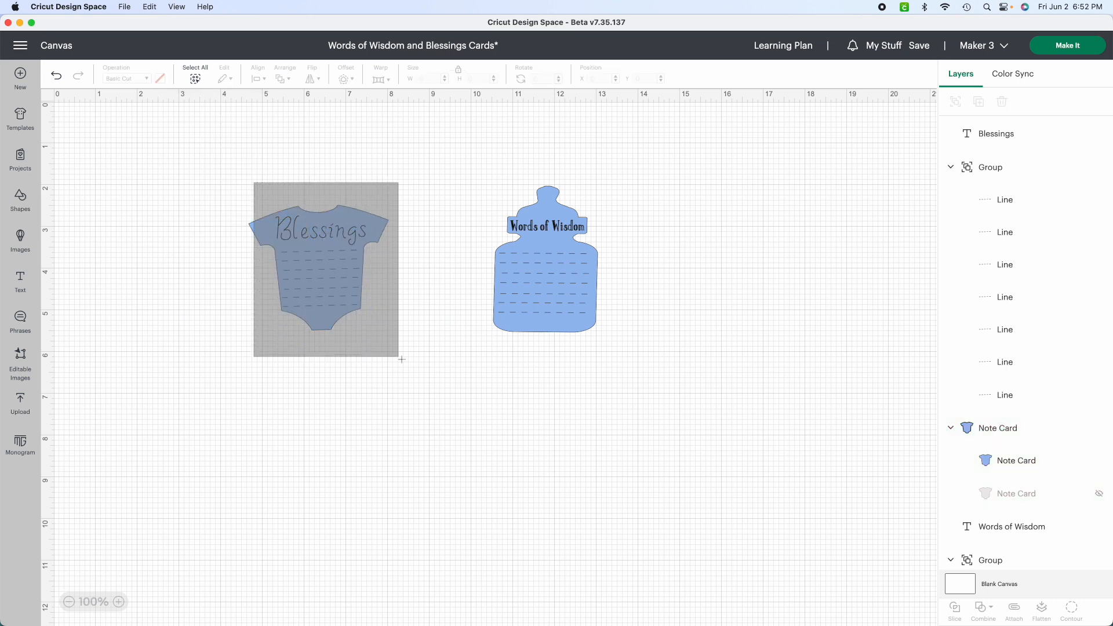
{"action": "left_click", "coordinate": [325, 269]}
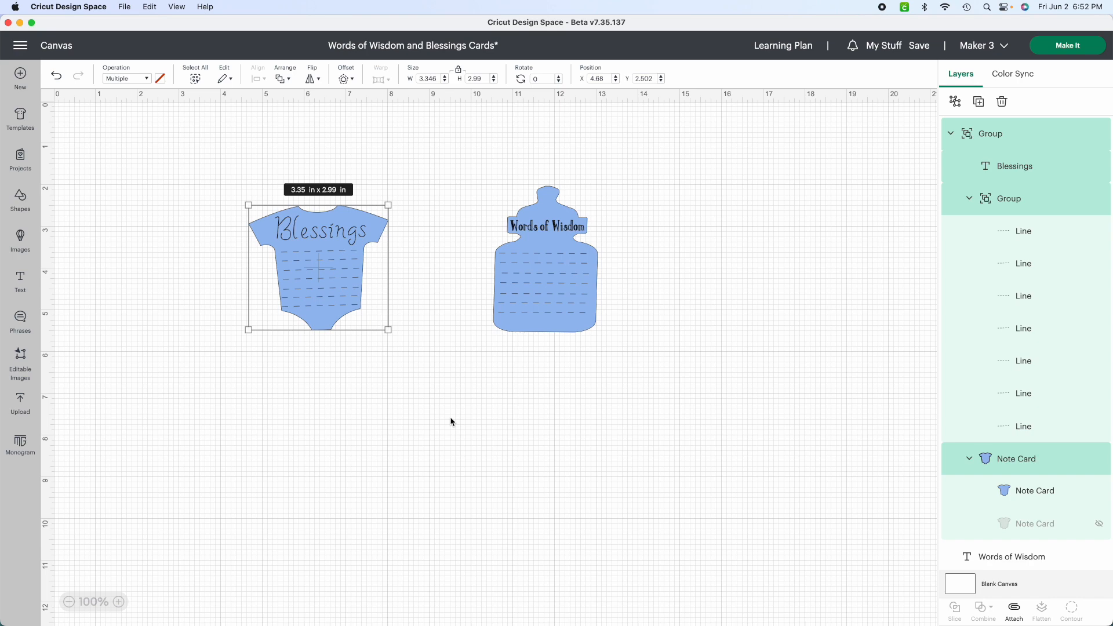
{"action": "mouse_move", "coordinate": [294, 227]}
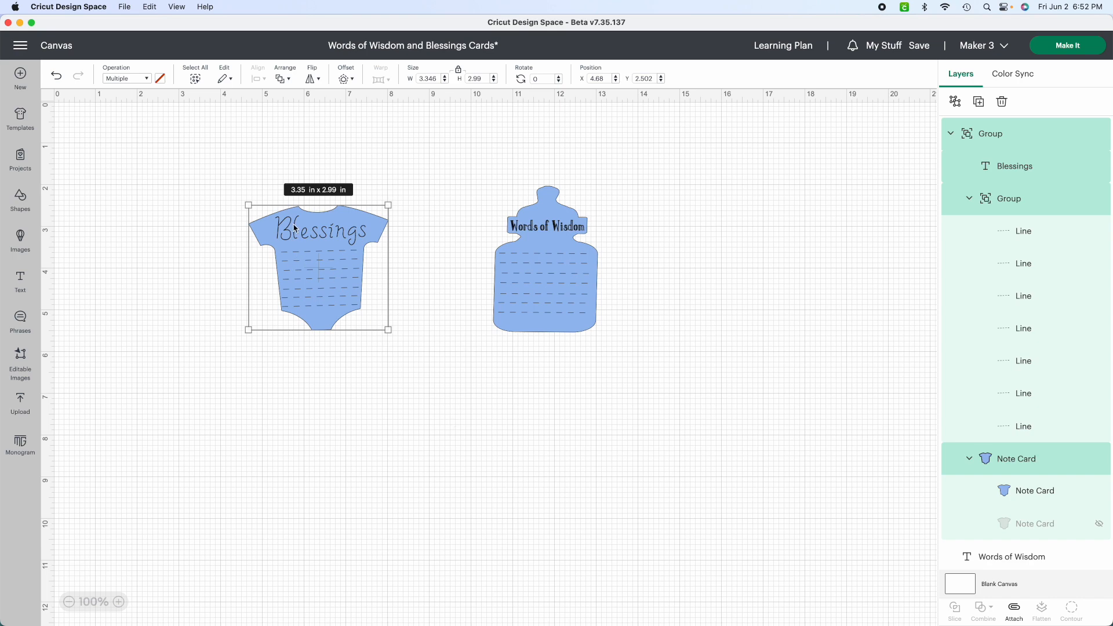
{"action": "mouse_move", "coordinate": [297, 239]}
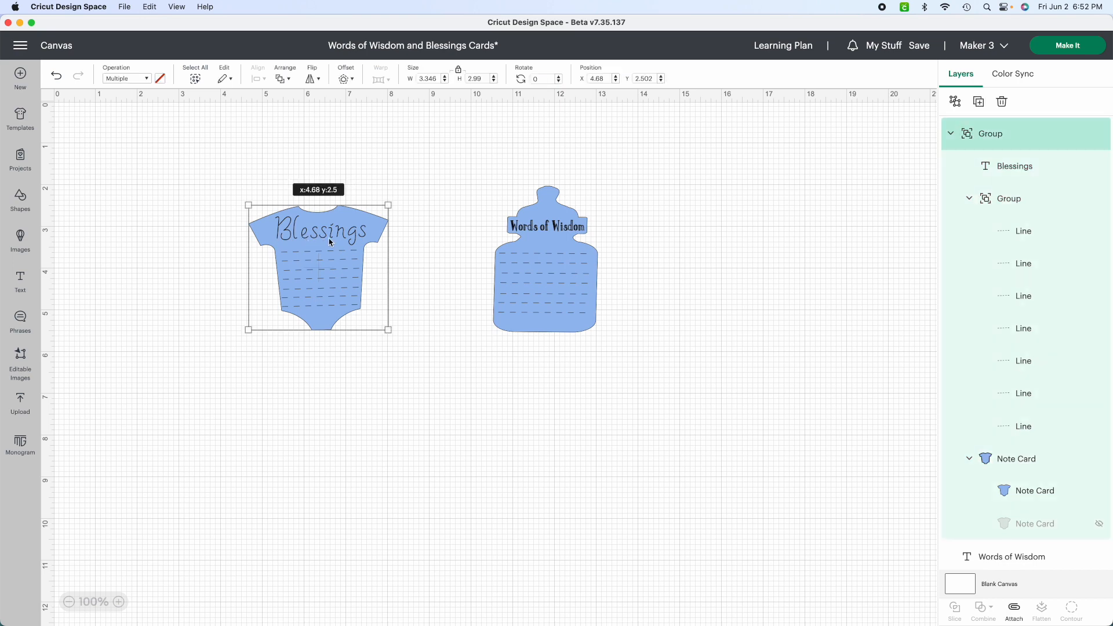
Step: Switch the Blessings title's pen colour from black to Blue
{"action": "left_click", "coordinate": [1014, 166]}
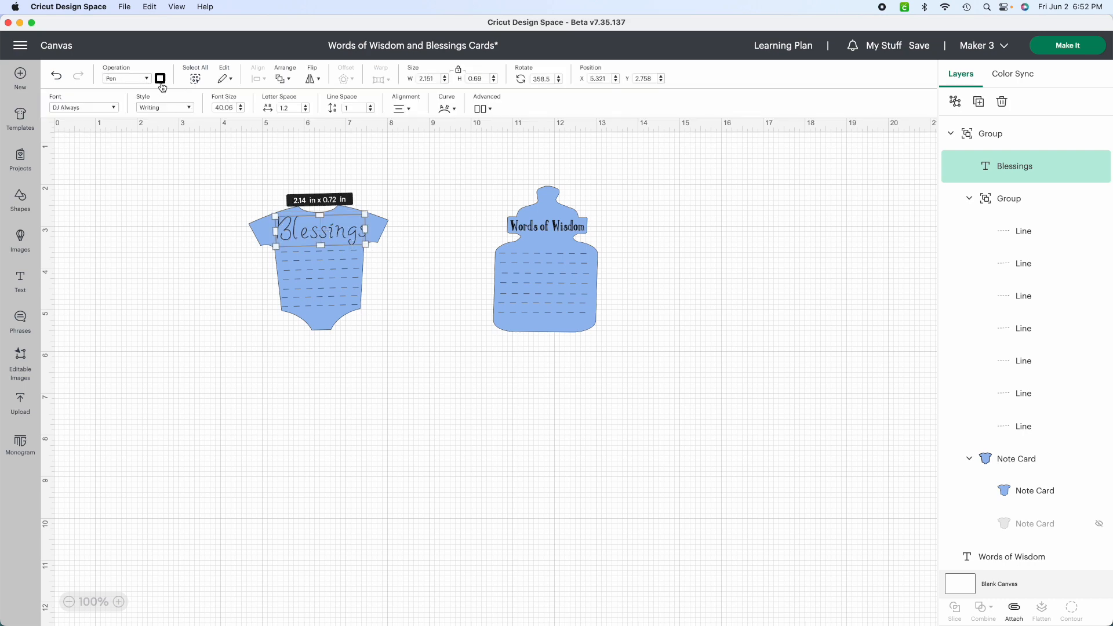
{"action": "left_click", "coordinate": [160, 79]}
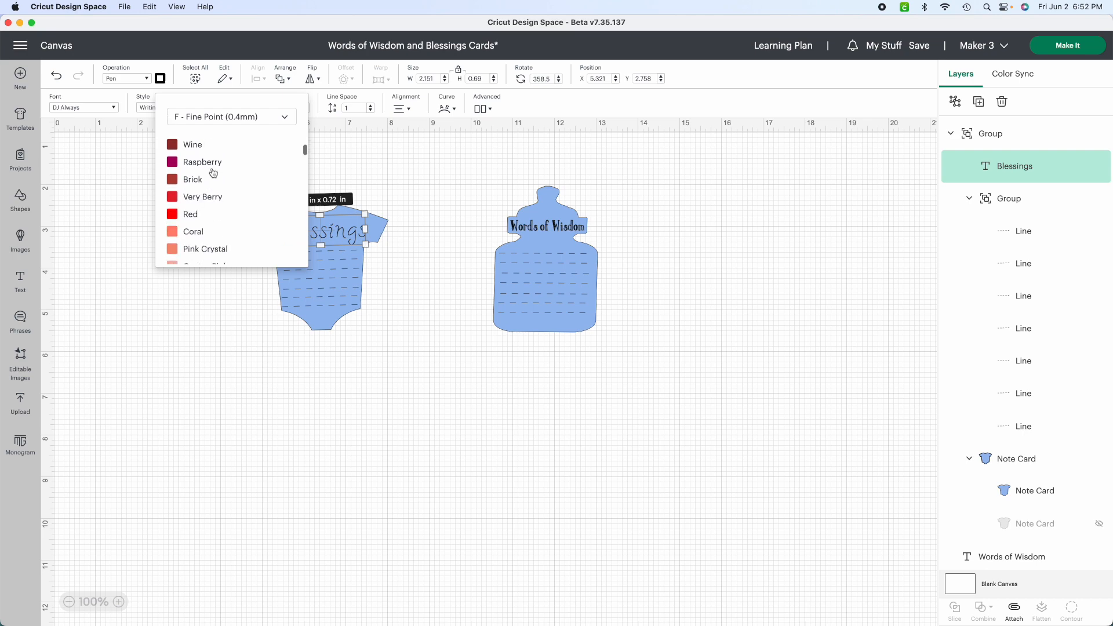
{"action": "scroll", "scroll_direction": "down", "scroll_amount": 3}
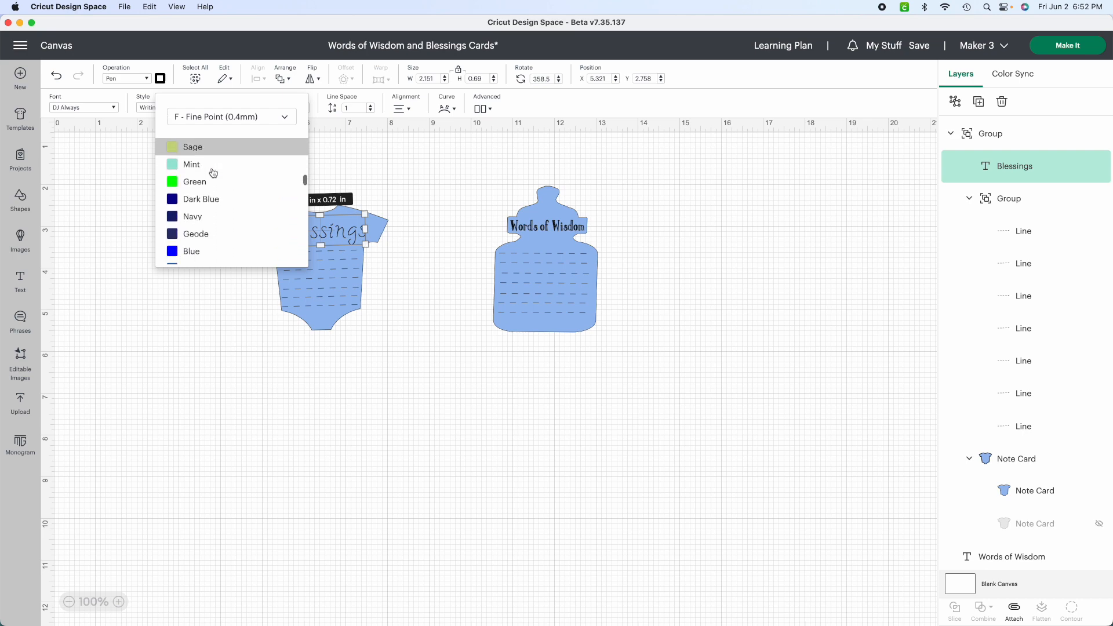
{"action": "scroll", "scroll_direction": "down", "scroll_amount": 3}
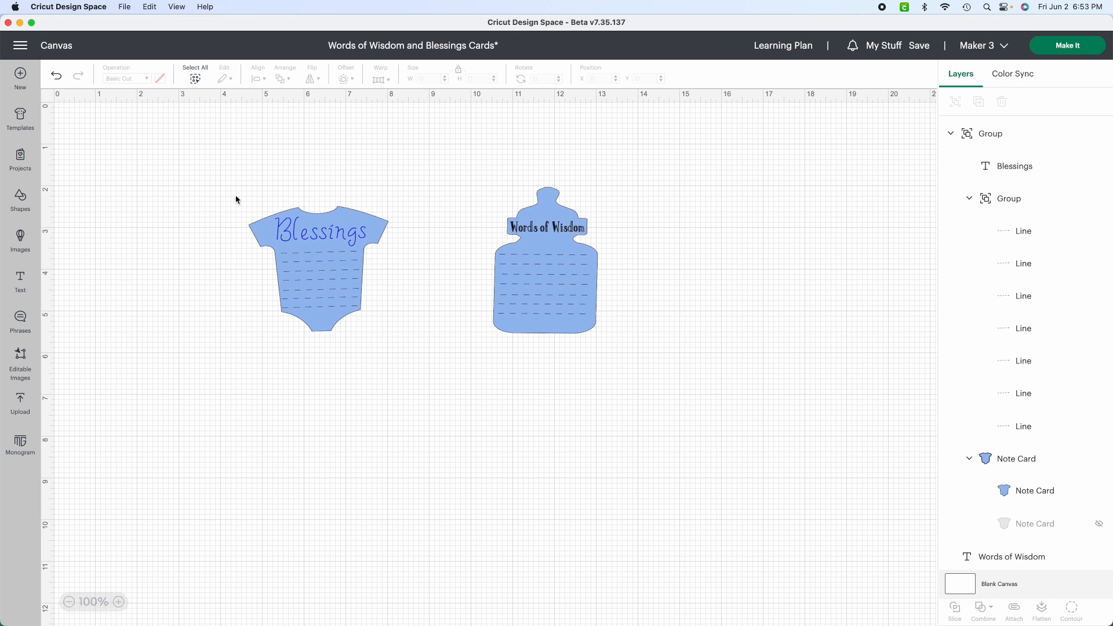
{"action": "left_click_drag", "start_coordinate": [227, 177], "coordinate": [447, 420]}
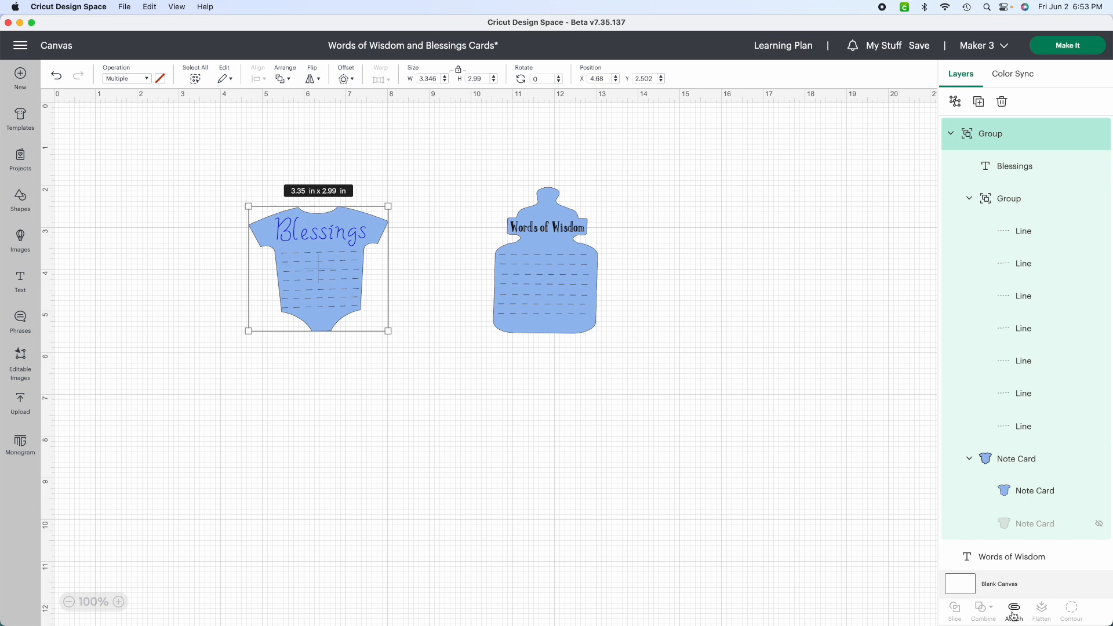
Step: Attach the onesie card's pieces, preview the On Mat layout, then return to canvas
{"action": "left_click", "coordinate": [1014, 611]}
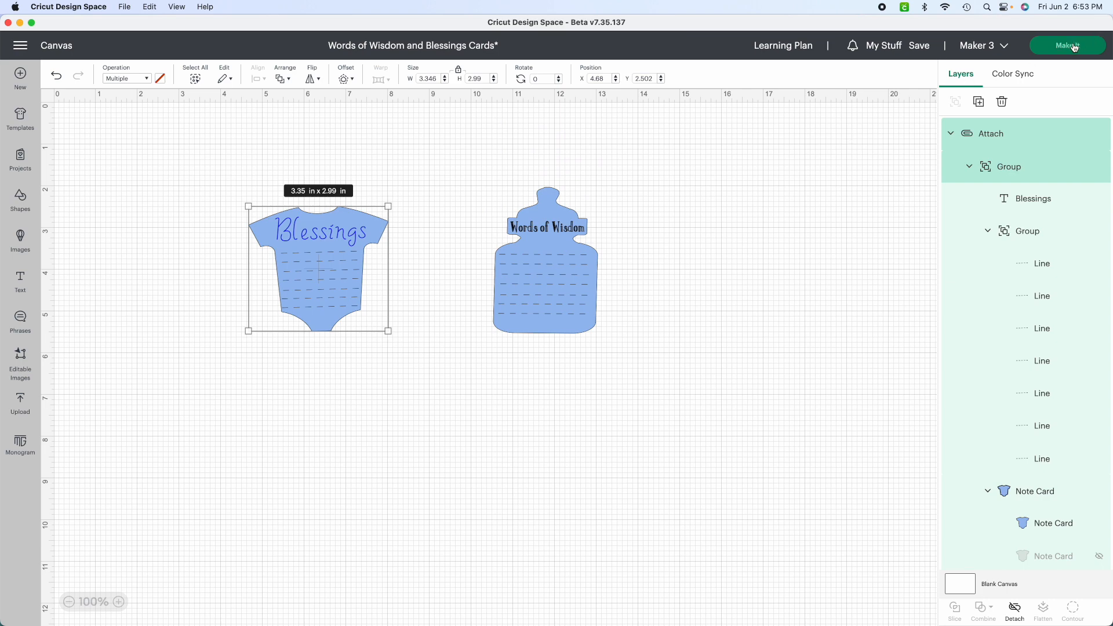
{"action": "left_click", "coordinate": [1067, 45]}
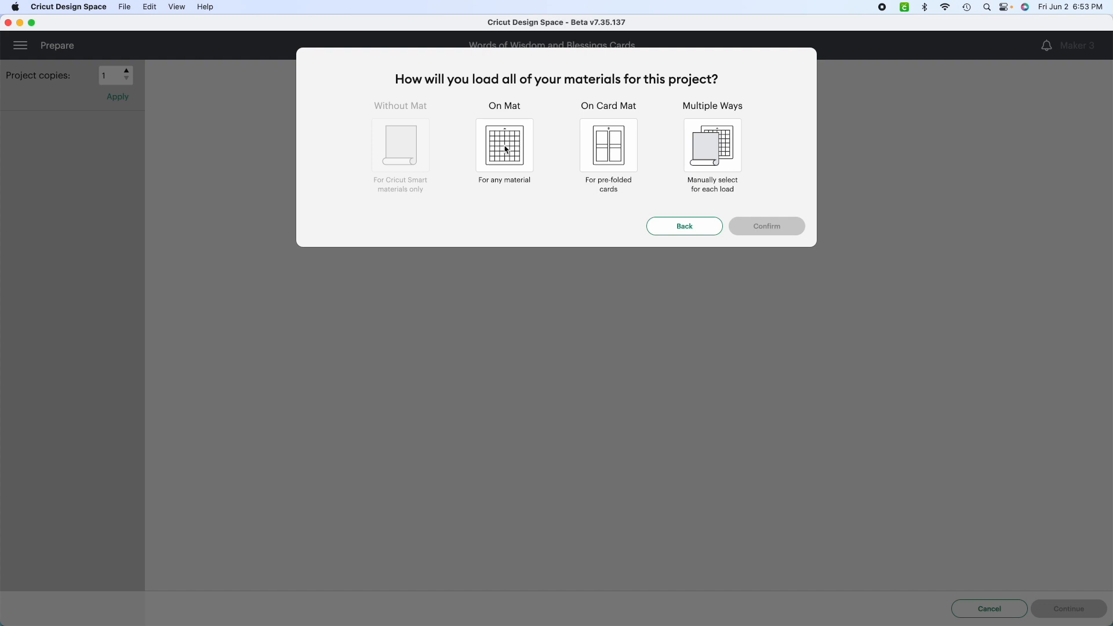
{"action": "left_click", "coordinate": [503, 146]}
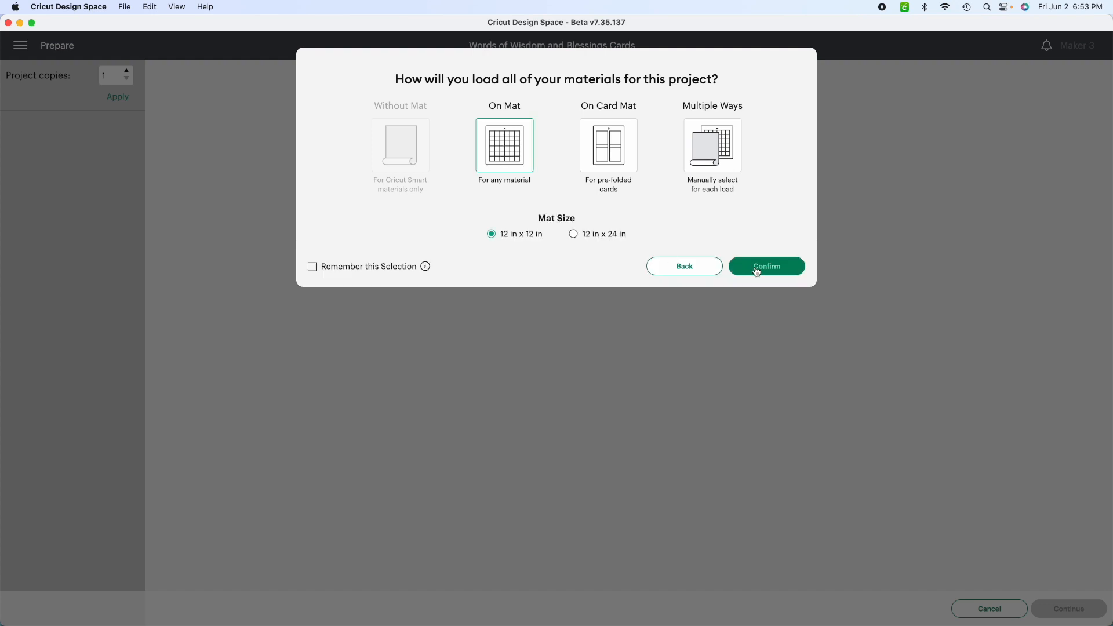
{"action": "left_click", "coordinate": [765, 266]}
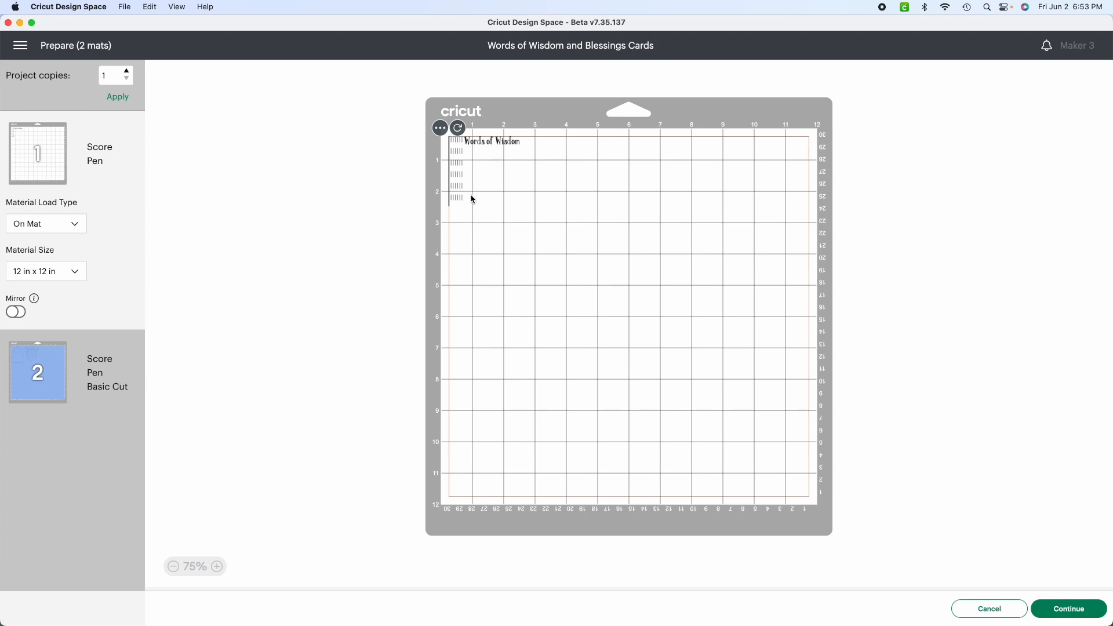
{"action": "mouse_move", "coordinate": [480, 230]}
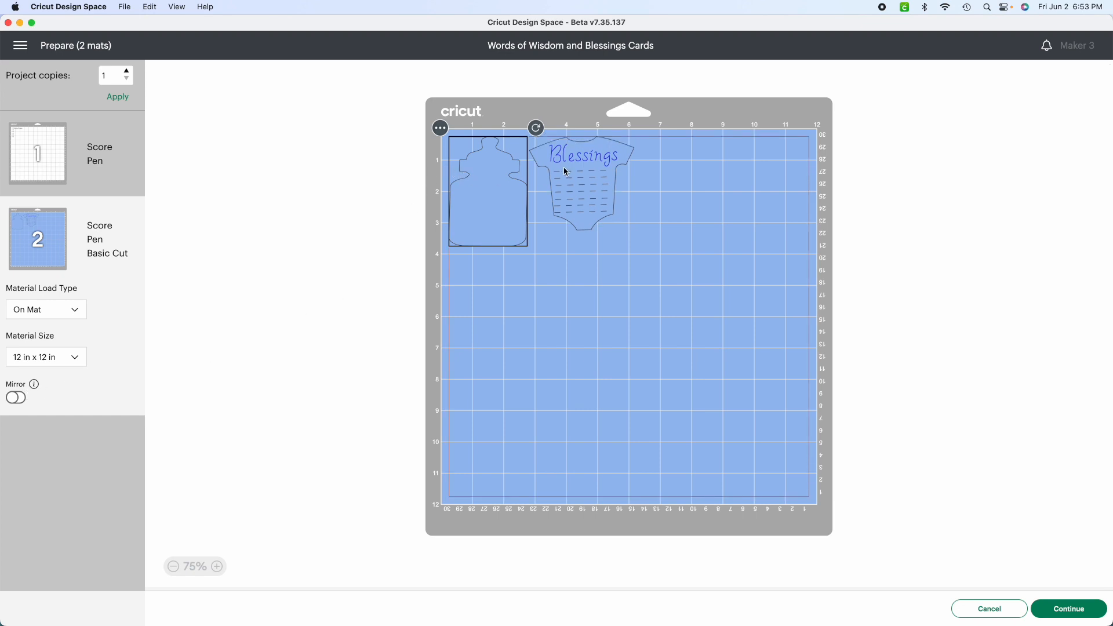
{"action": "mouse_move", "coordinate": [534, 193]}
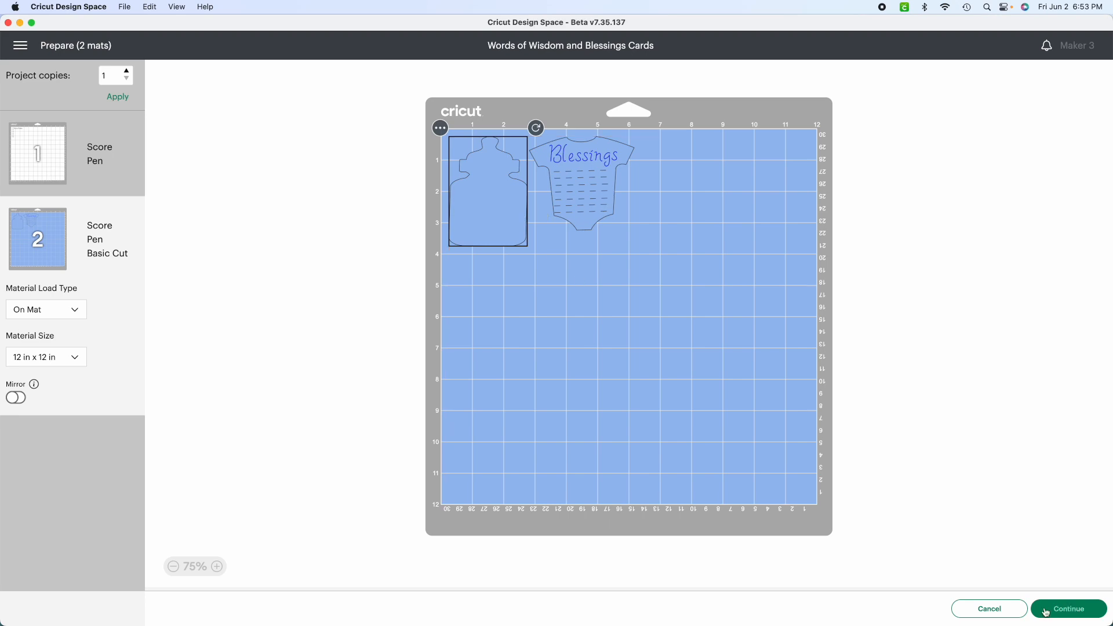
{"action": "left_click", "coordinate": [988, 607]}
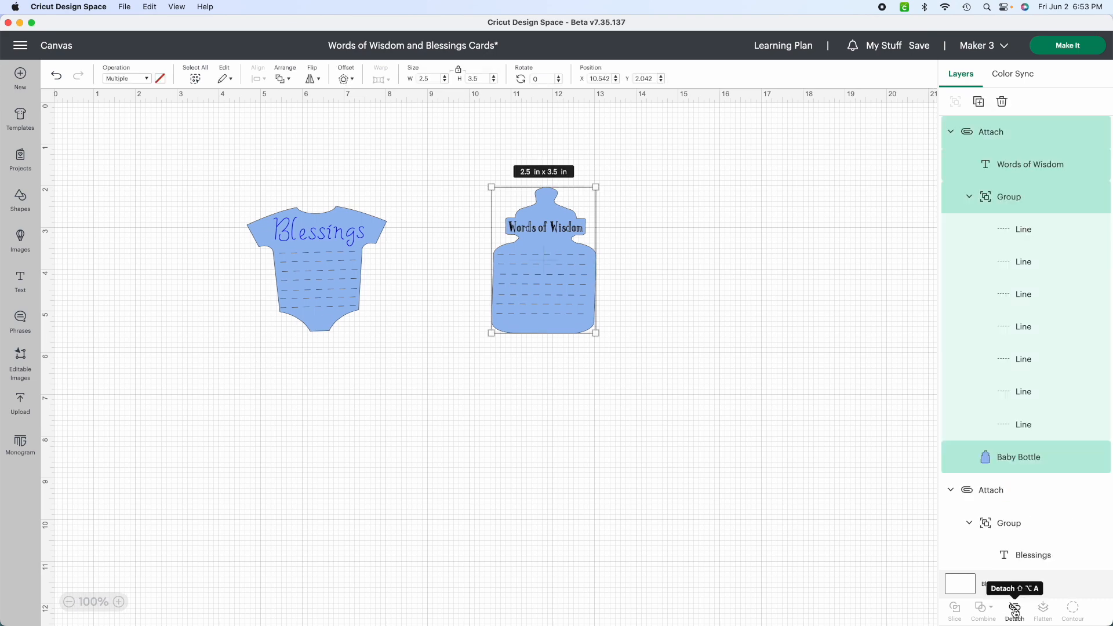
{"action": "left_click", "coordinate": [1013, 609]}
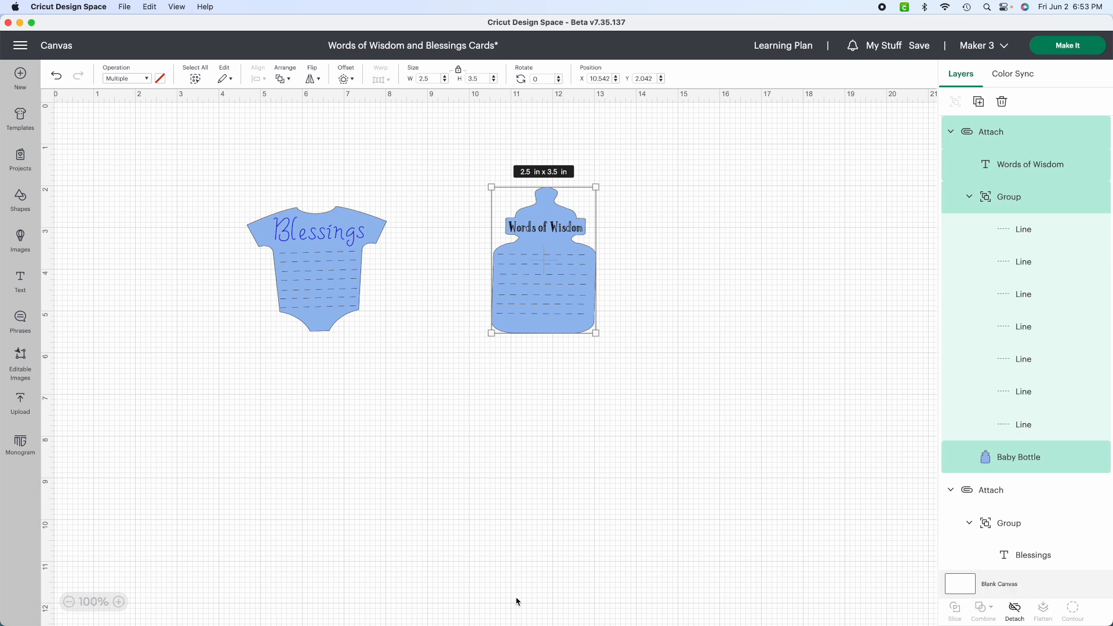
{"action": "left_click", "coordinate": [405, 442]}
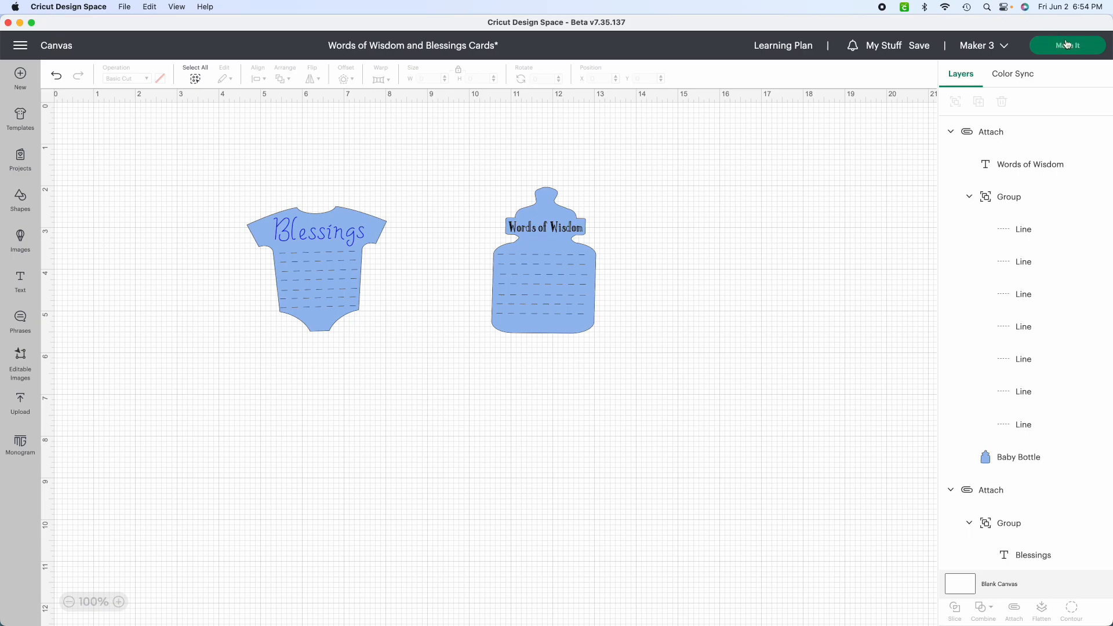
{"action": "left_click", "coordinate": [1066, 45]}
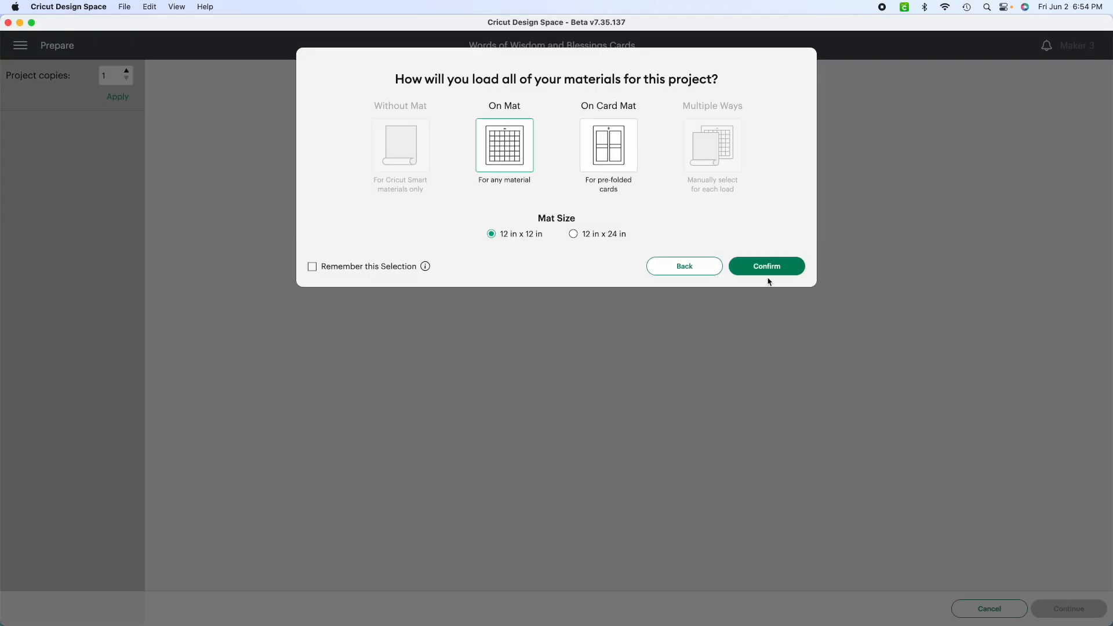
{"action": "left_click", "coordinate": [766, 265]}
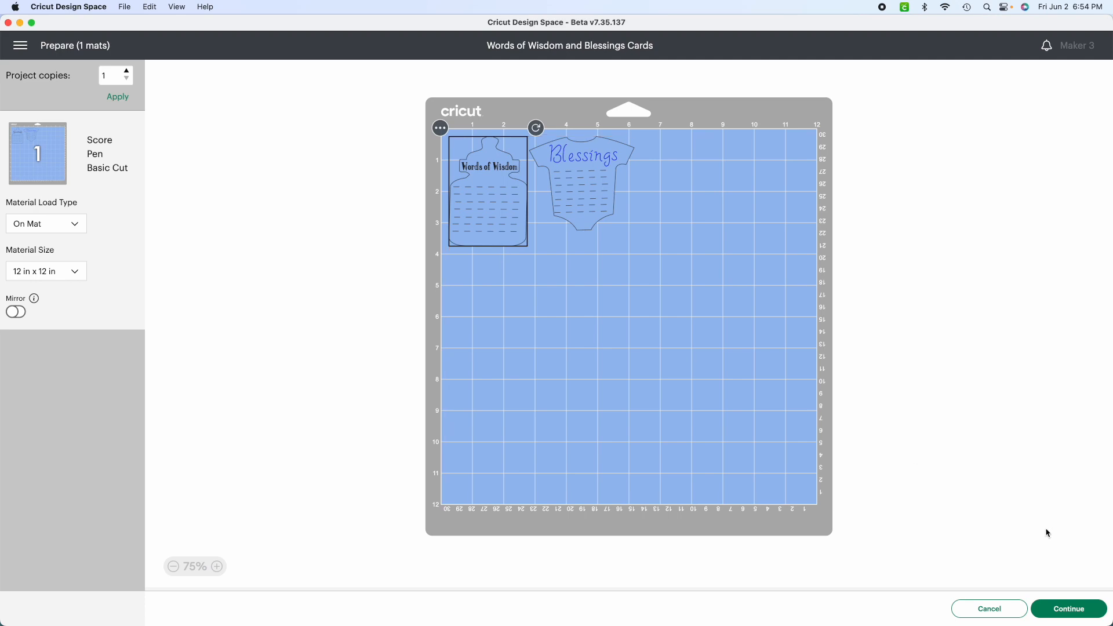
{"action": "left_click", "coordinate": [987, 608]}
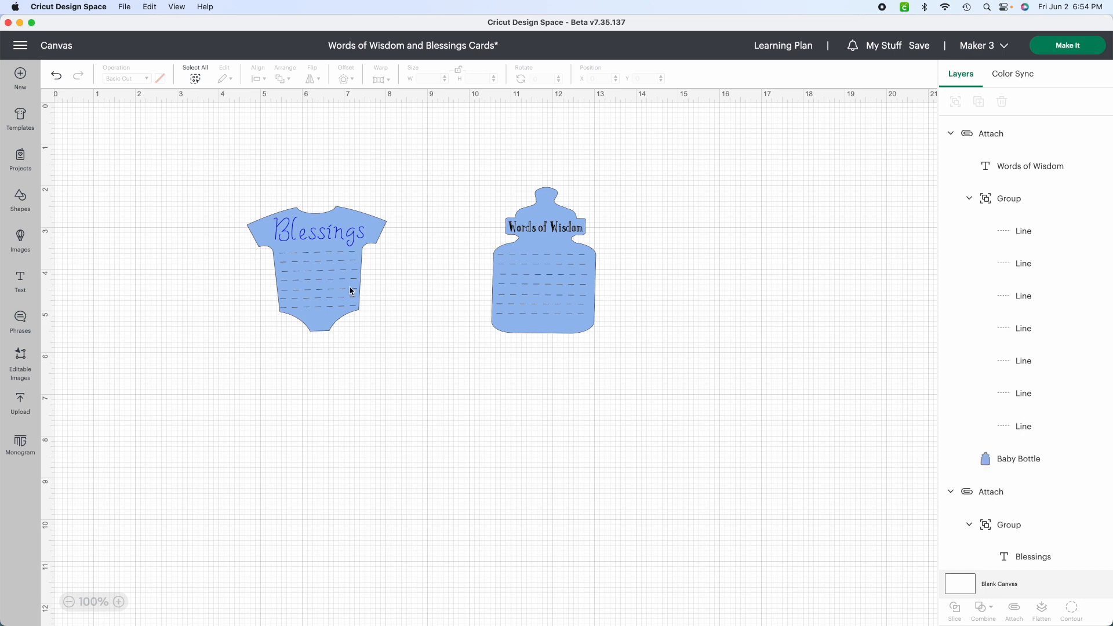
Step: Hide the onesie card, duplicate the bottle card about a dozen times, and start Make It
{"action": "left_click", "coordinate": [543, 269]}
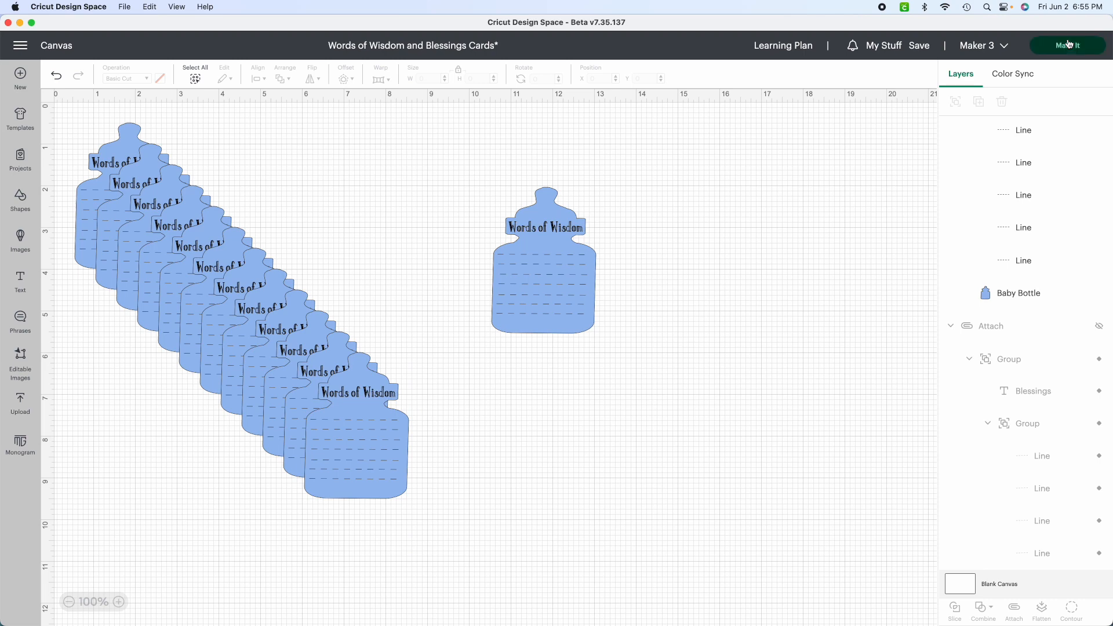
{"action": "left_click", "coordinate": [1067, 44]}
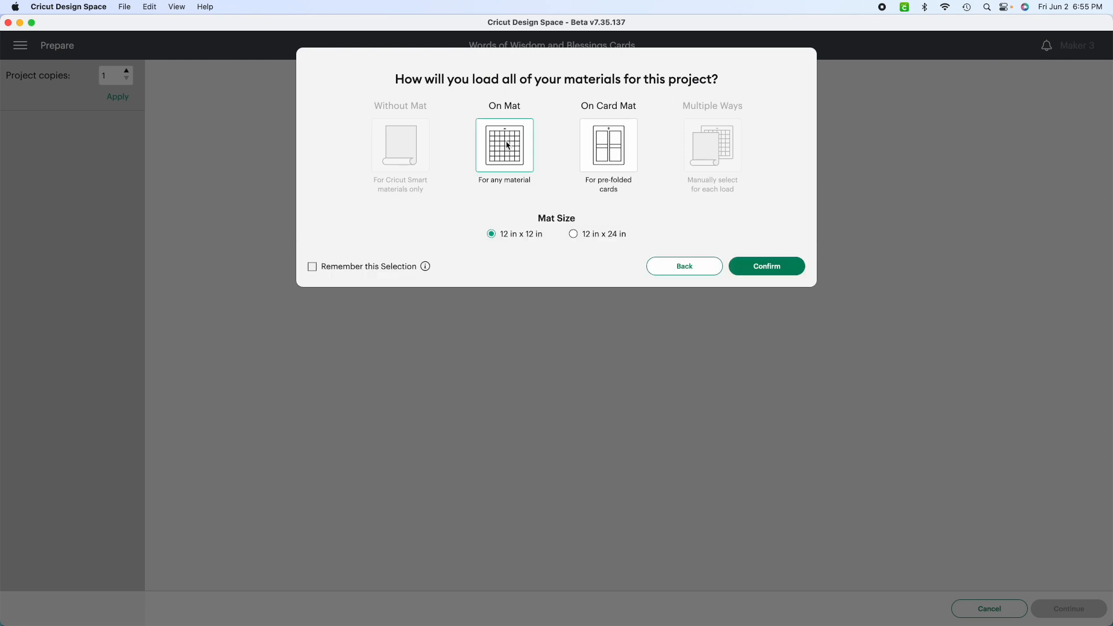
Step: Load the bottle cards On Mat at 12 in x 12 in to preview the mats
{"action": "left_click", "coordinate": [765, 266]}
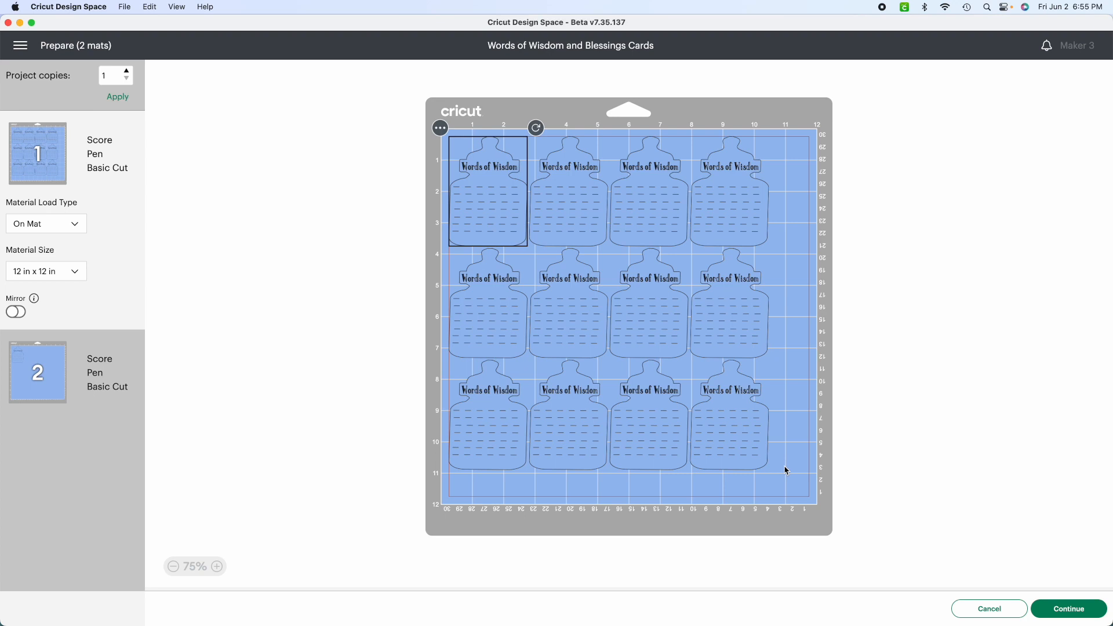
{"action": "mouse_move", "coordinate": [957, 385]}
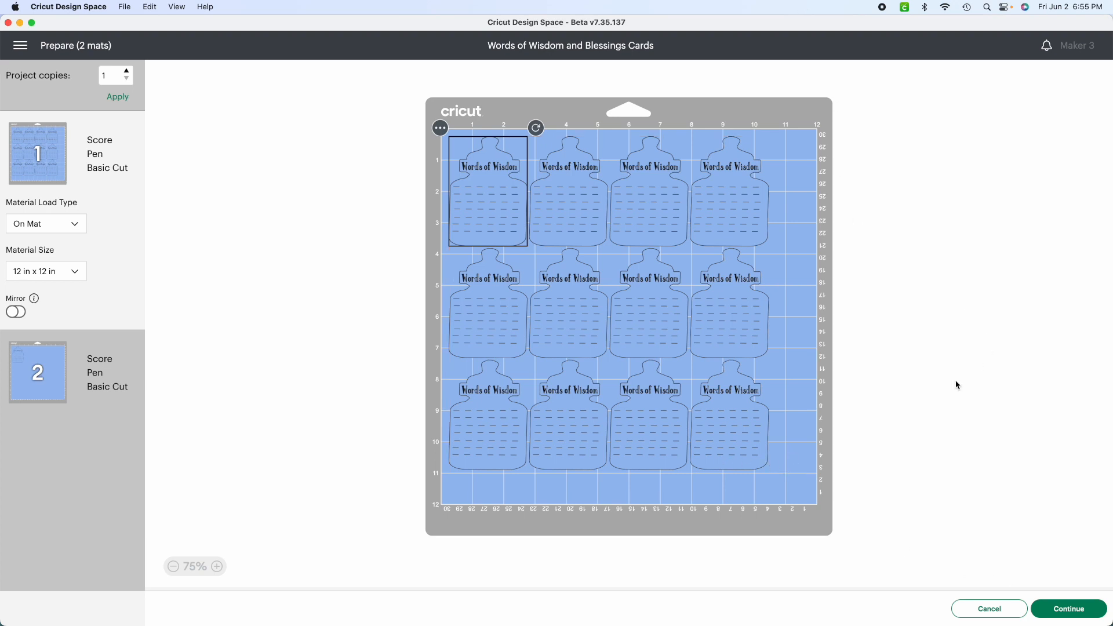